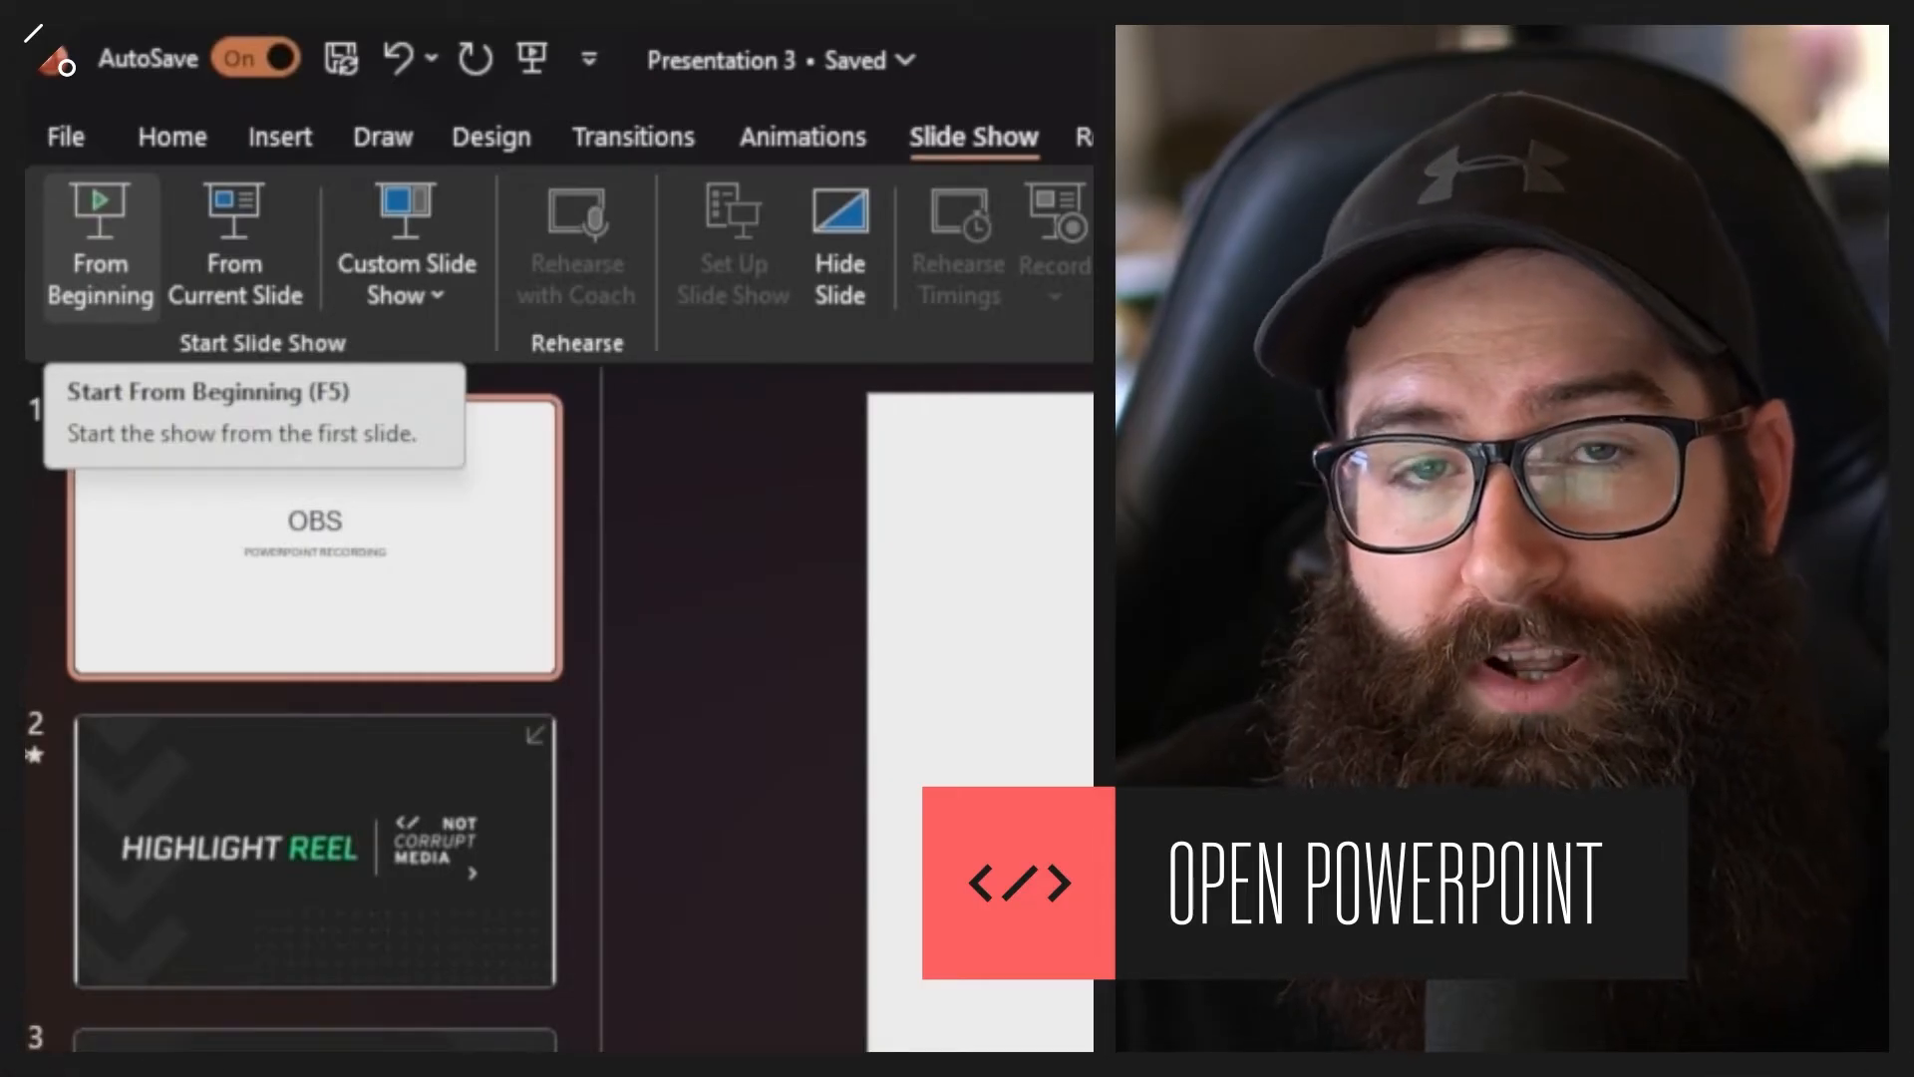
Launch the PowerPoint slideshow from the beginning with Presenter View showing
click(99, 244)
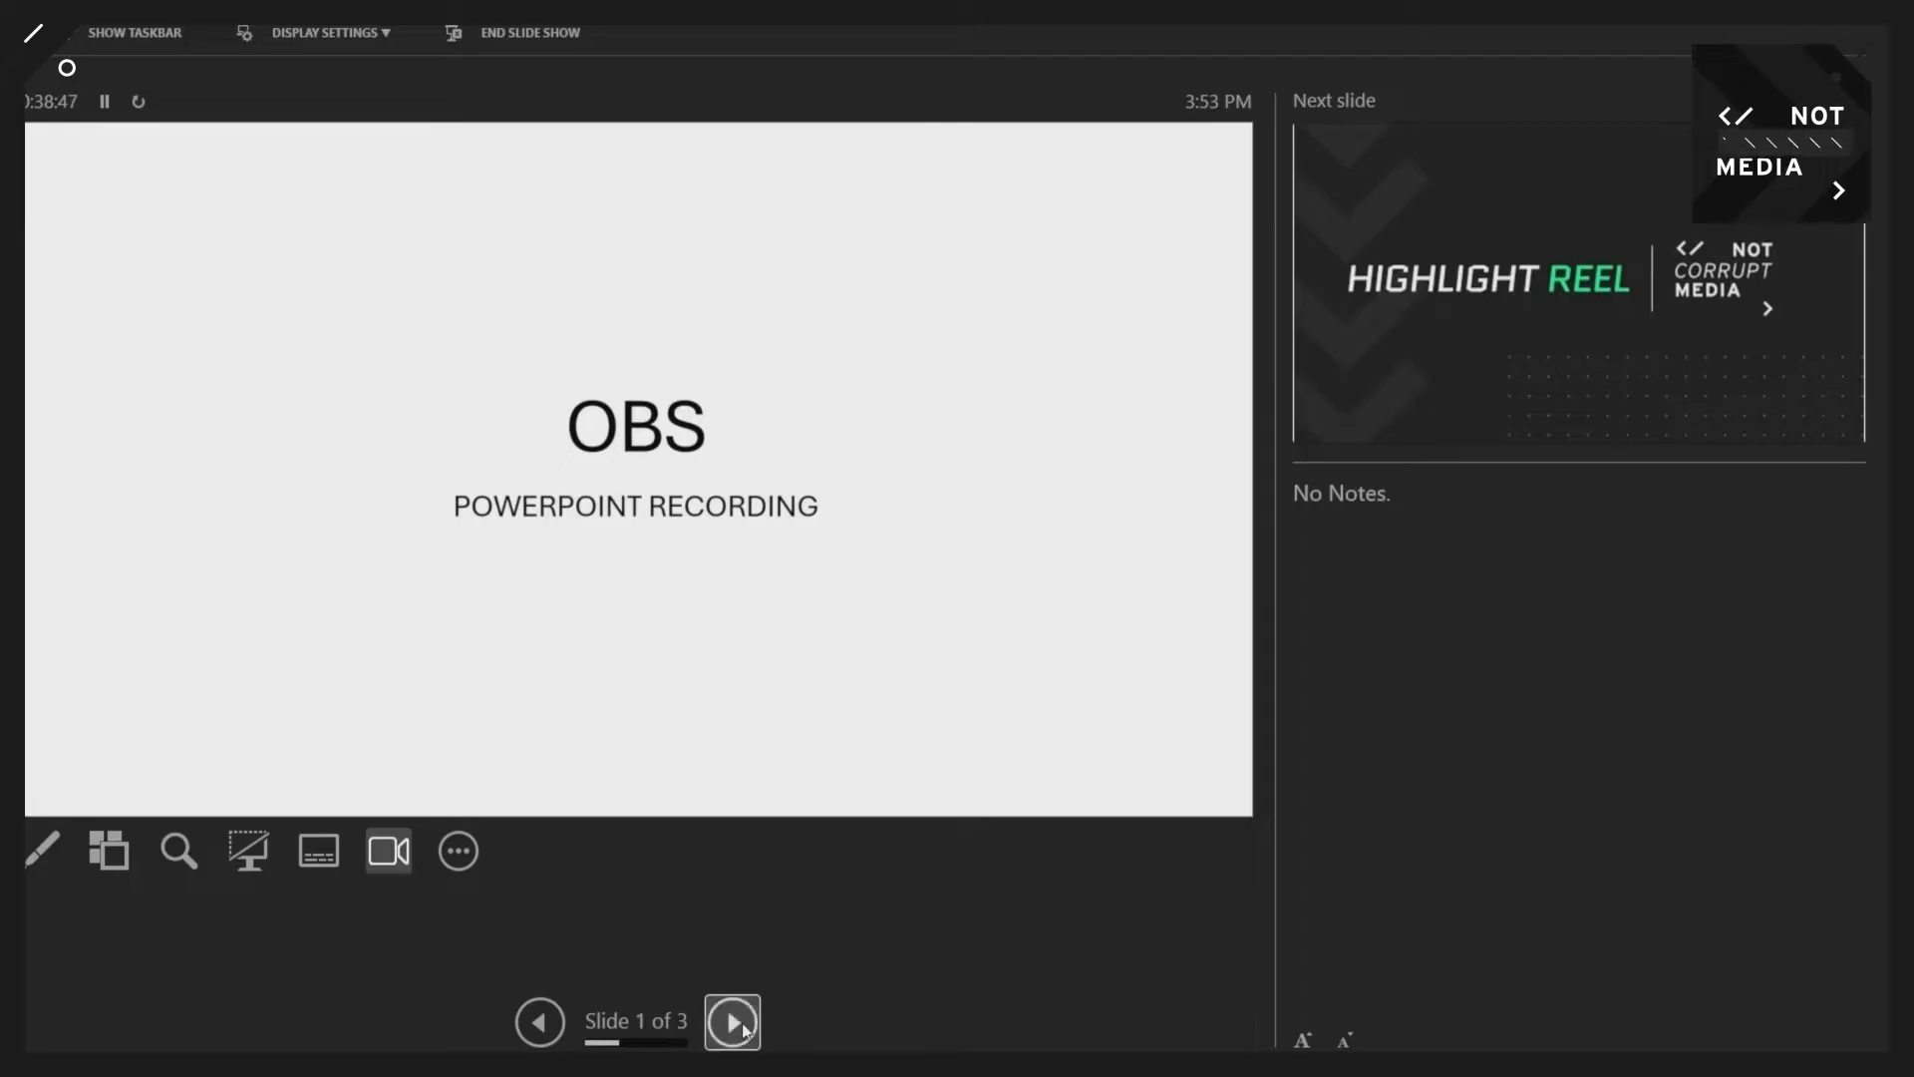
click(731, 1022)
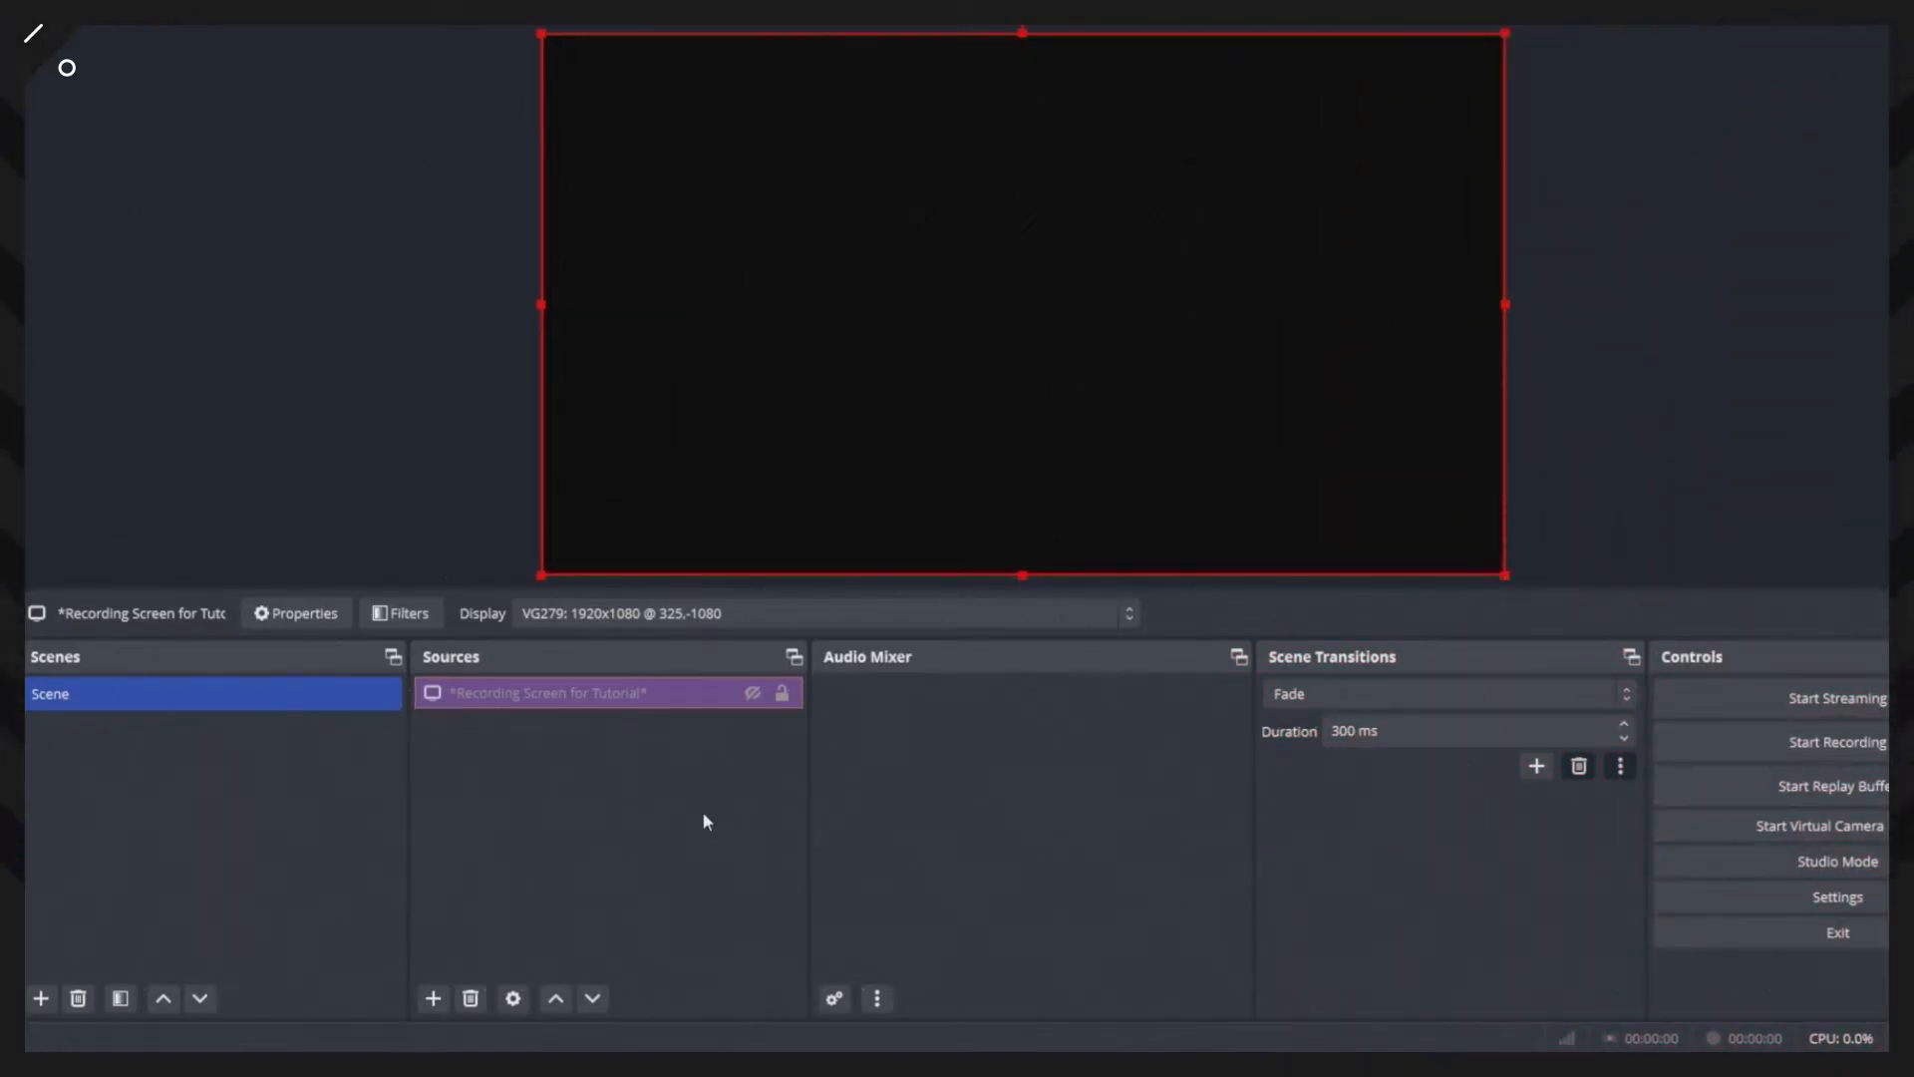
click(610, 842)
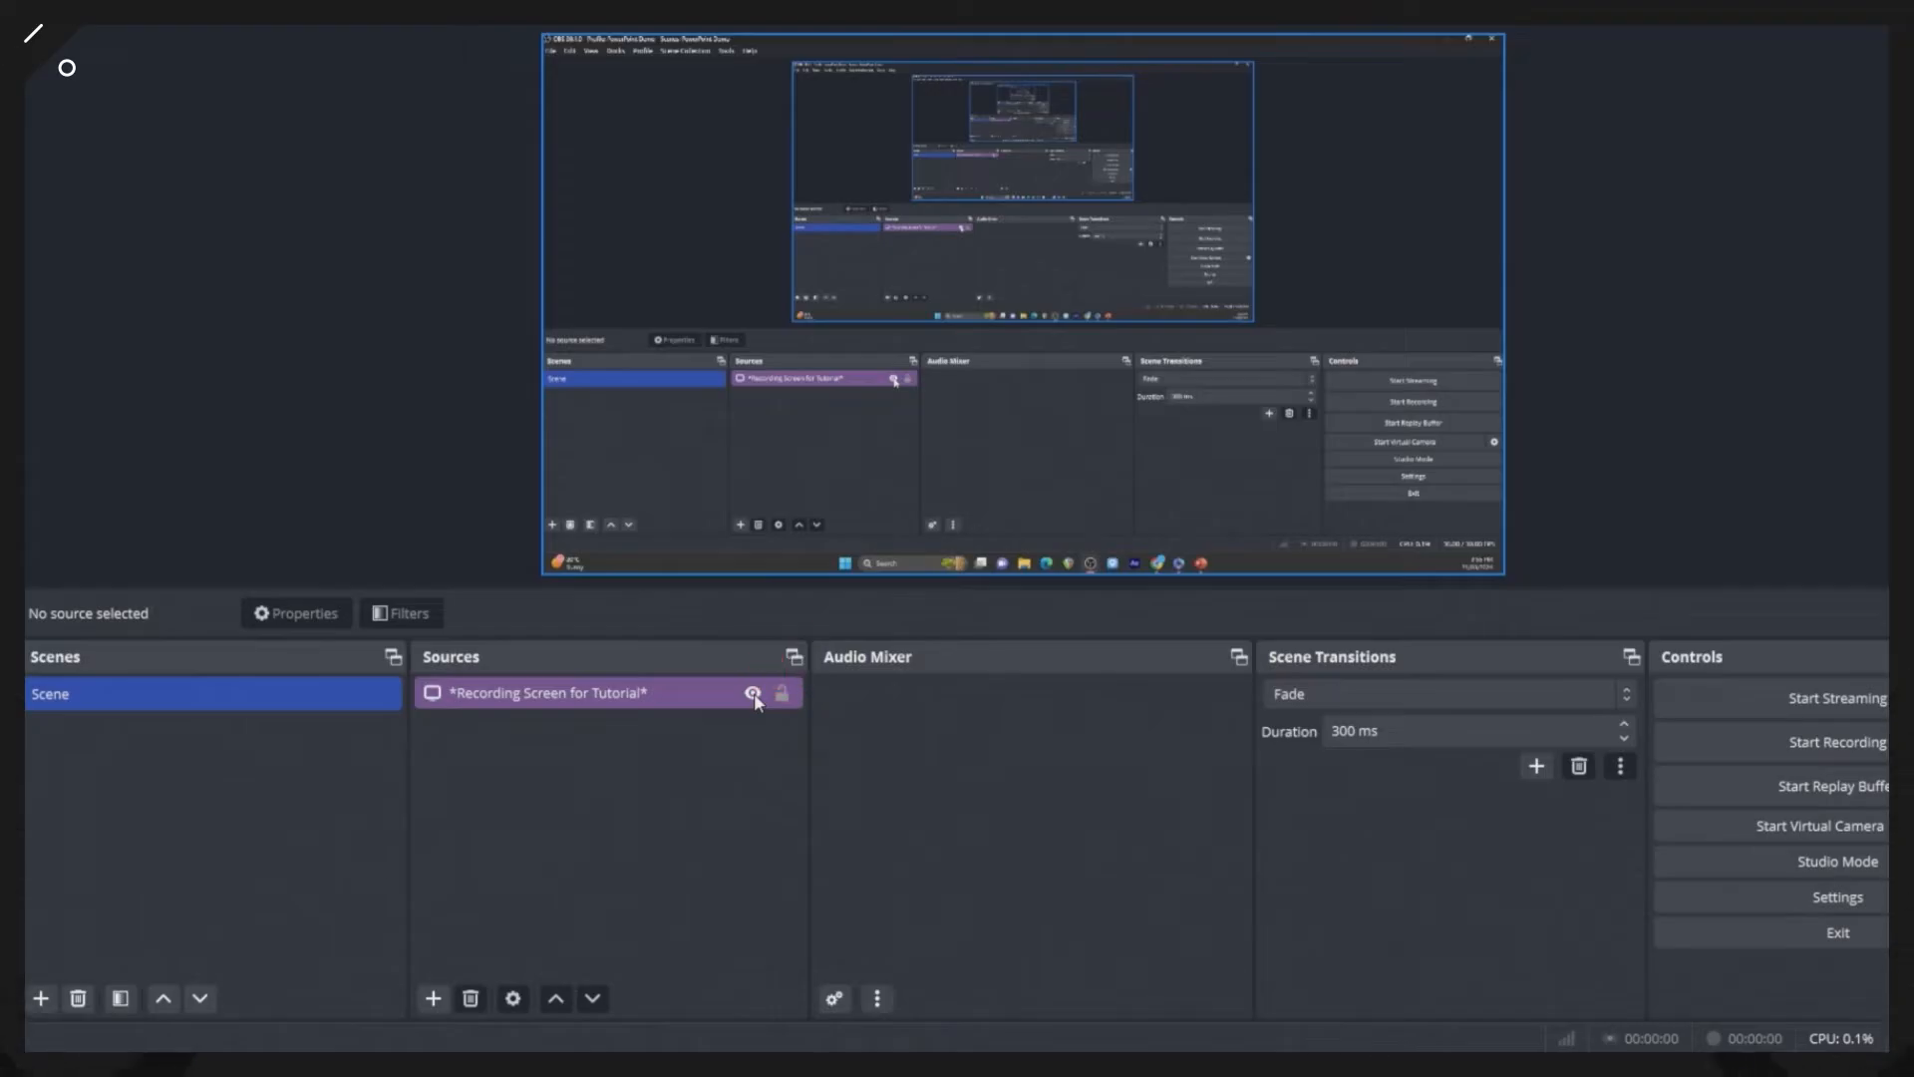
click(752, 692)
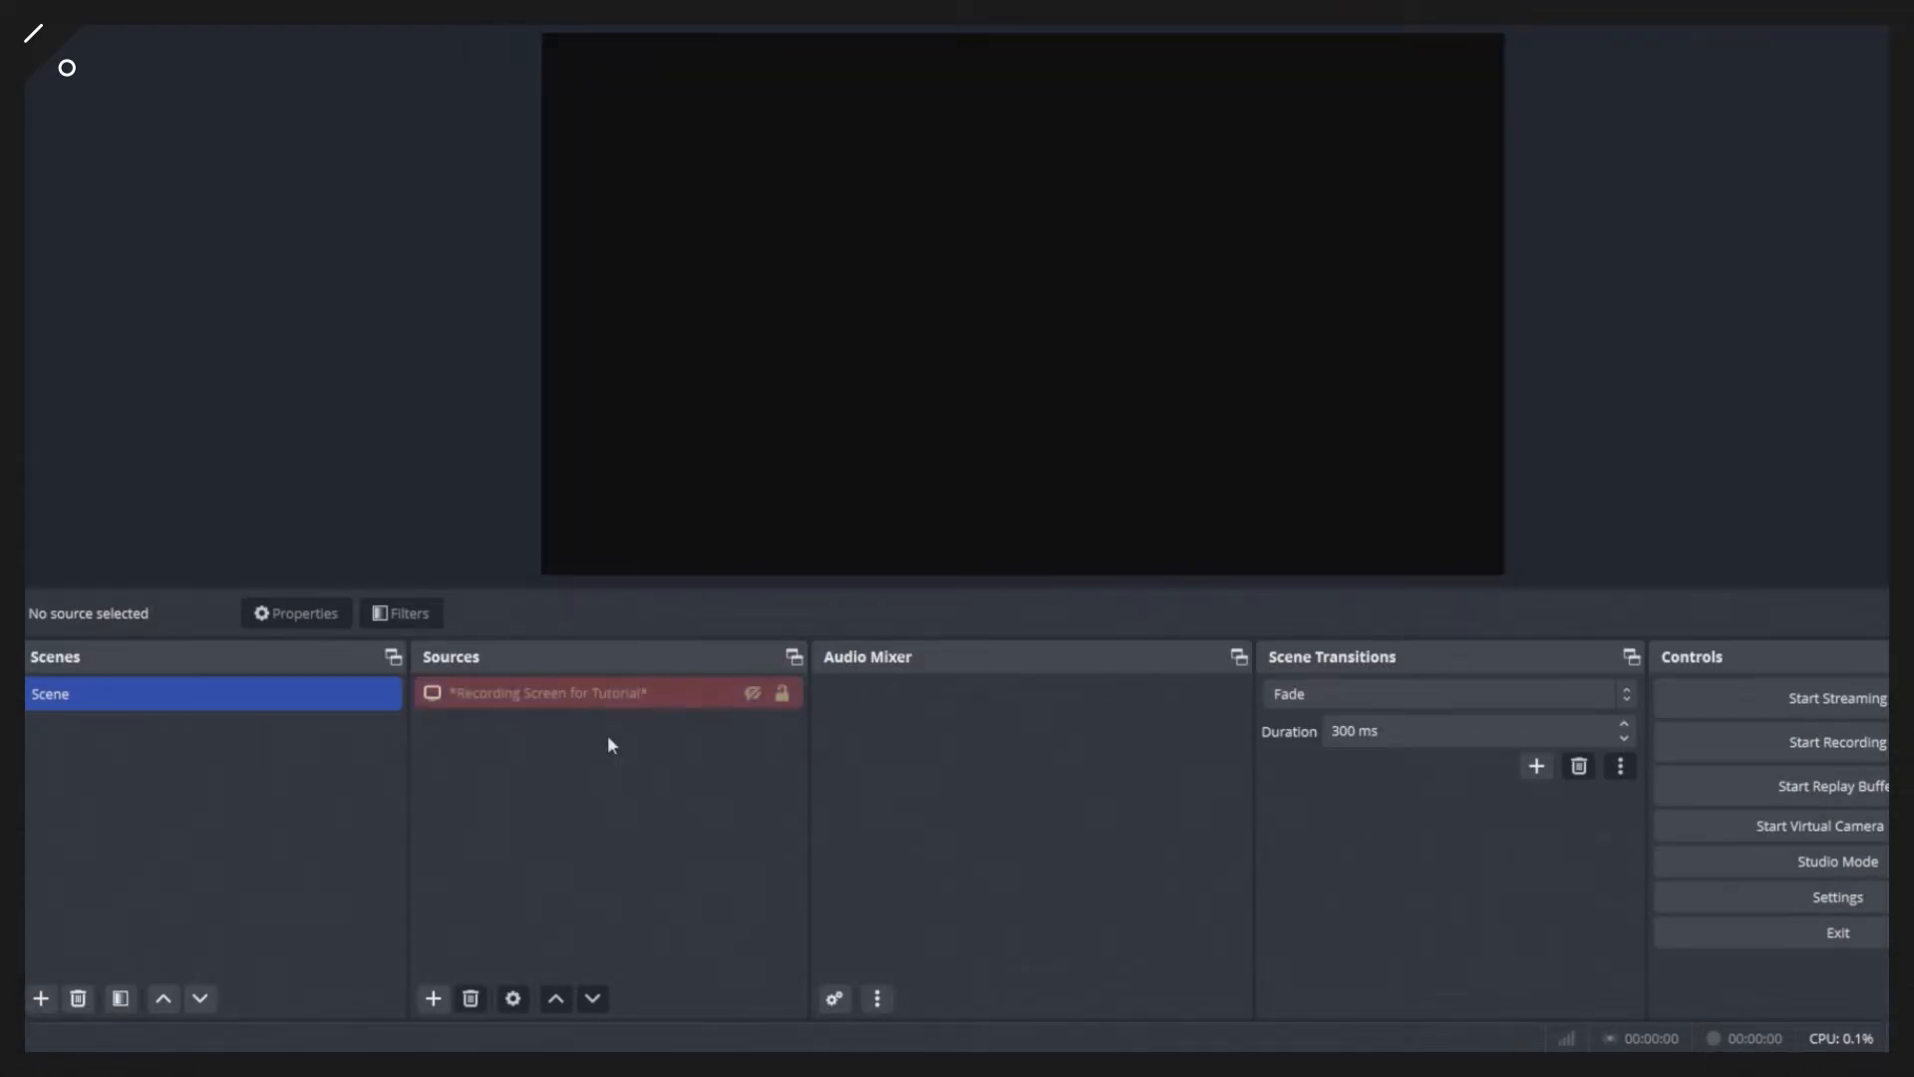
mouse_move(557, 724)
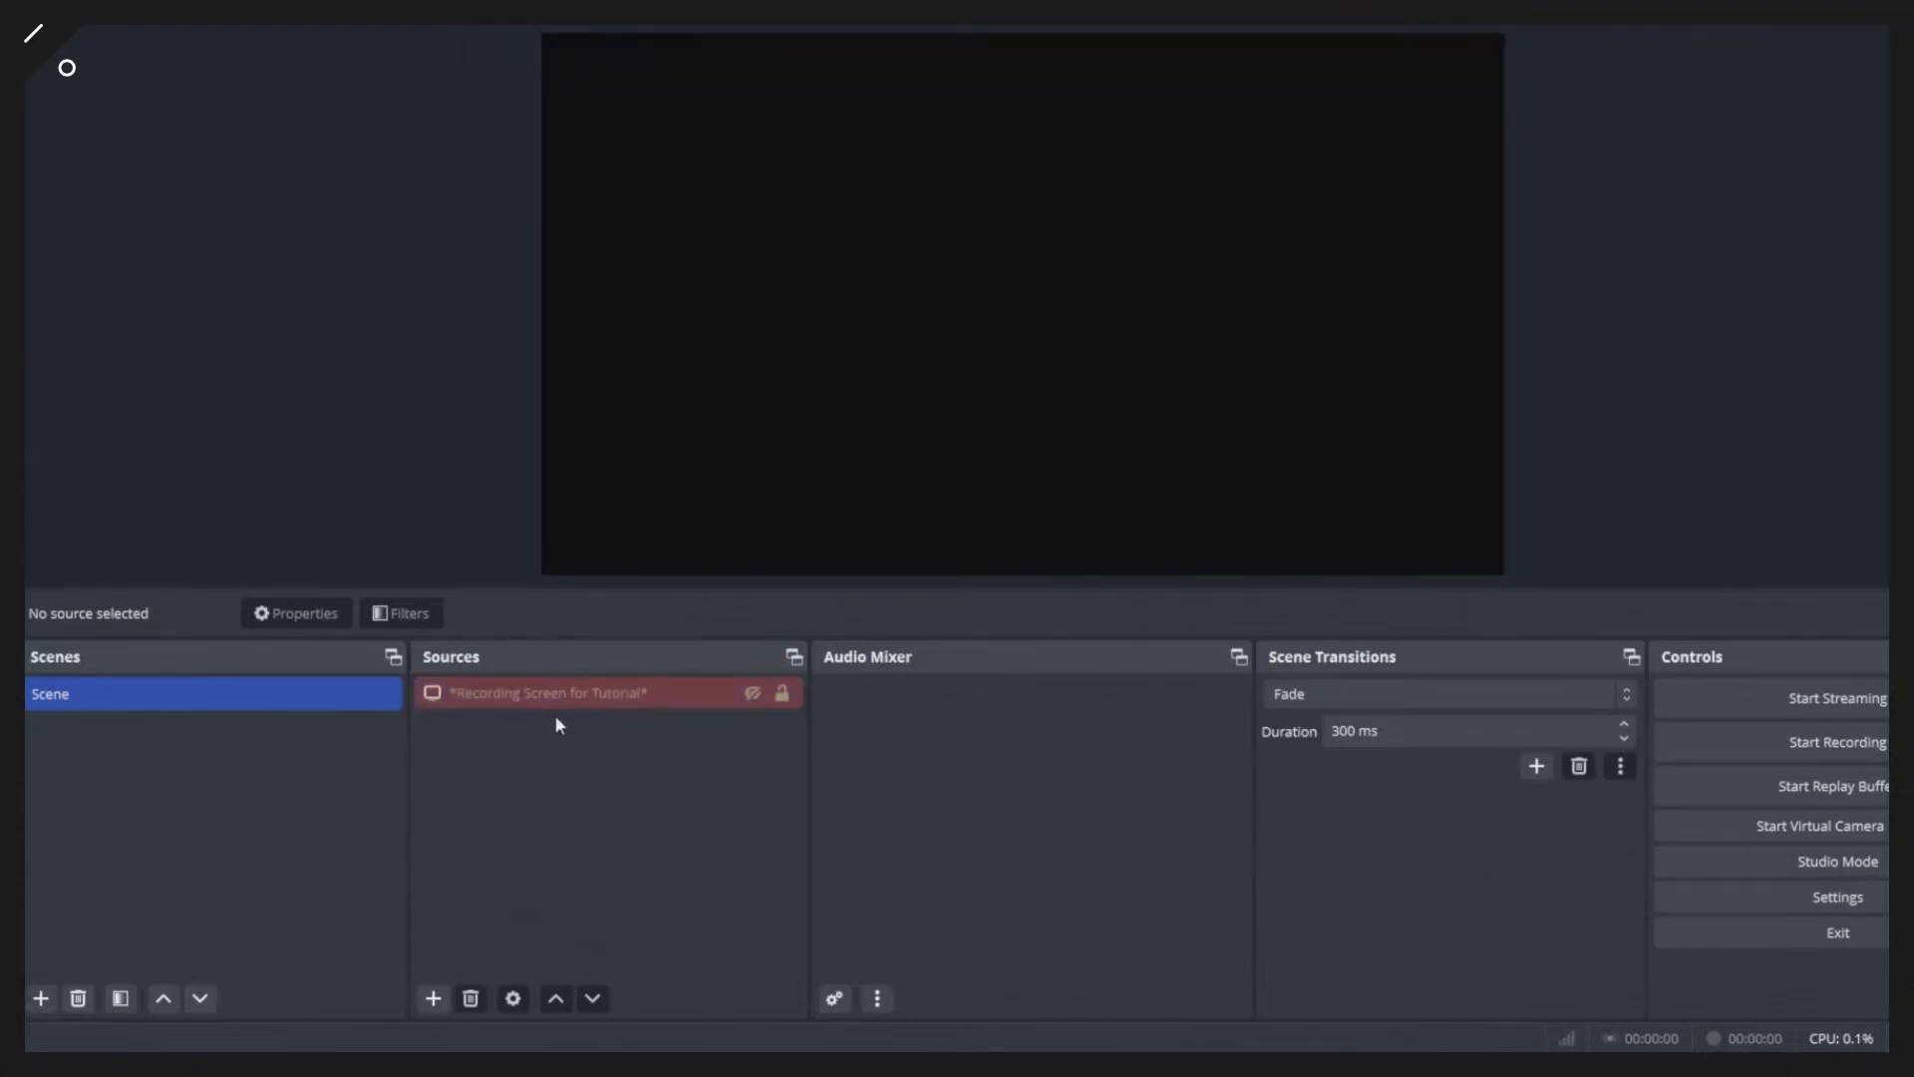
mouse_move(461, 724)
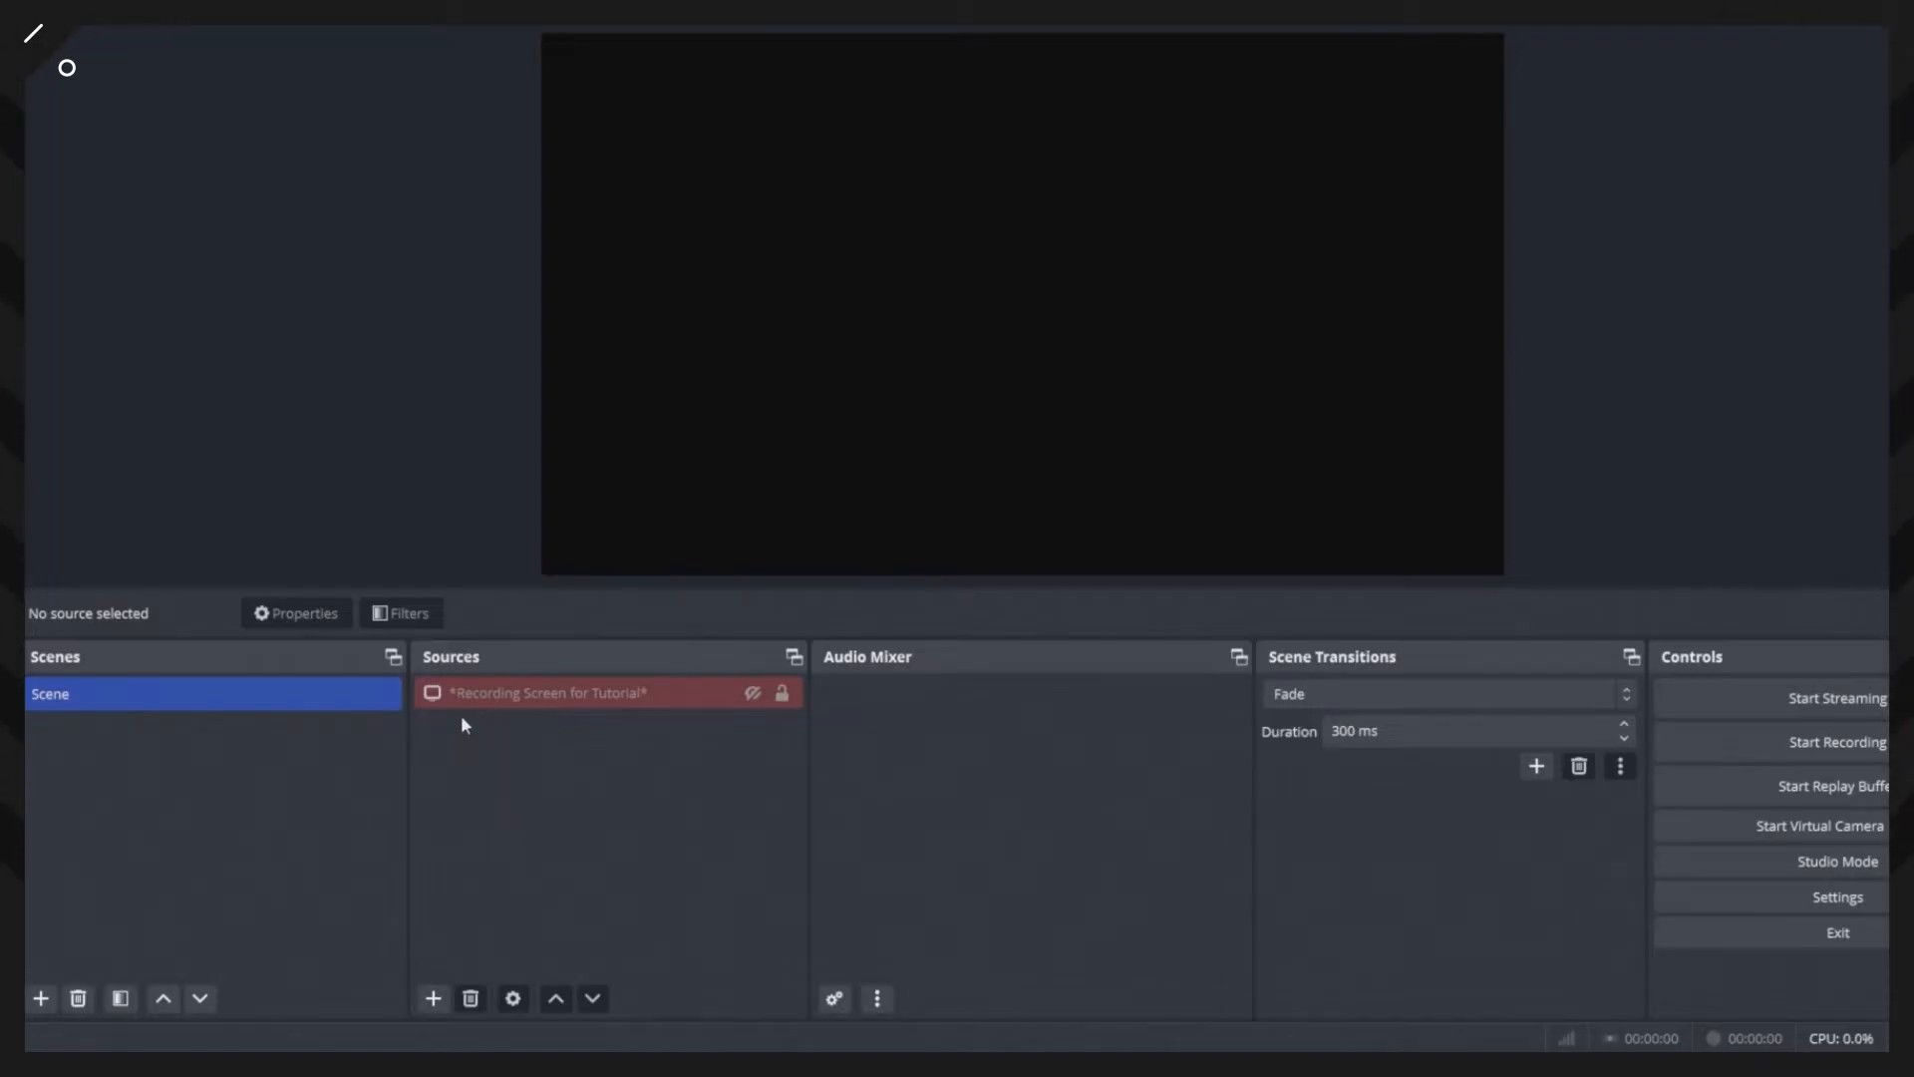
mouse_move(542, 740)
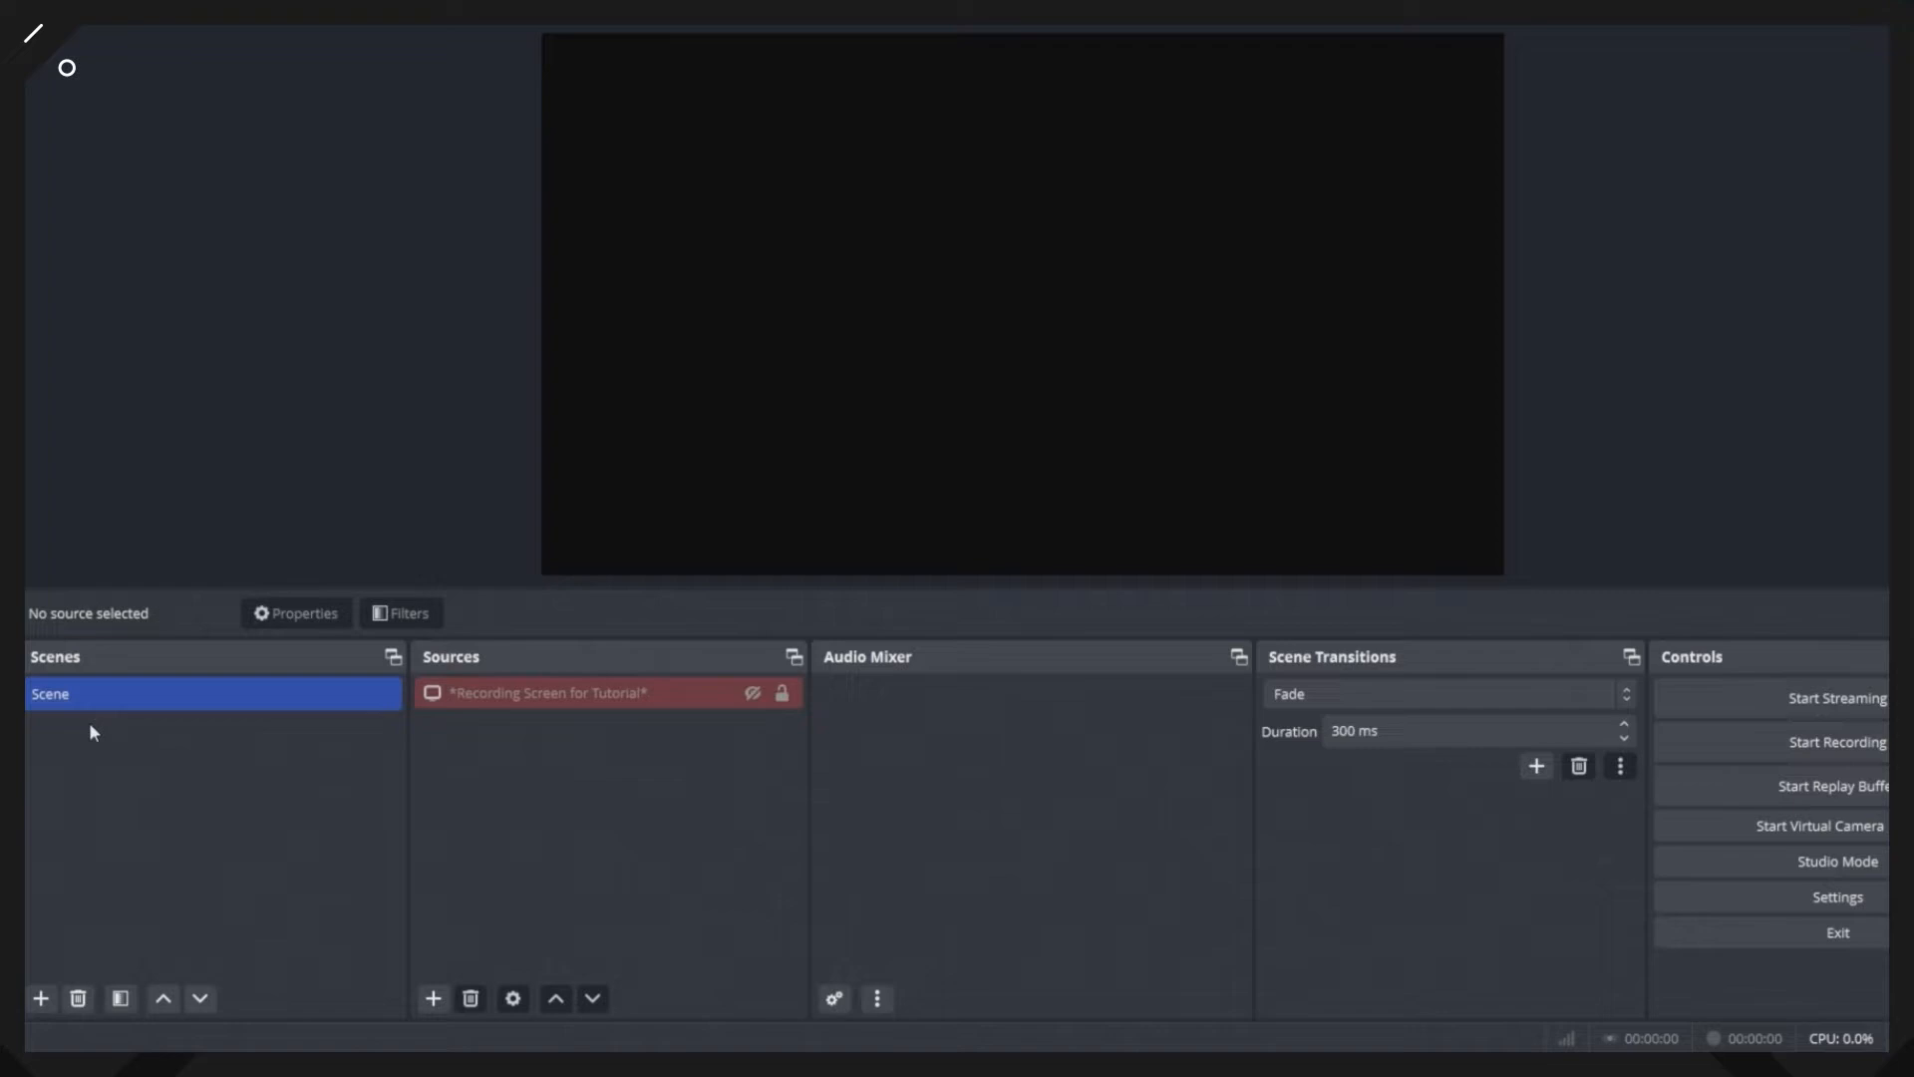
click(550, 691)
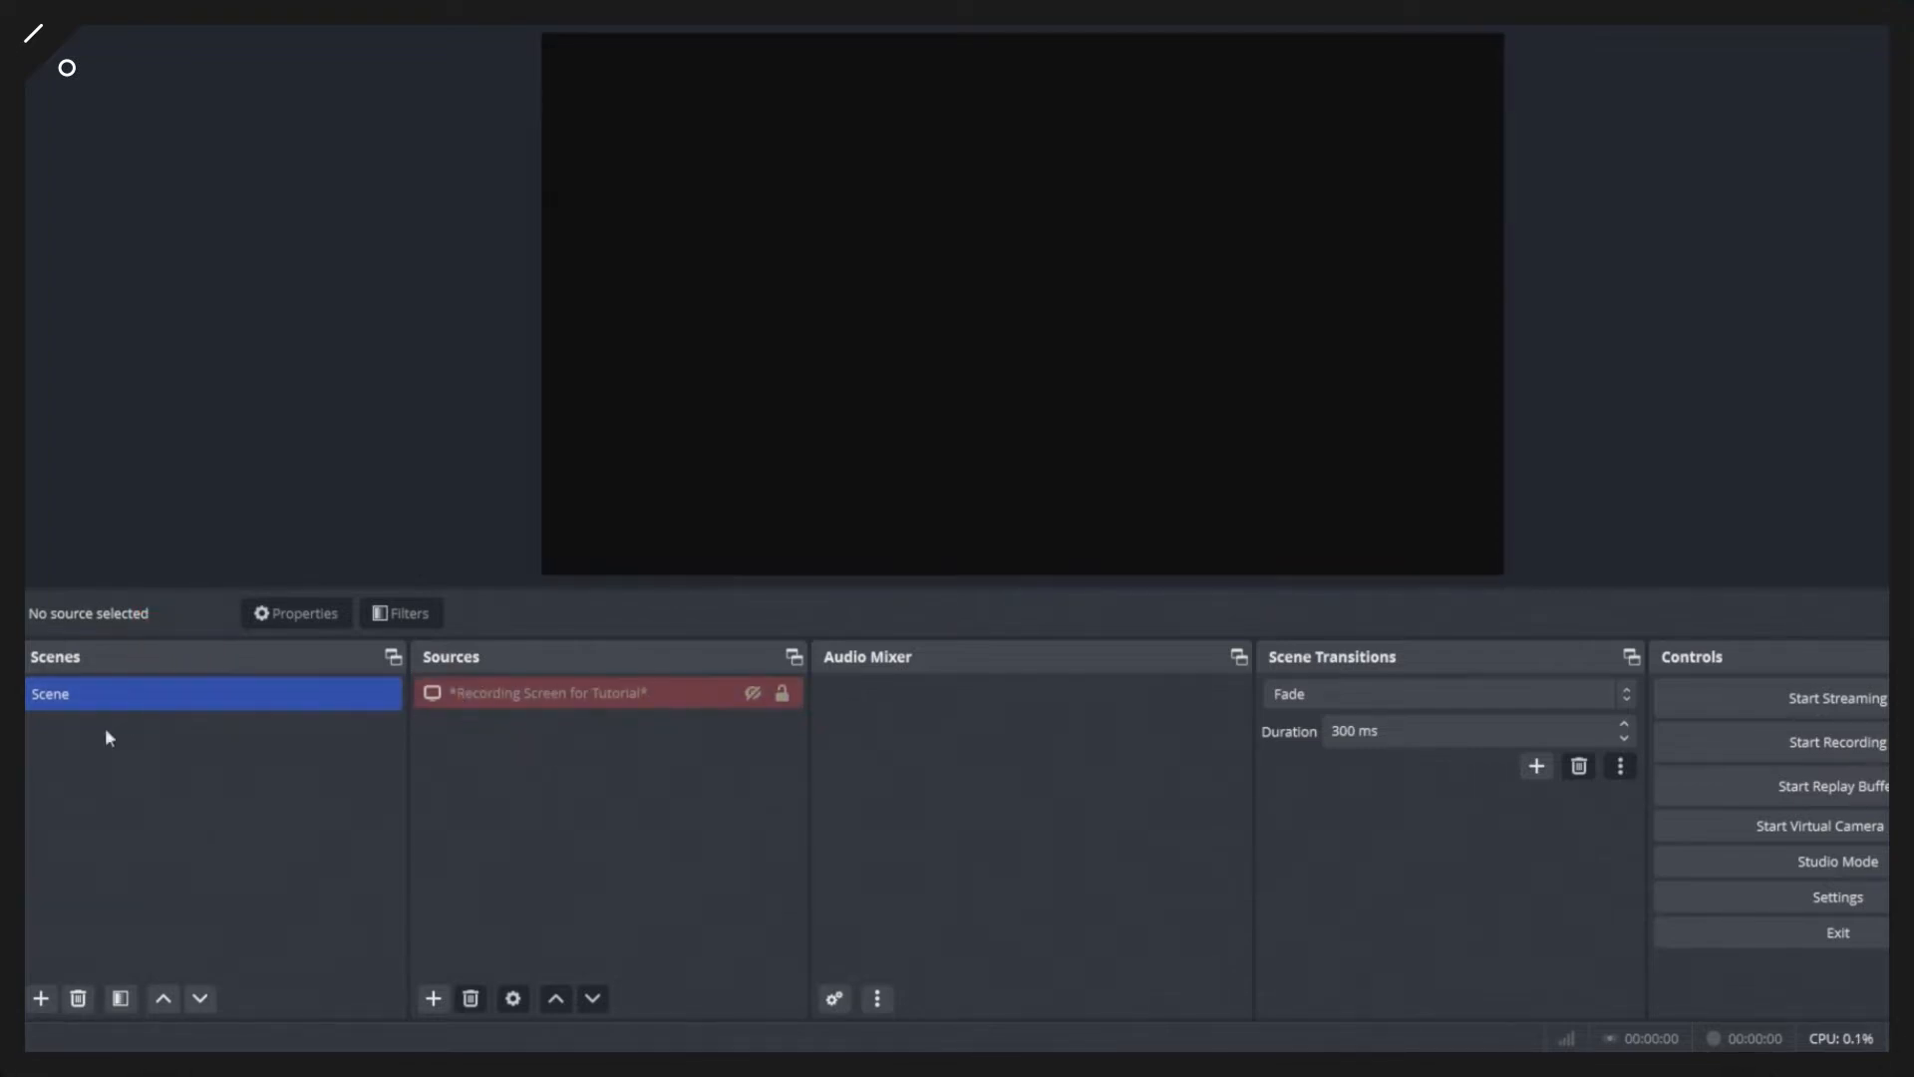
mouse_move(108, 789)
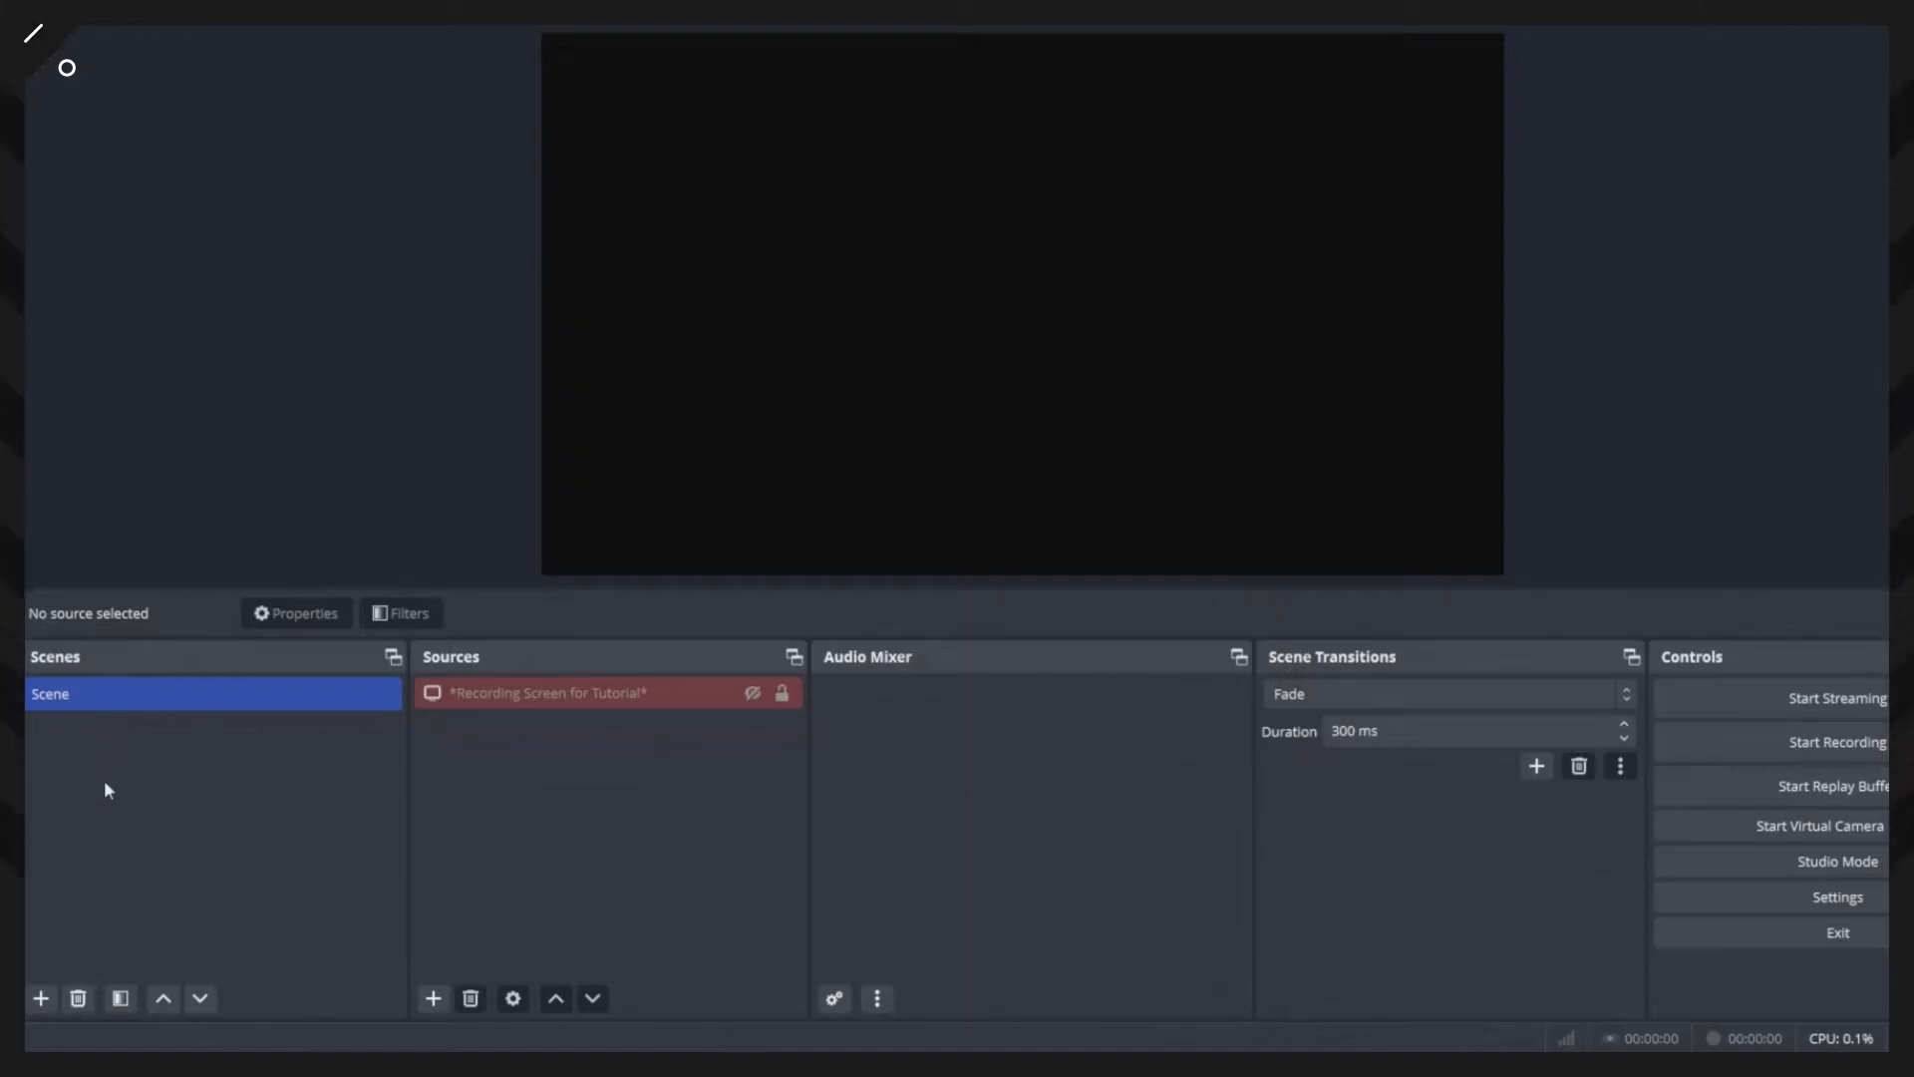
mouse_move(40, 999)
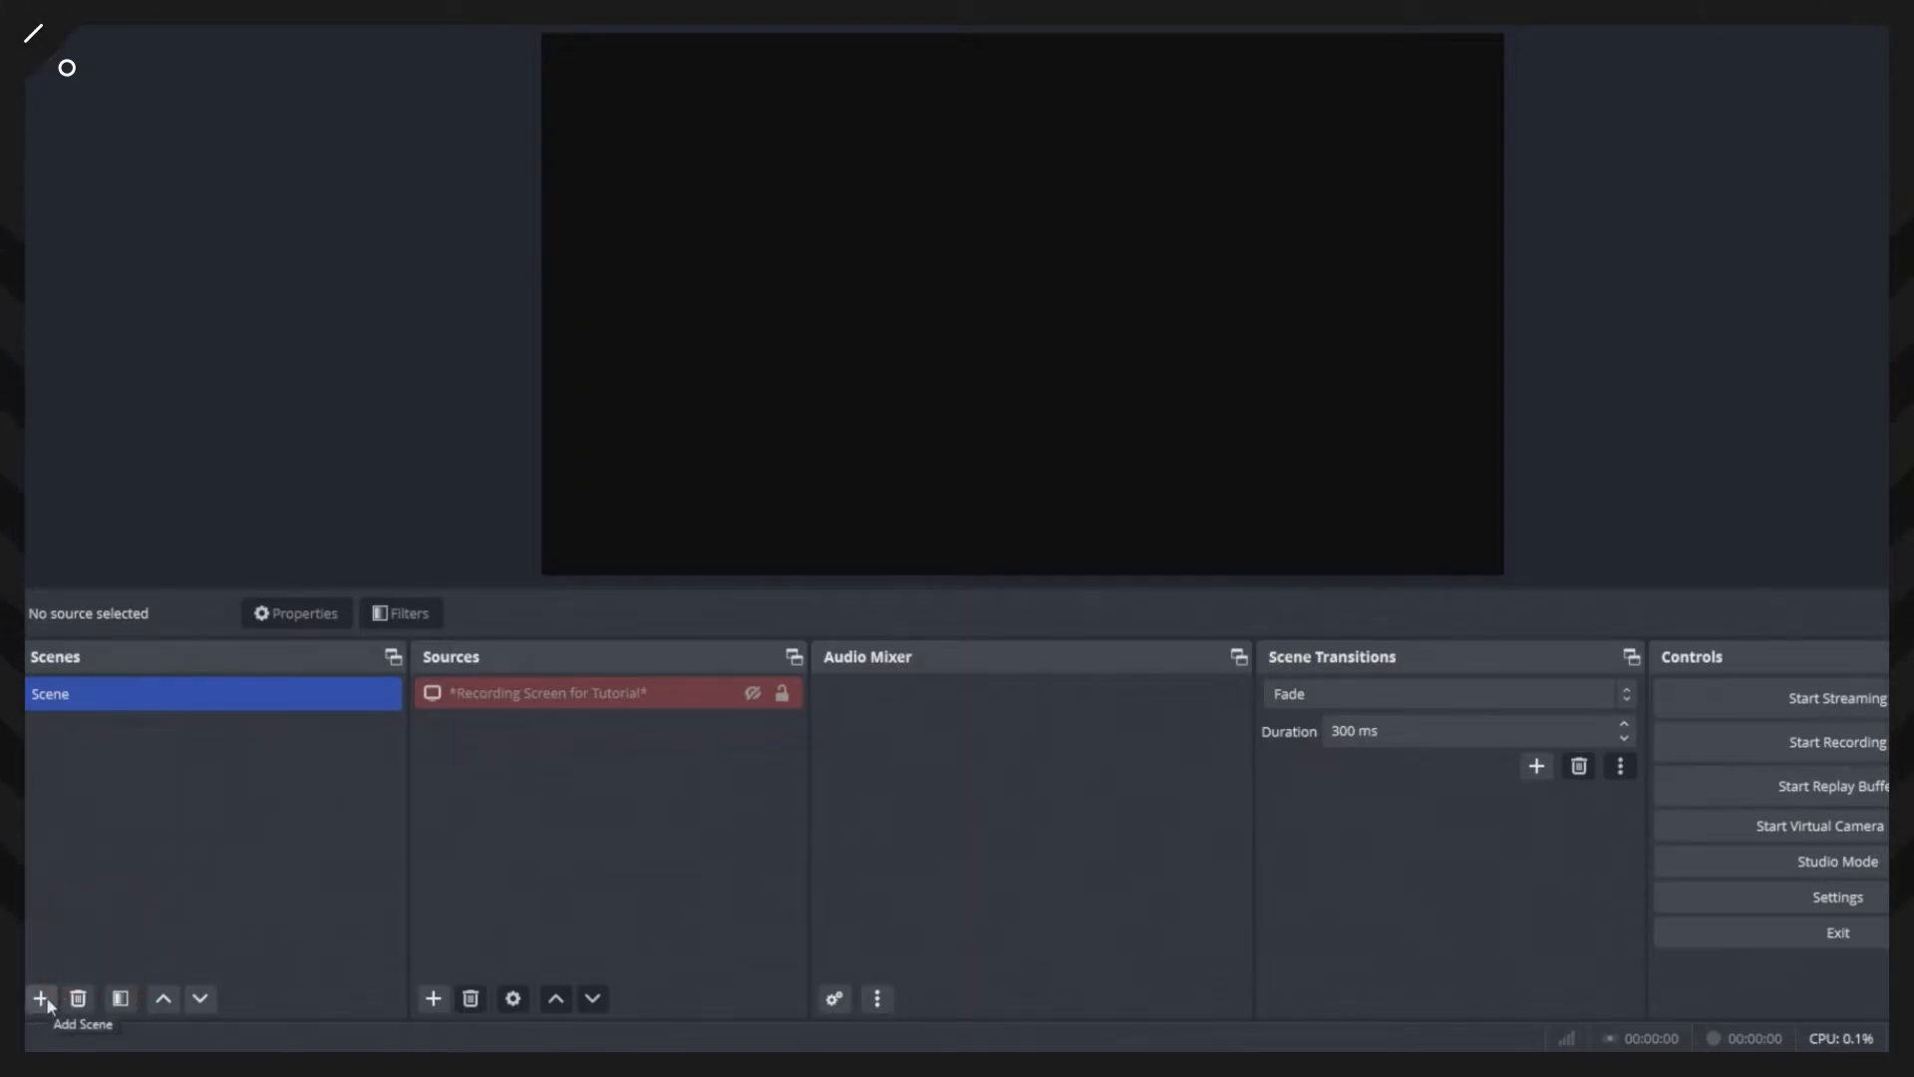
Add an OBS scene, keeping the default name 'Scene 2'
click(40, 997)
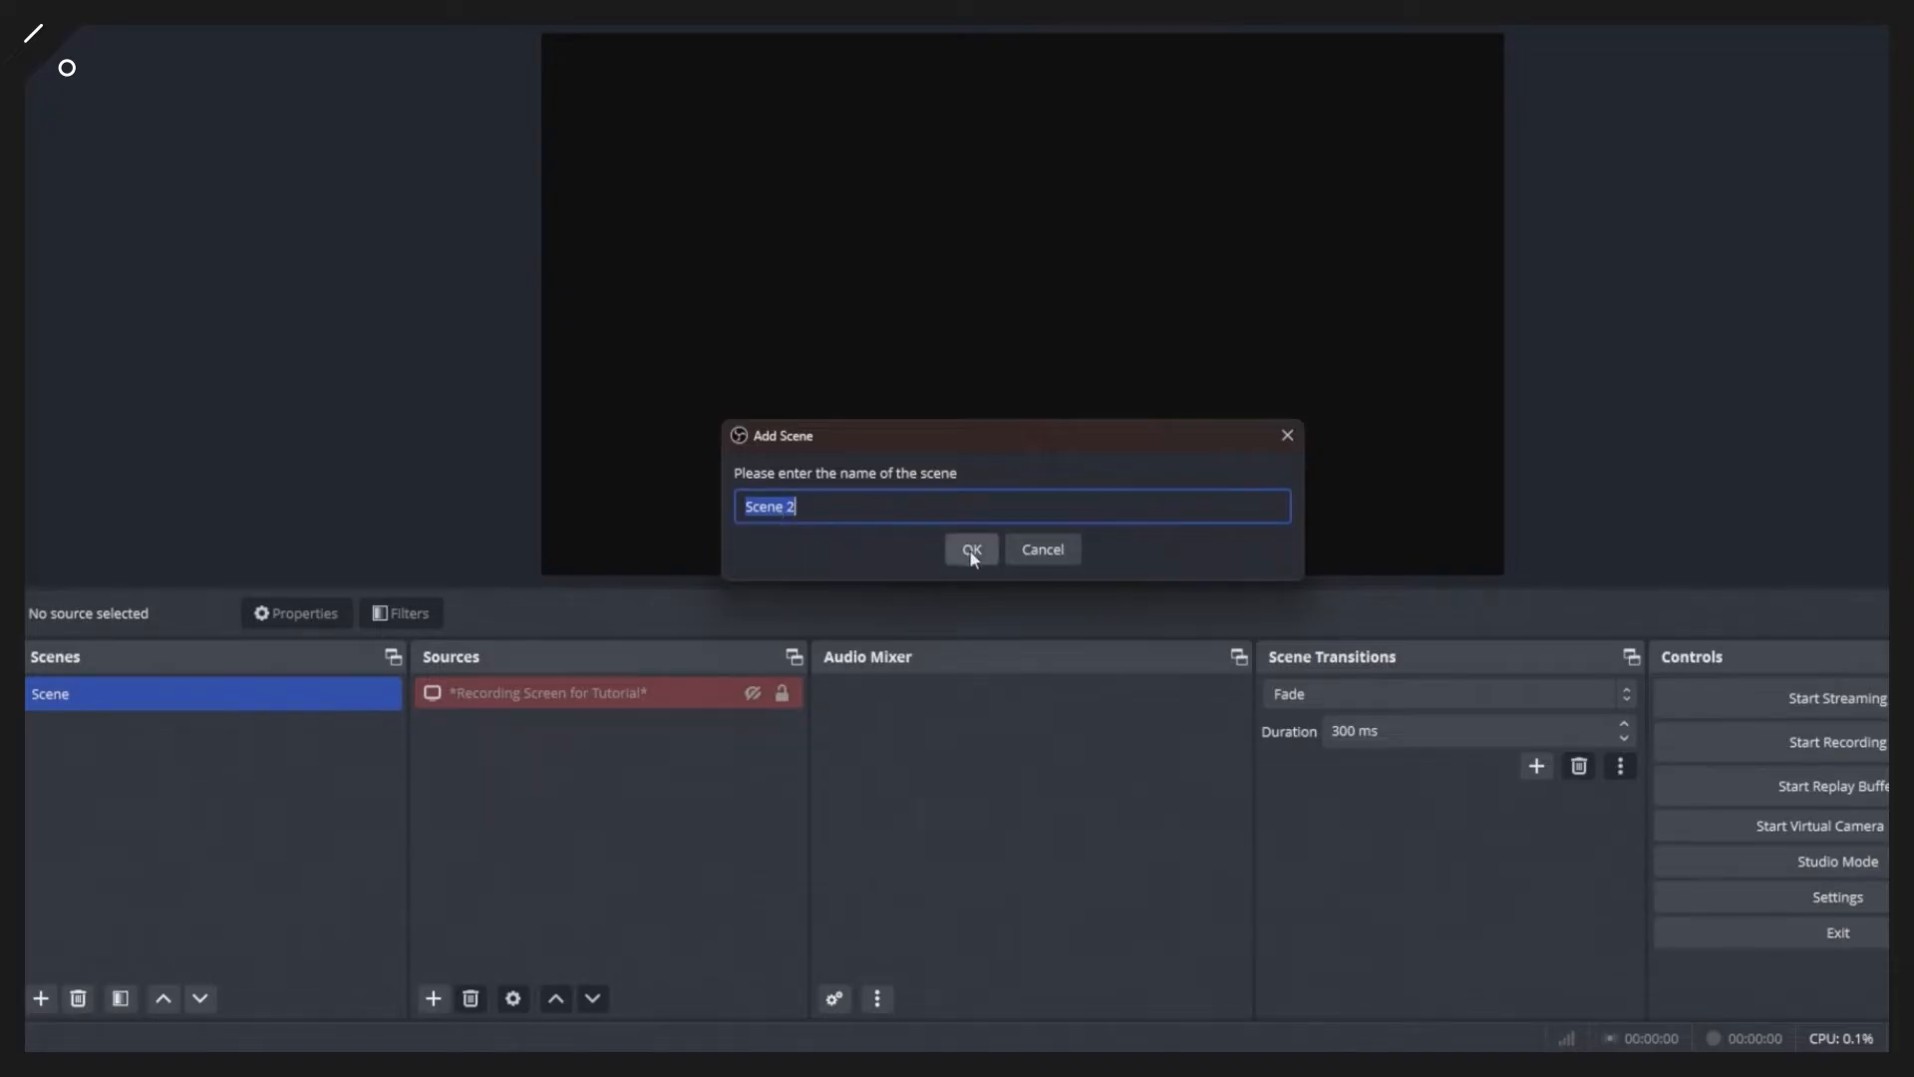
click(969, 550)
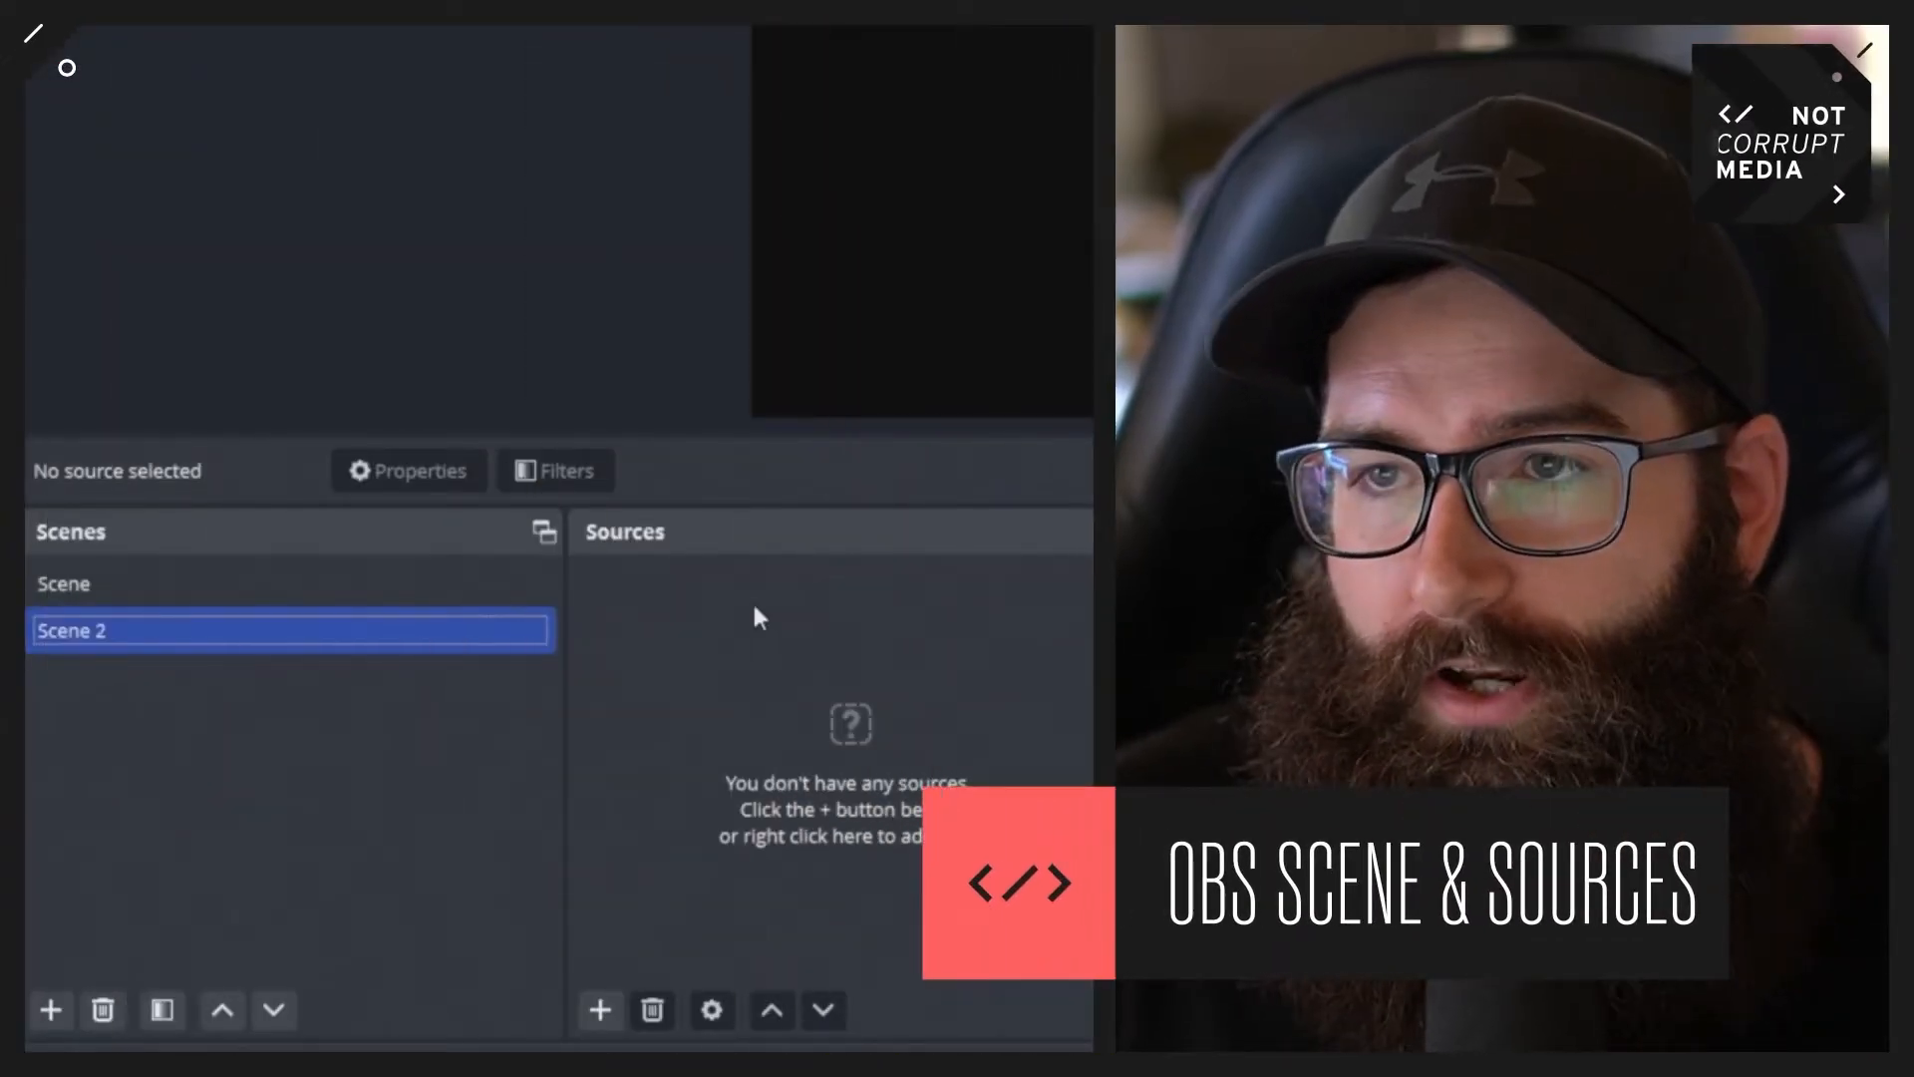
mouse_move(830, 903)
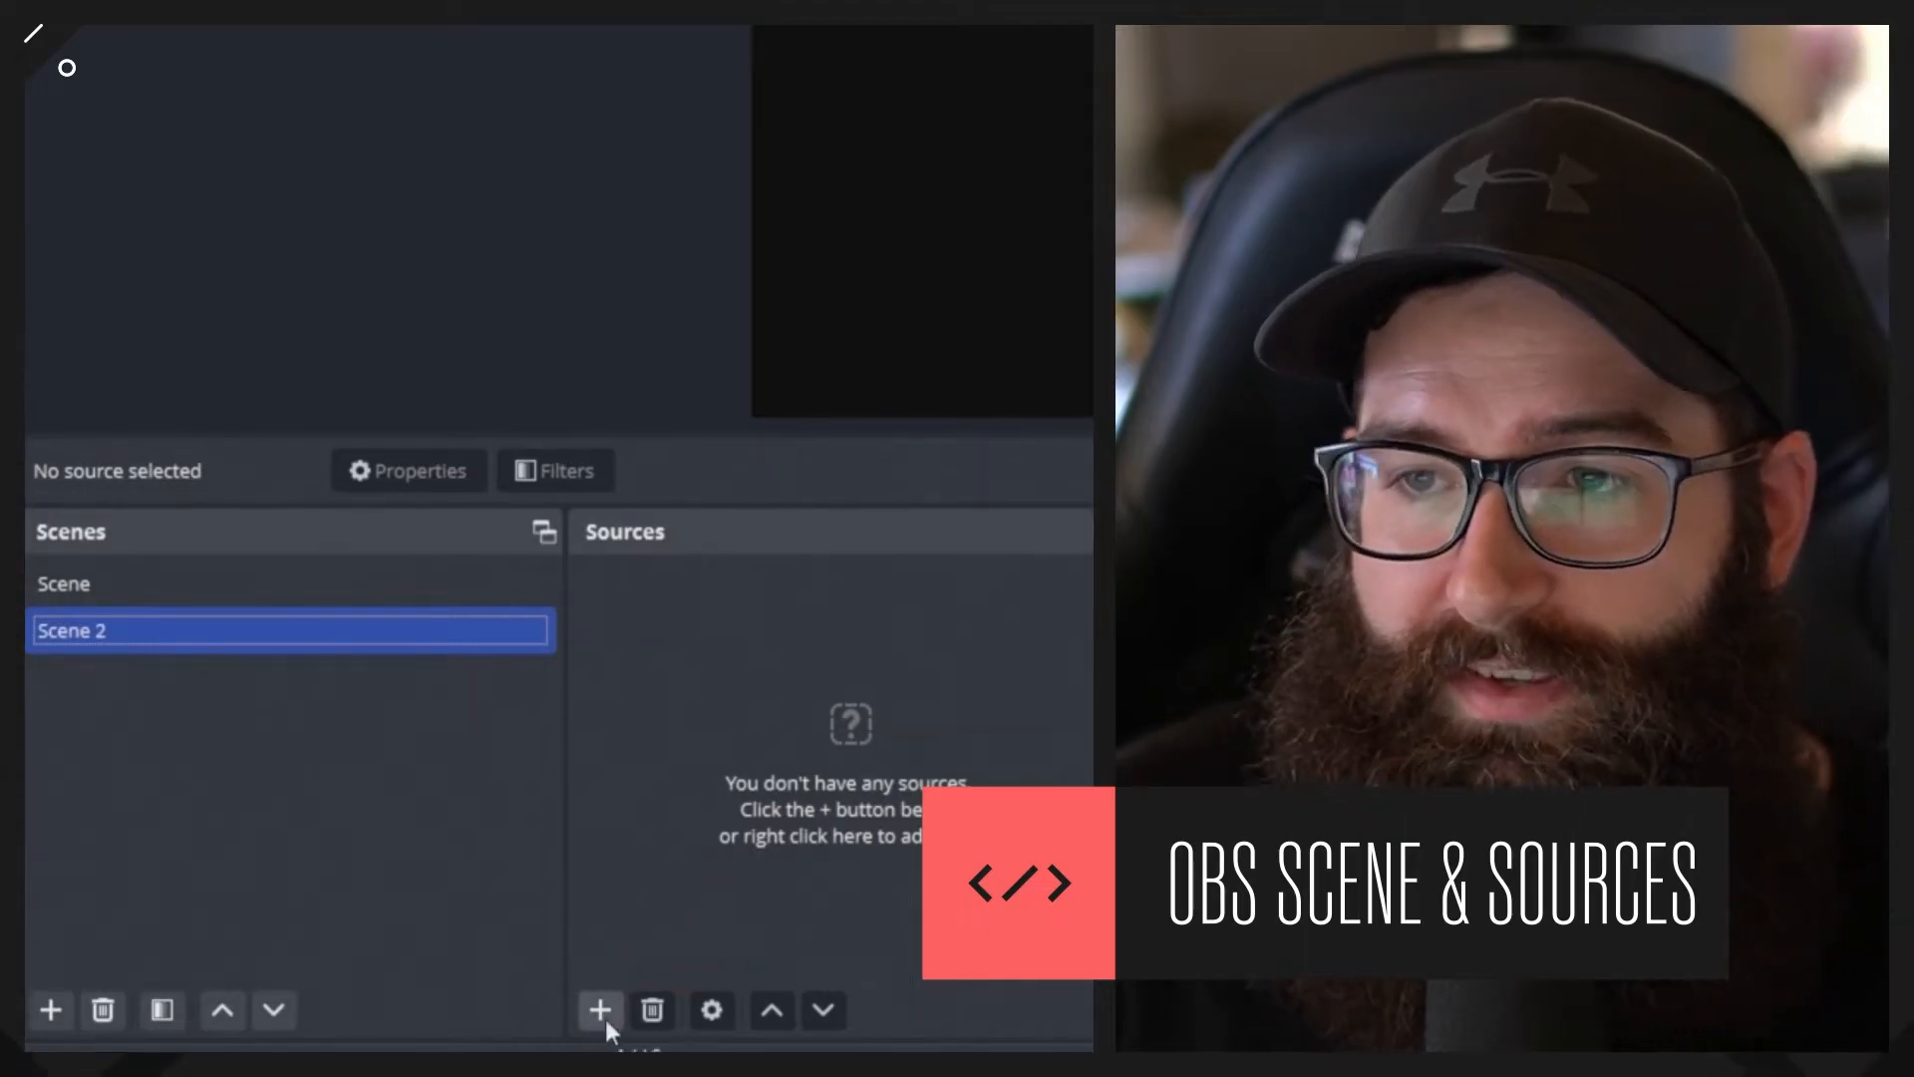
Add a Window Capture source named 'PowerPoint' to Scene 2
click(599, 1010)
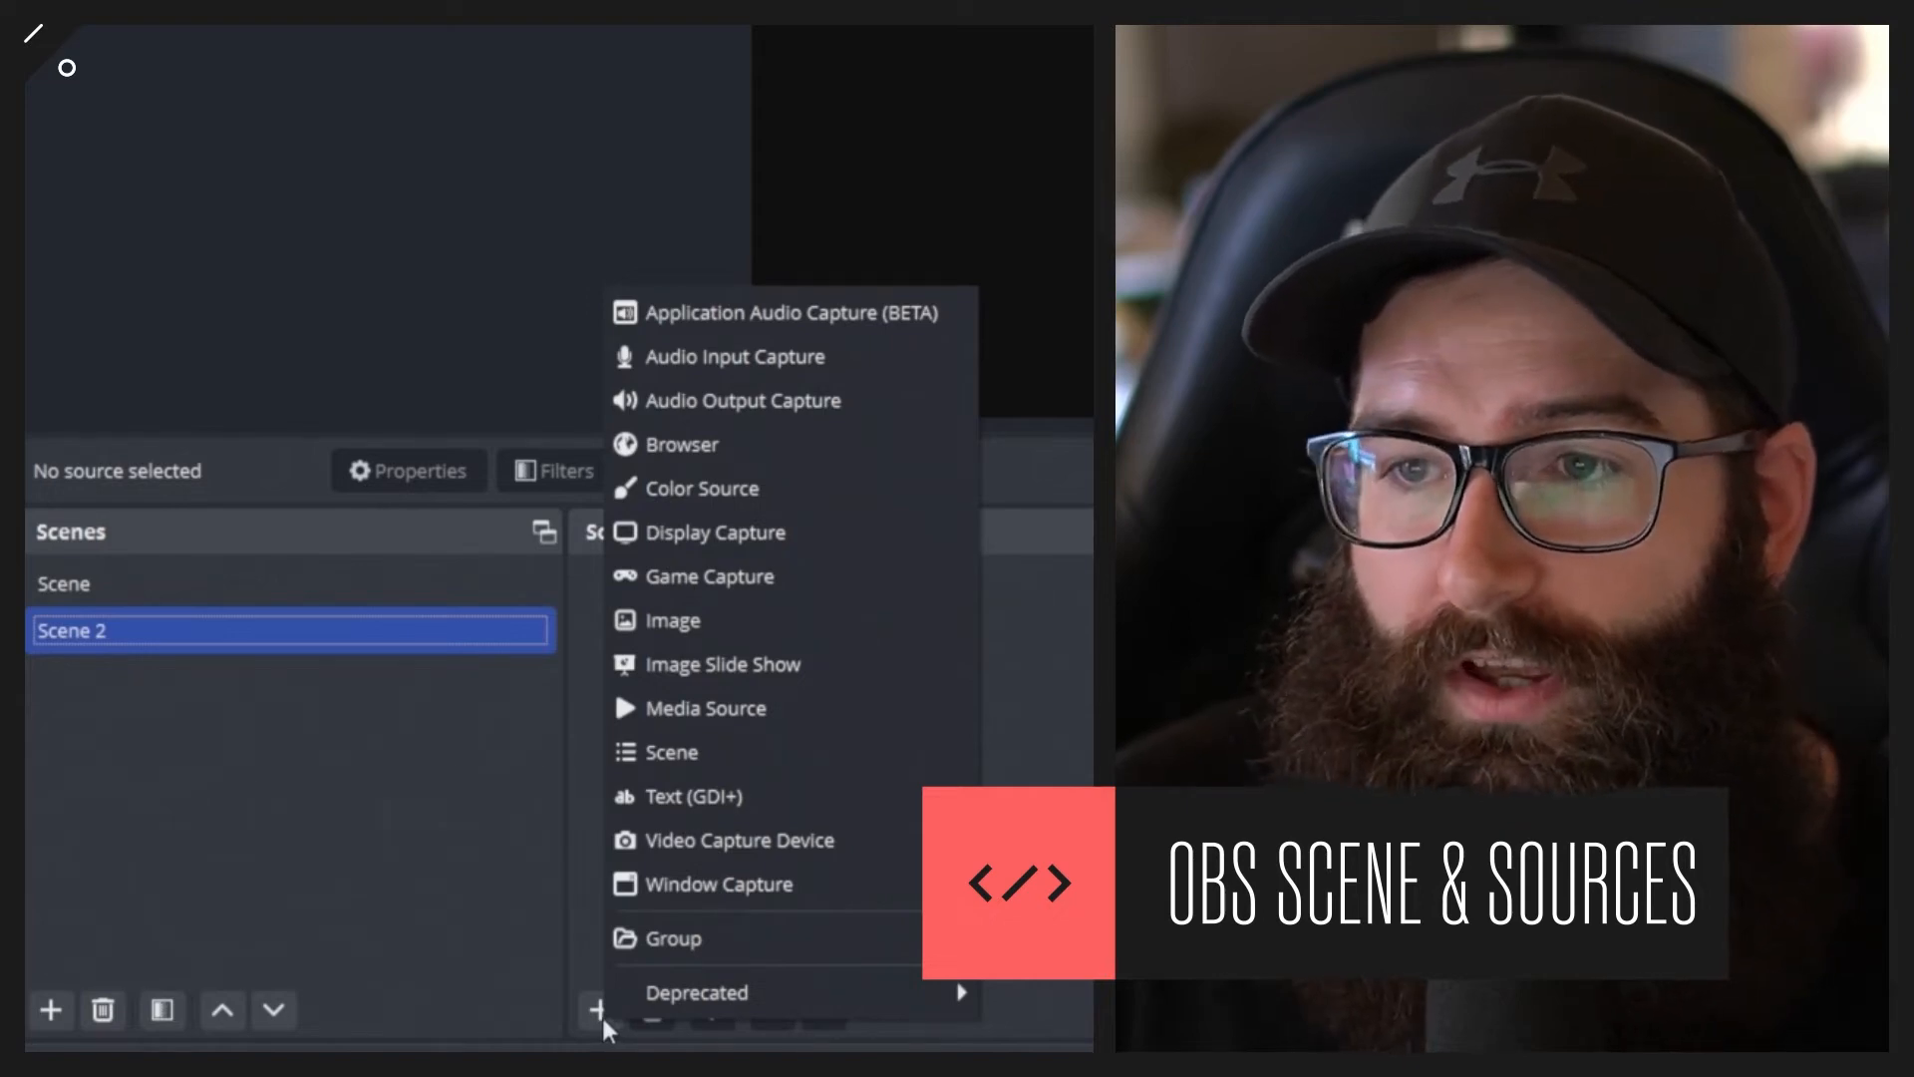
mouse_move(891, 882)
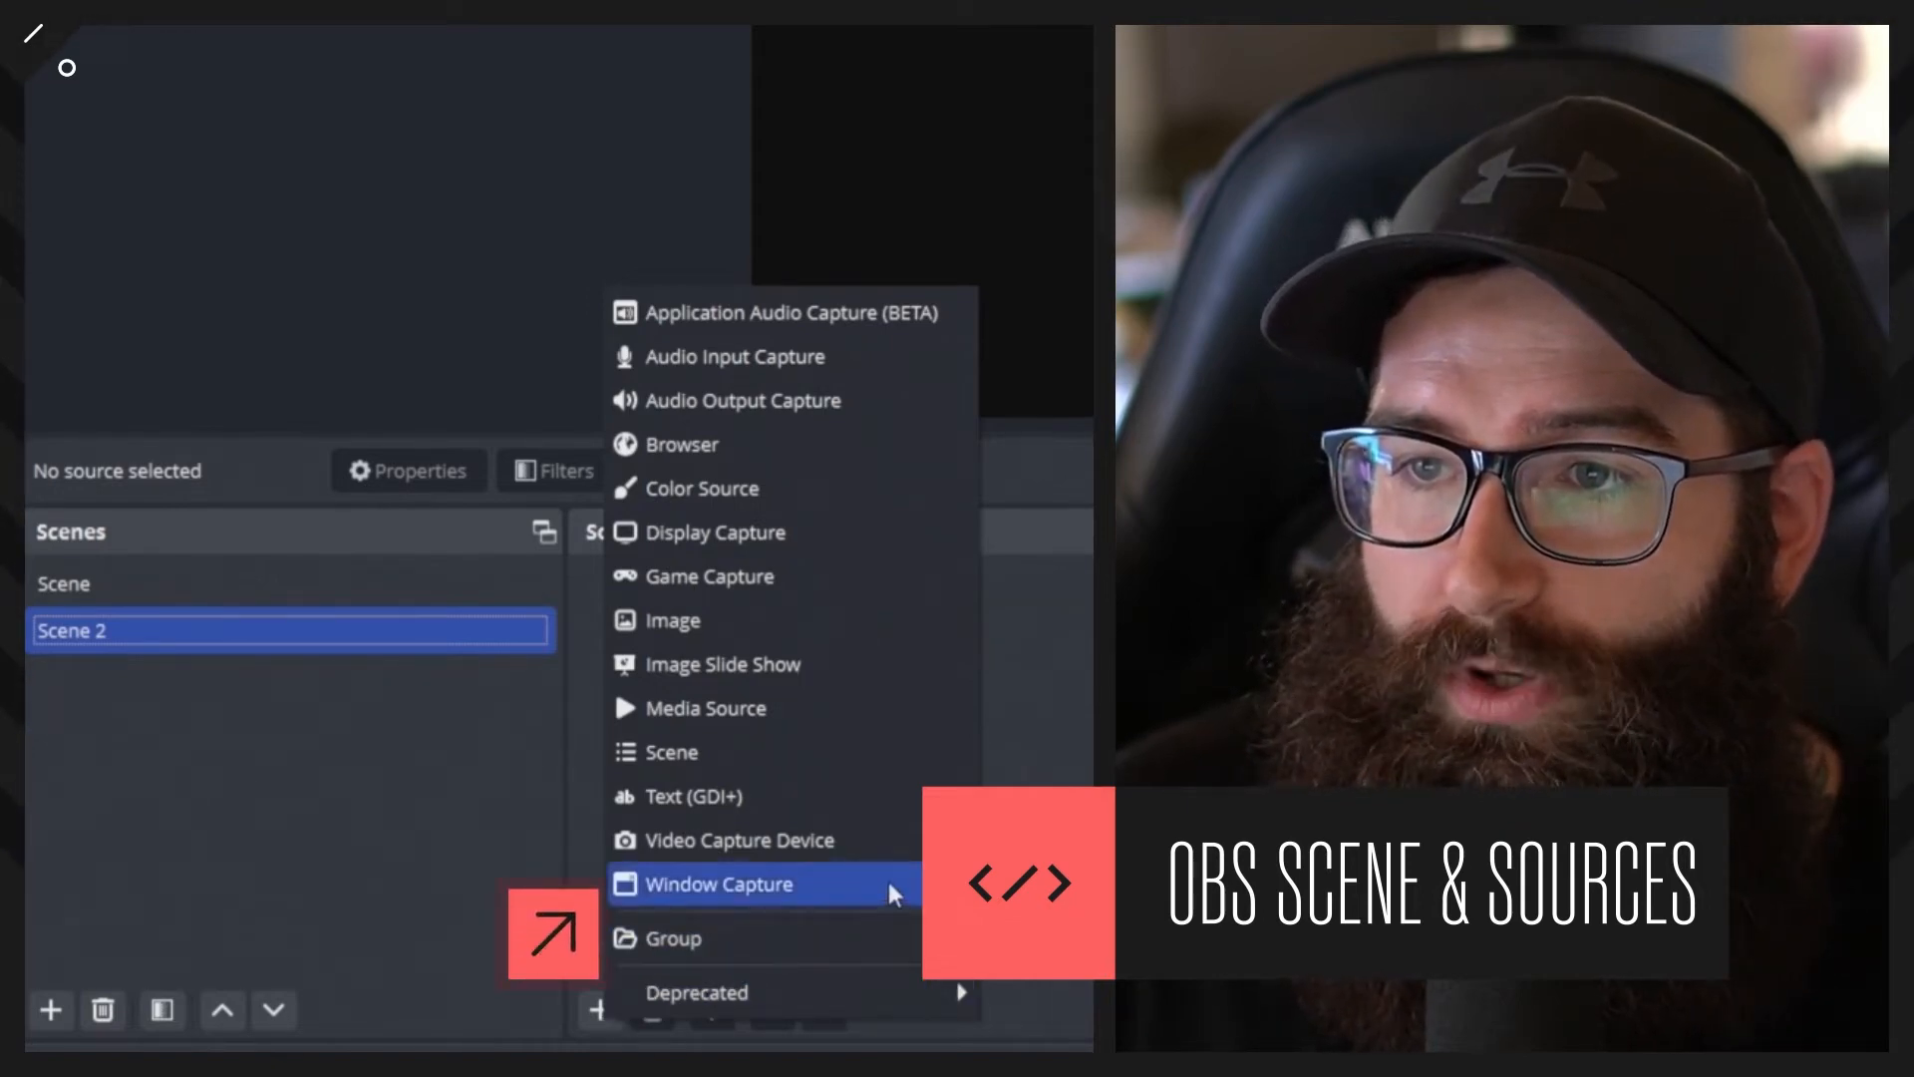
click(718, 884)
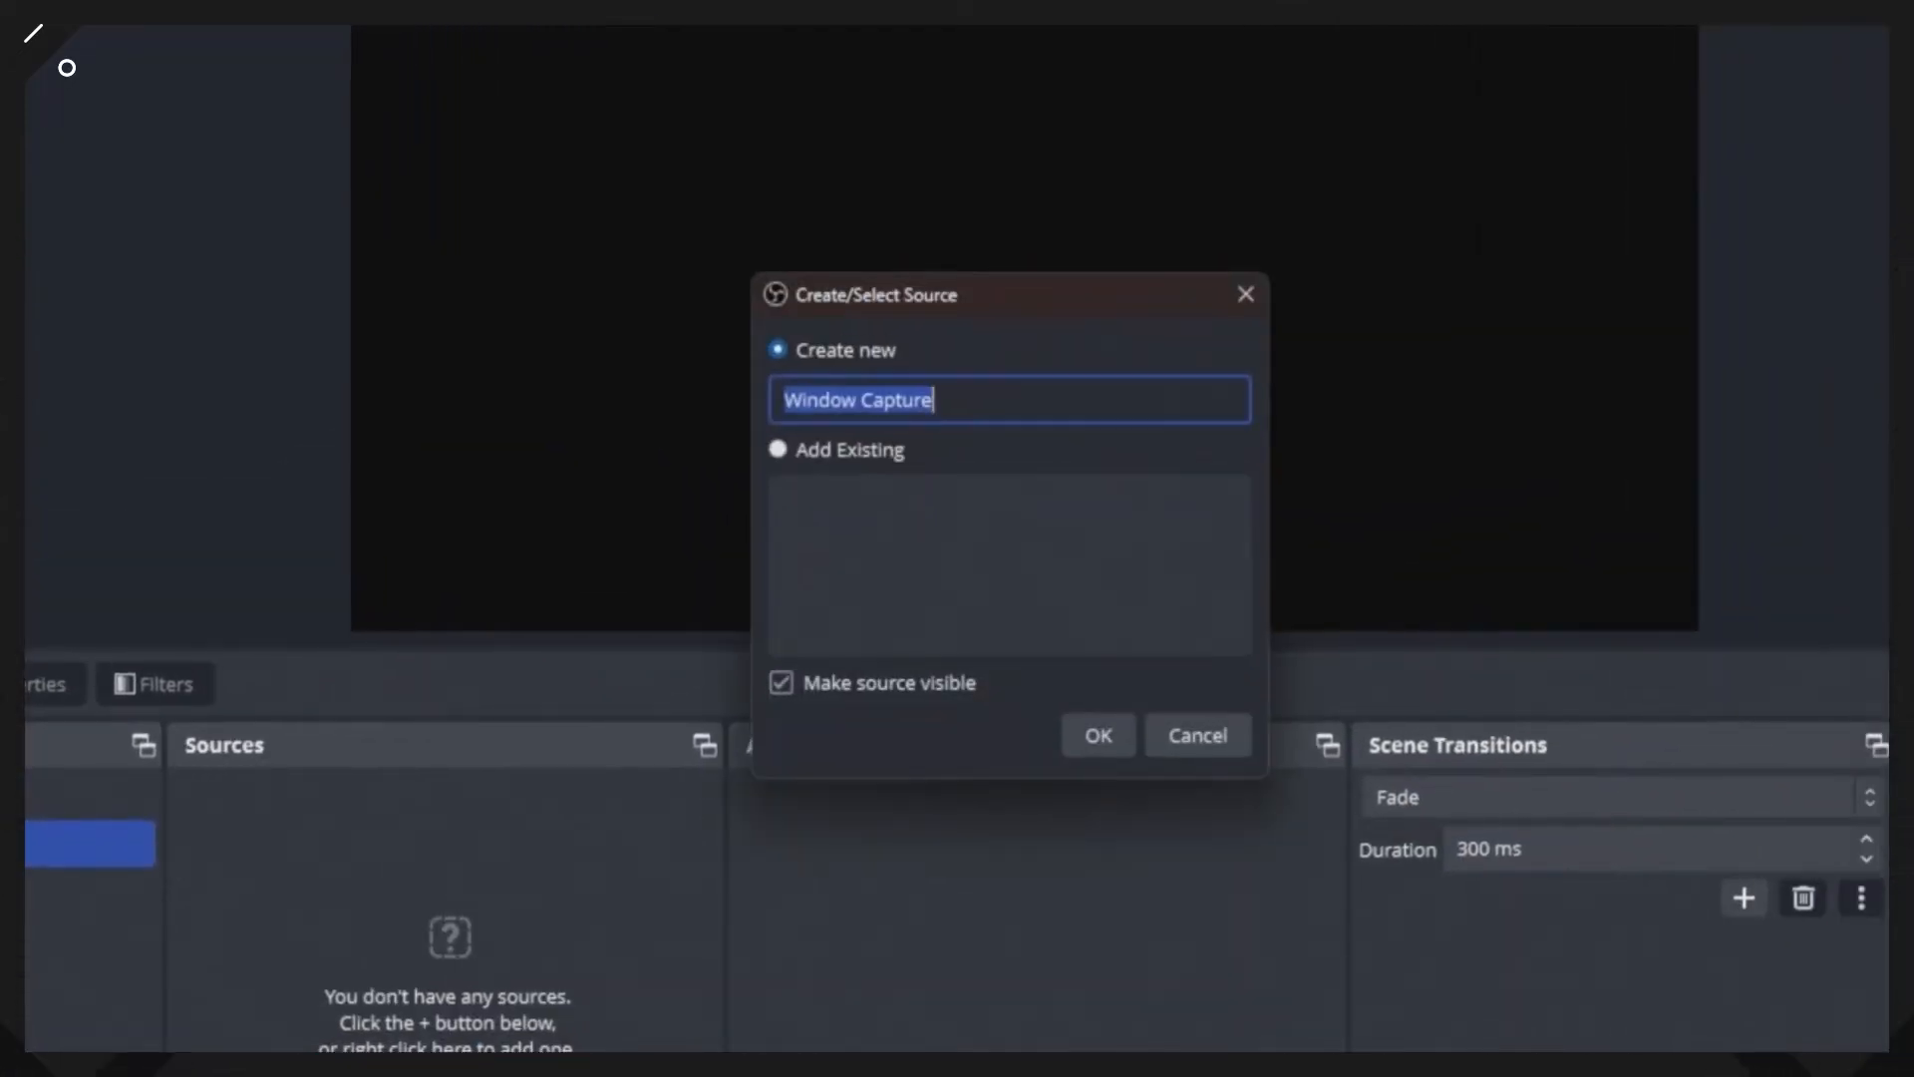
click(1095, 735)
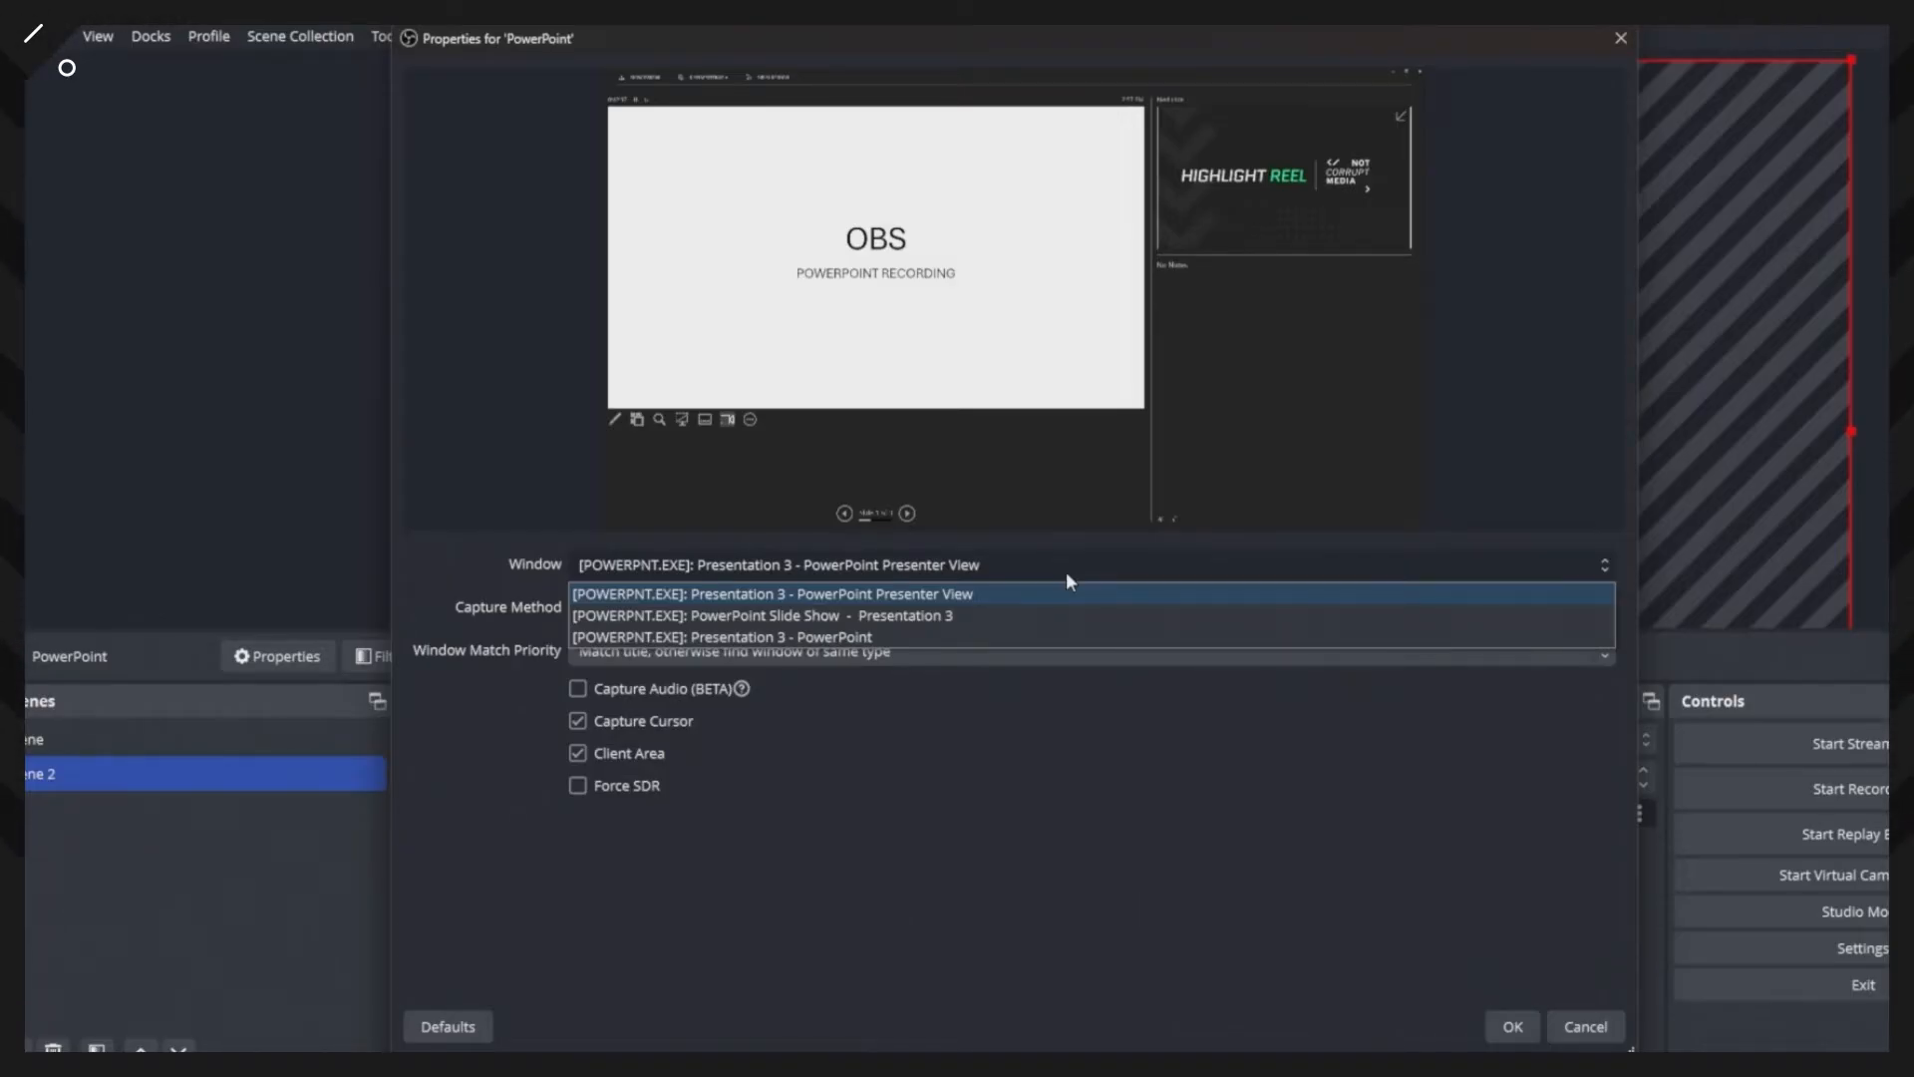
mouse_move(1010, 609)
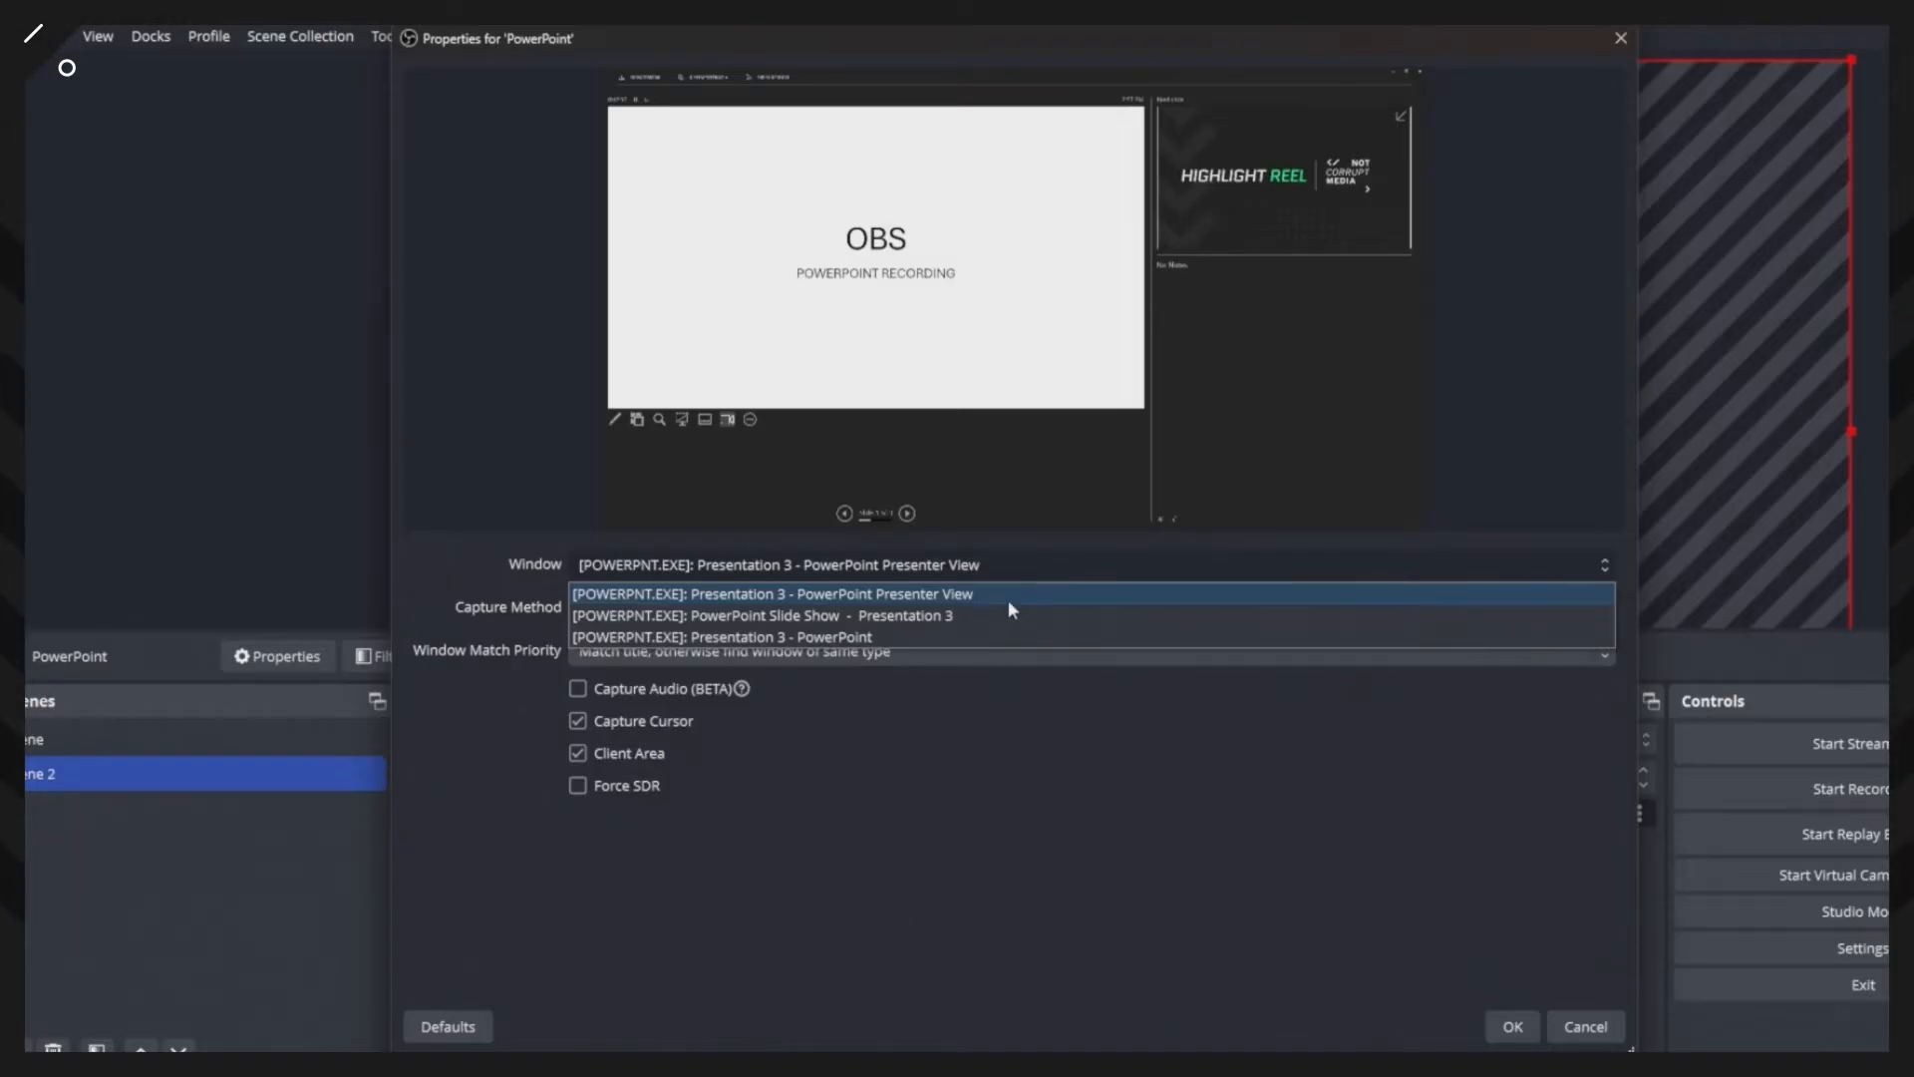
mouse_move(1007, 615)
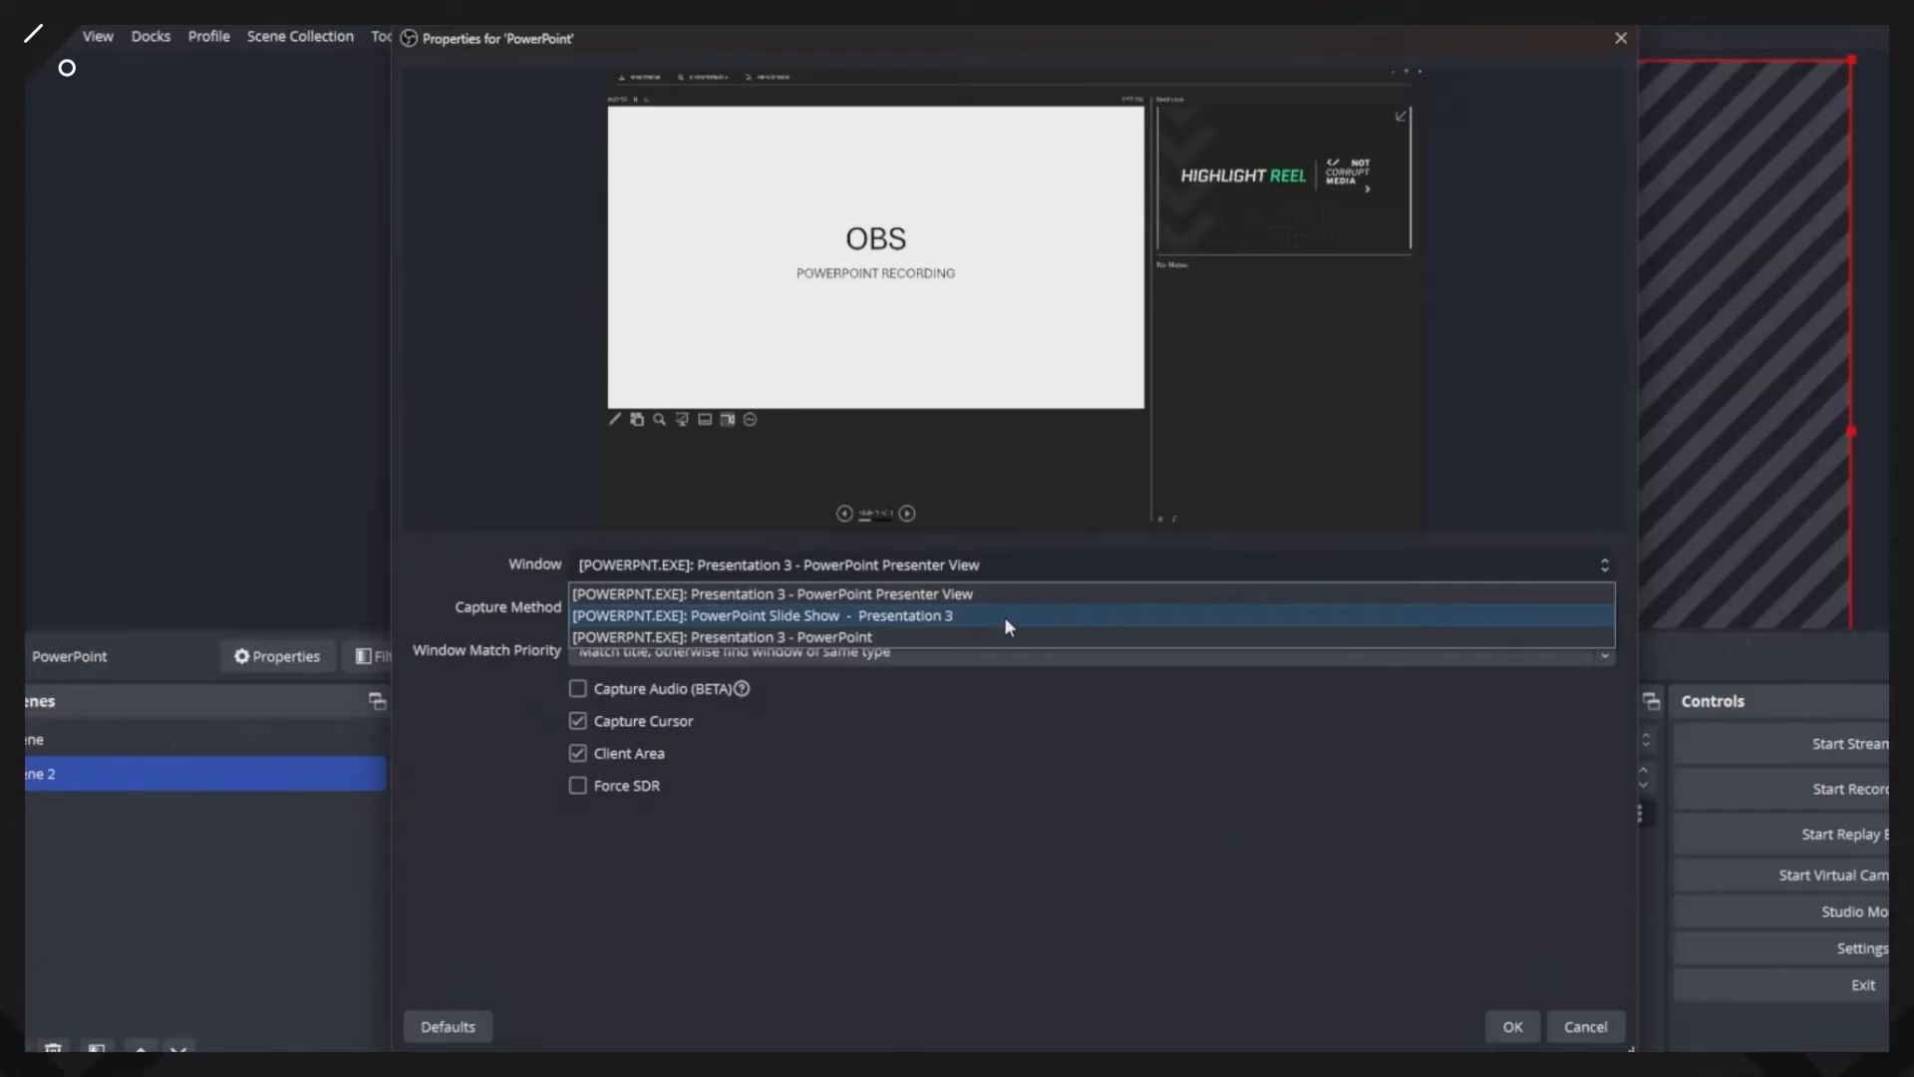
mouse_move(985, 632)
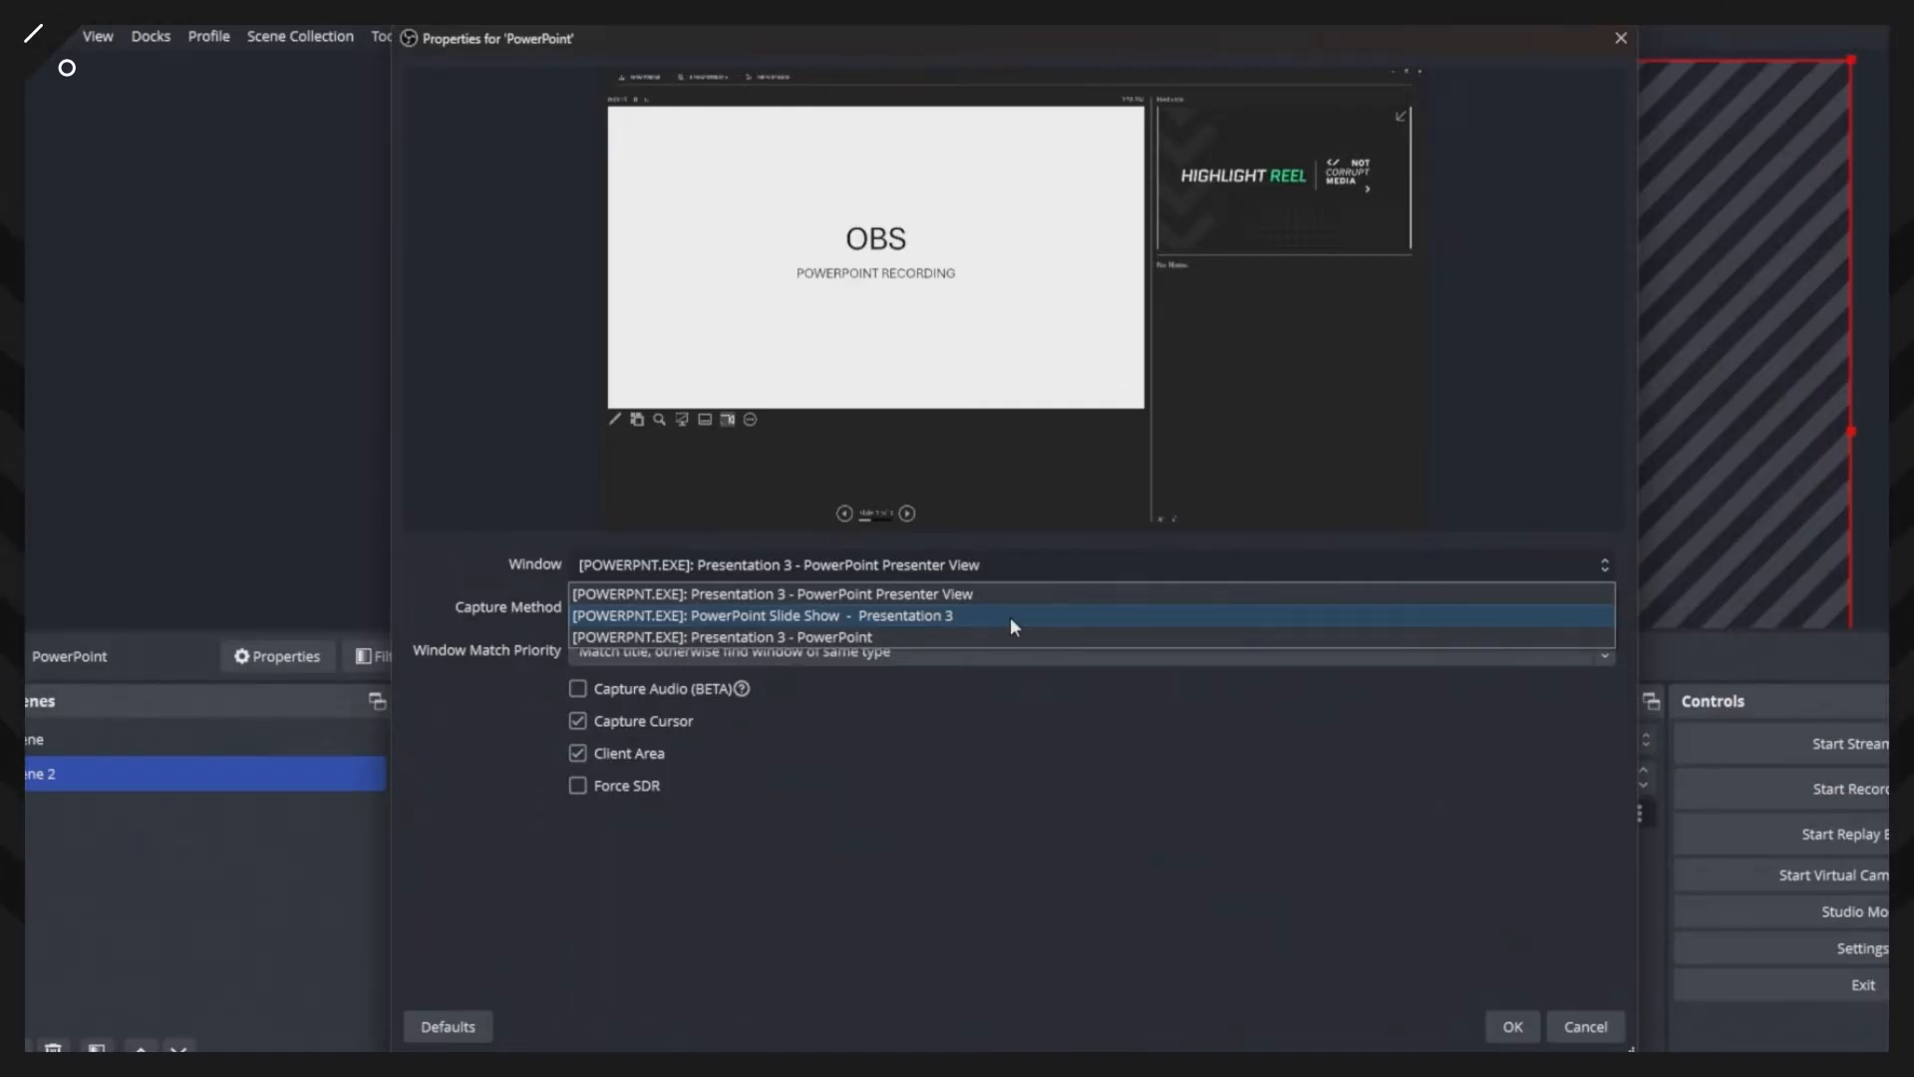
Set the capture window to '[POWERPNT.EXE]: PowerPoint Slide Show - Presentation 3'
click(773, 614)
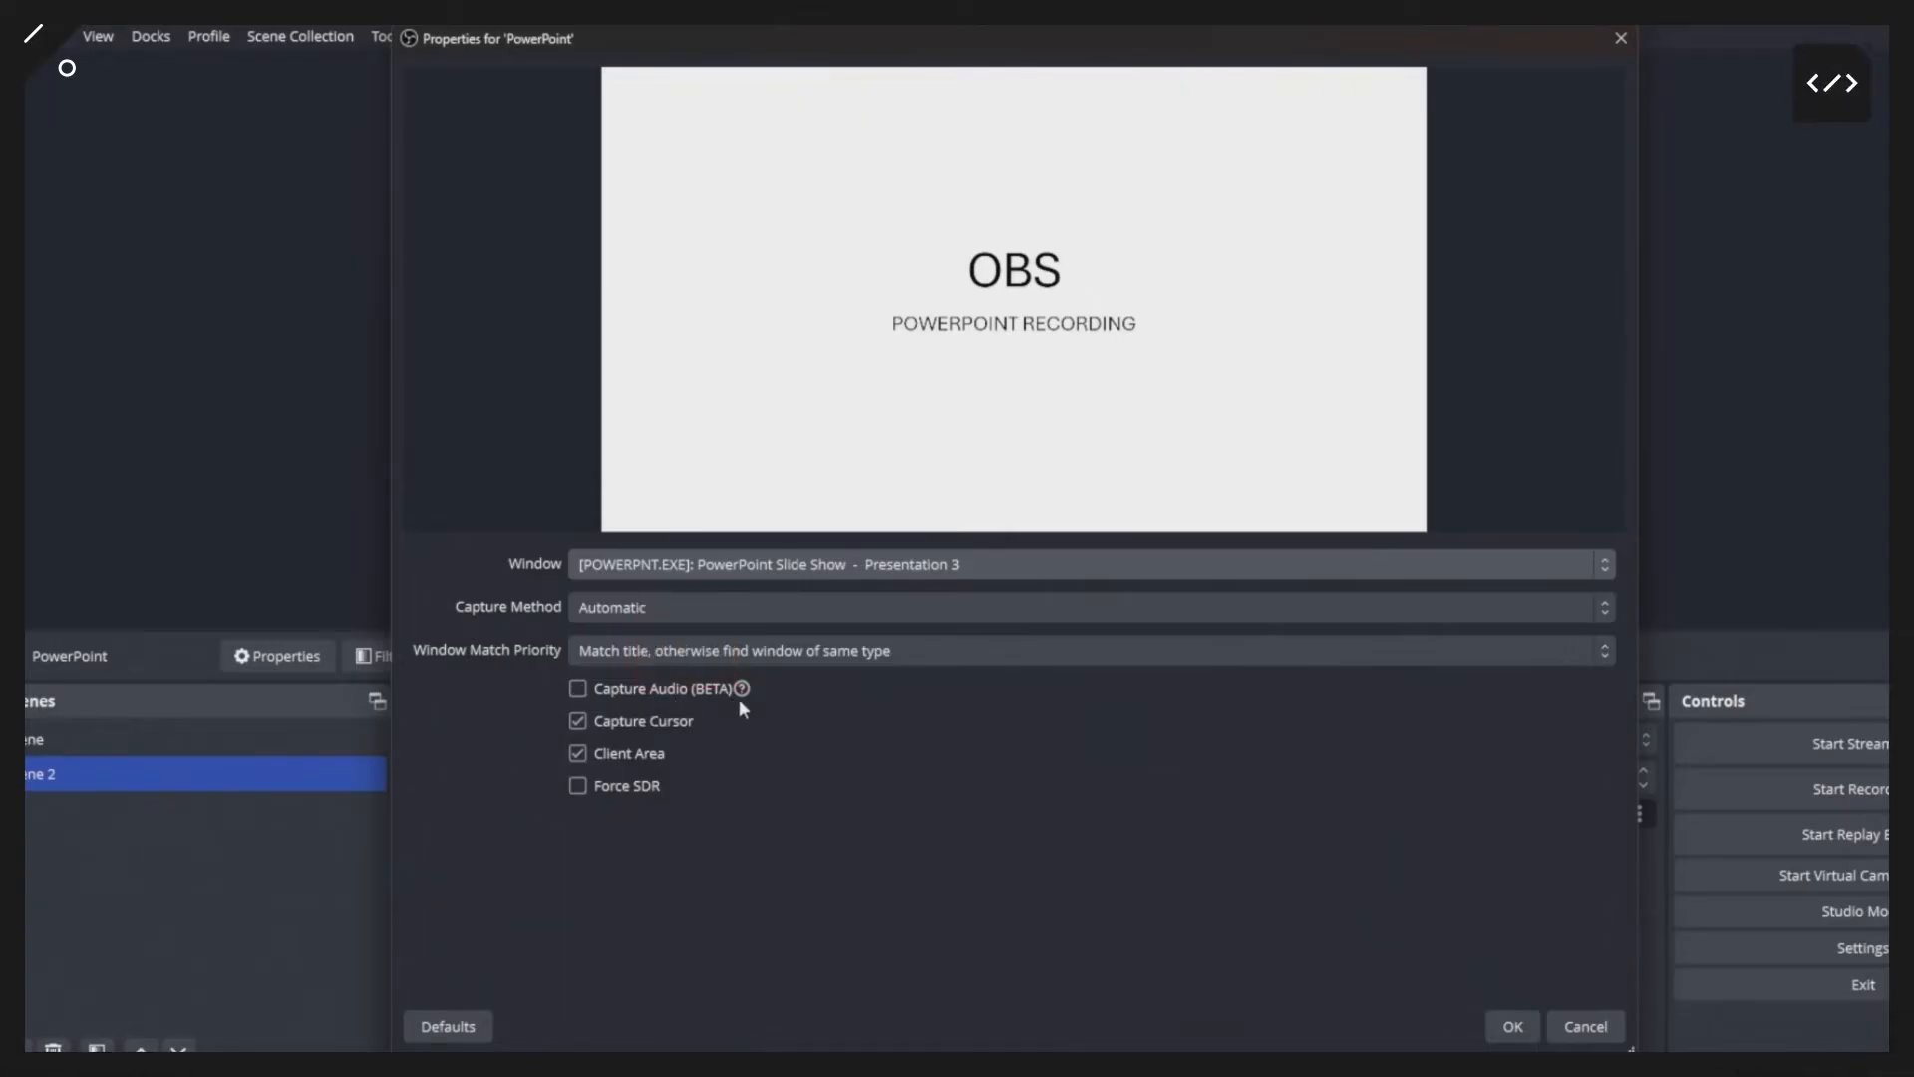
mouse_move(740, 689)
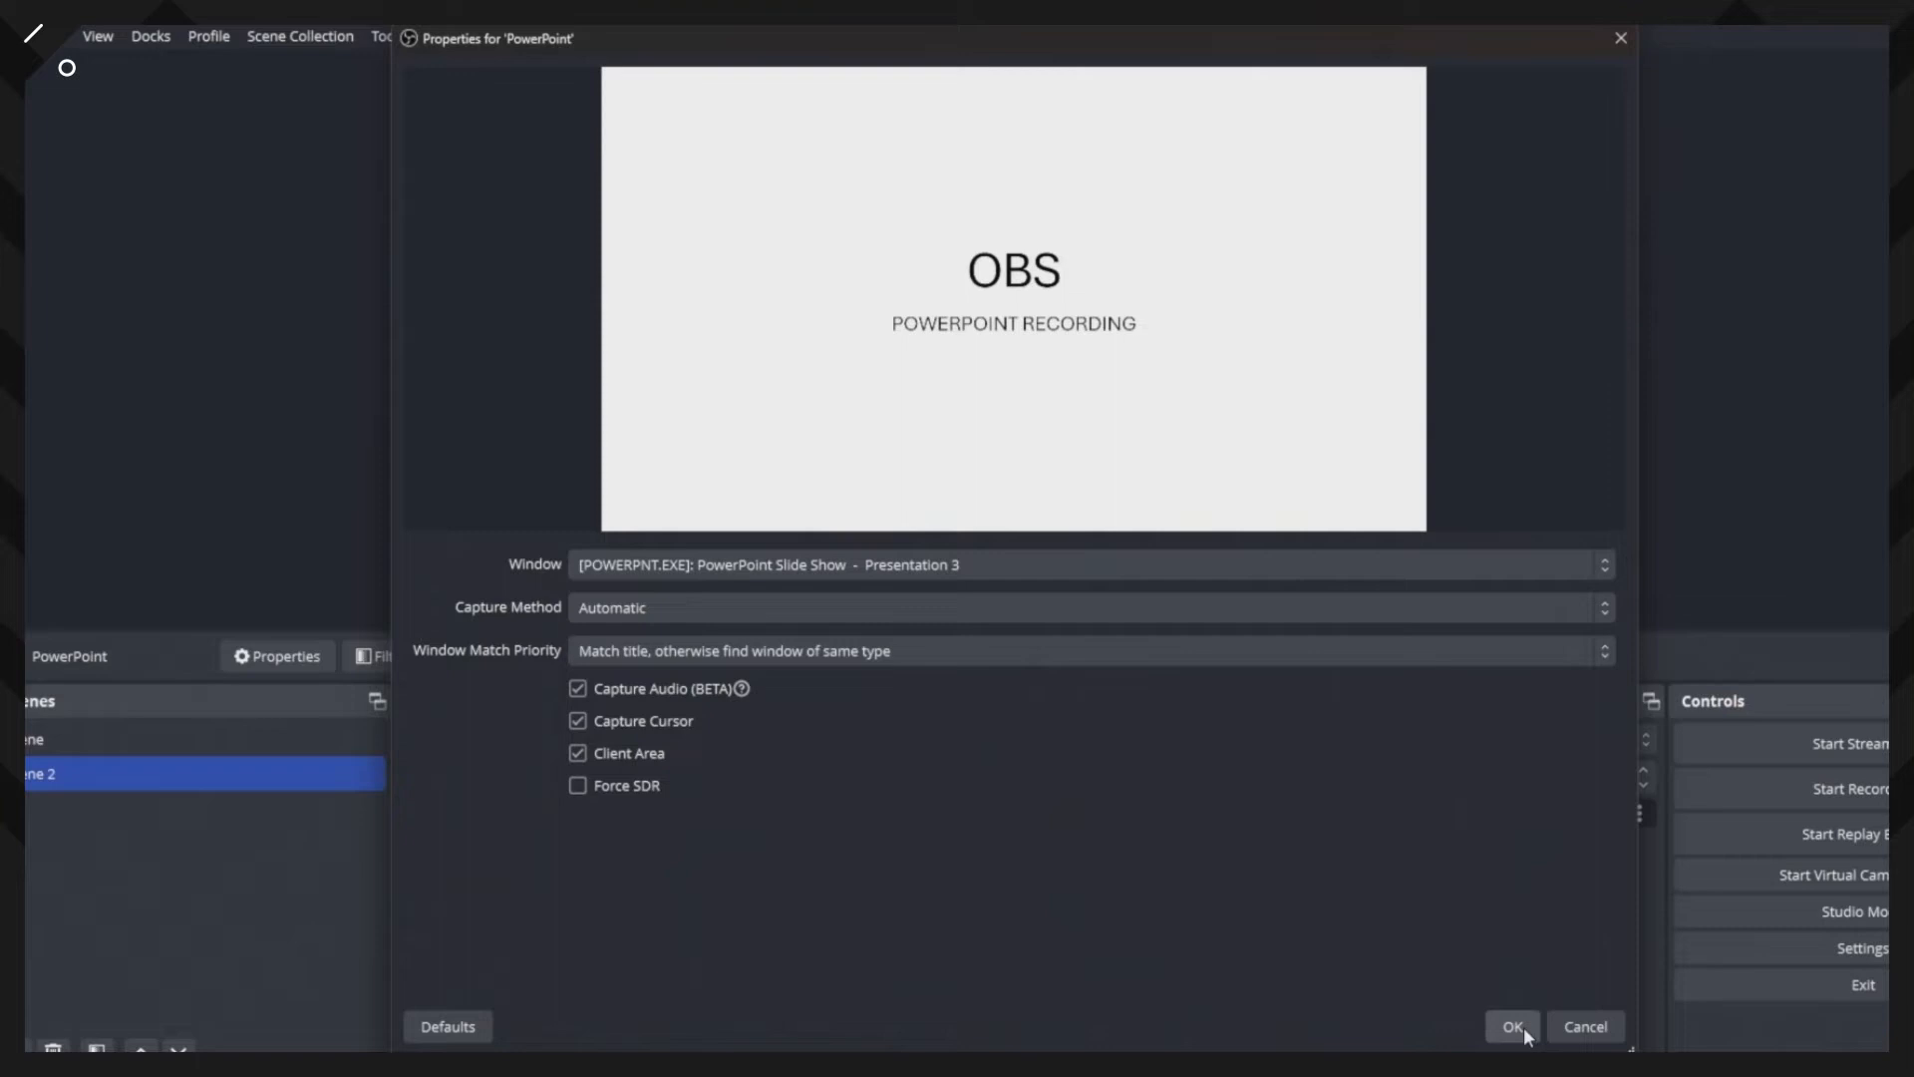
Confirm the PowerPoint source properties with Capture Audio (BETA) enabled
click(1511, 1026)
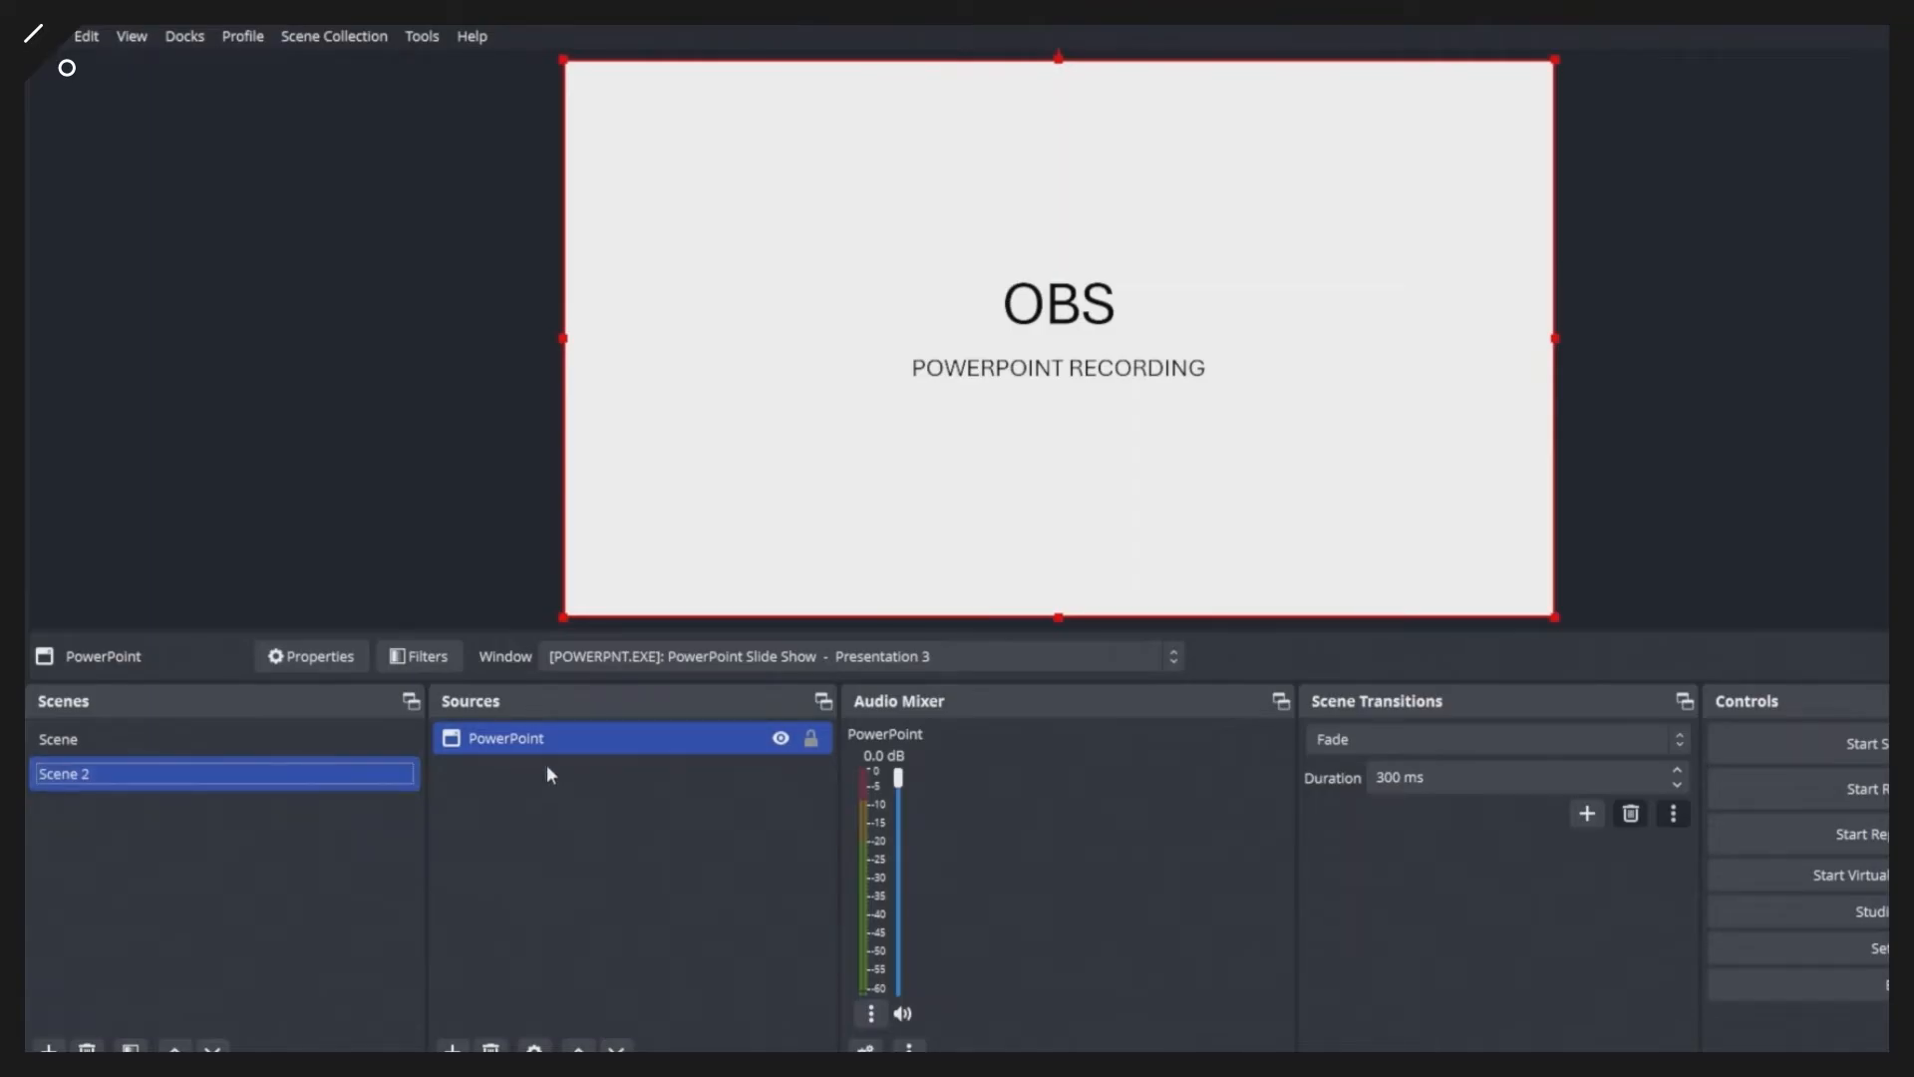
mouse_move(1111, 396)
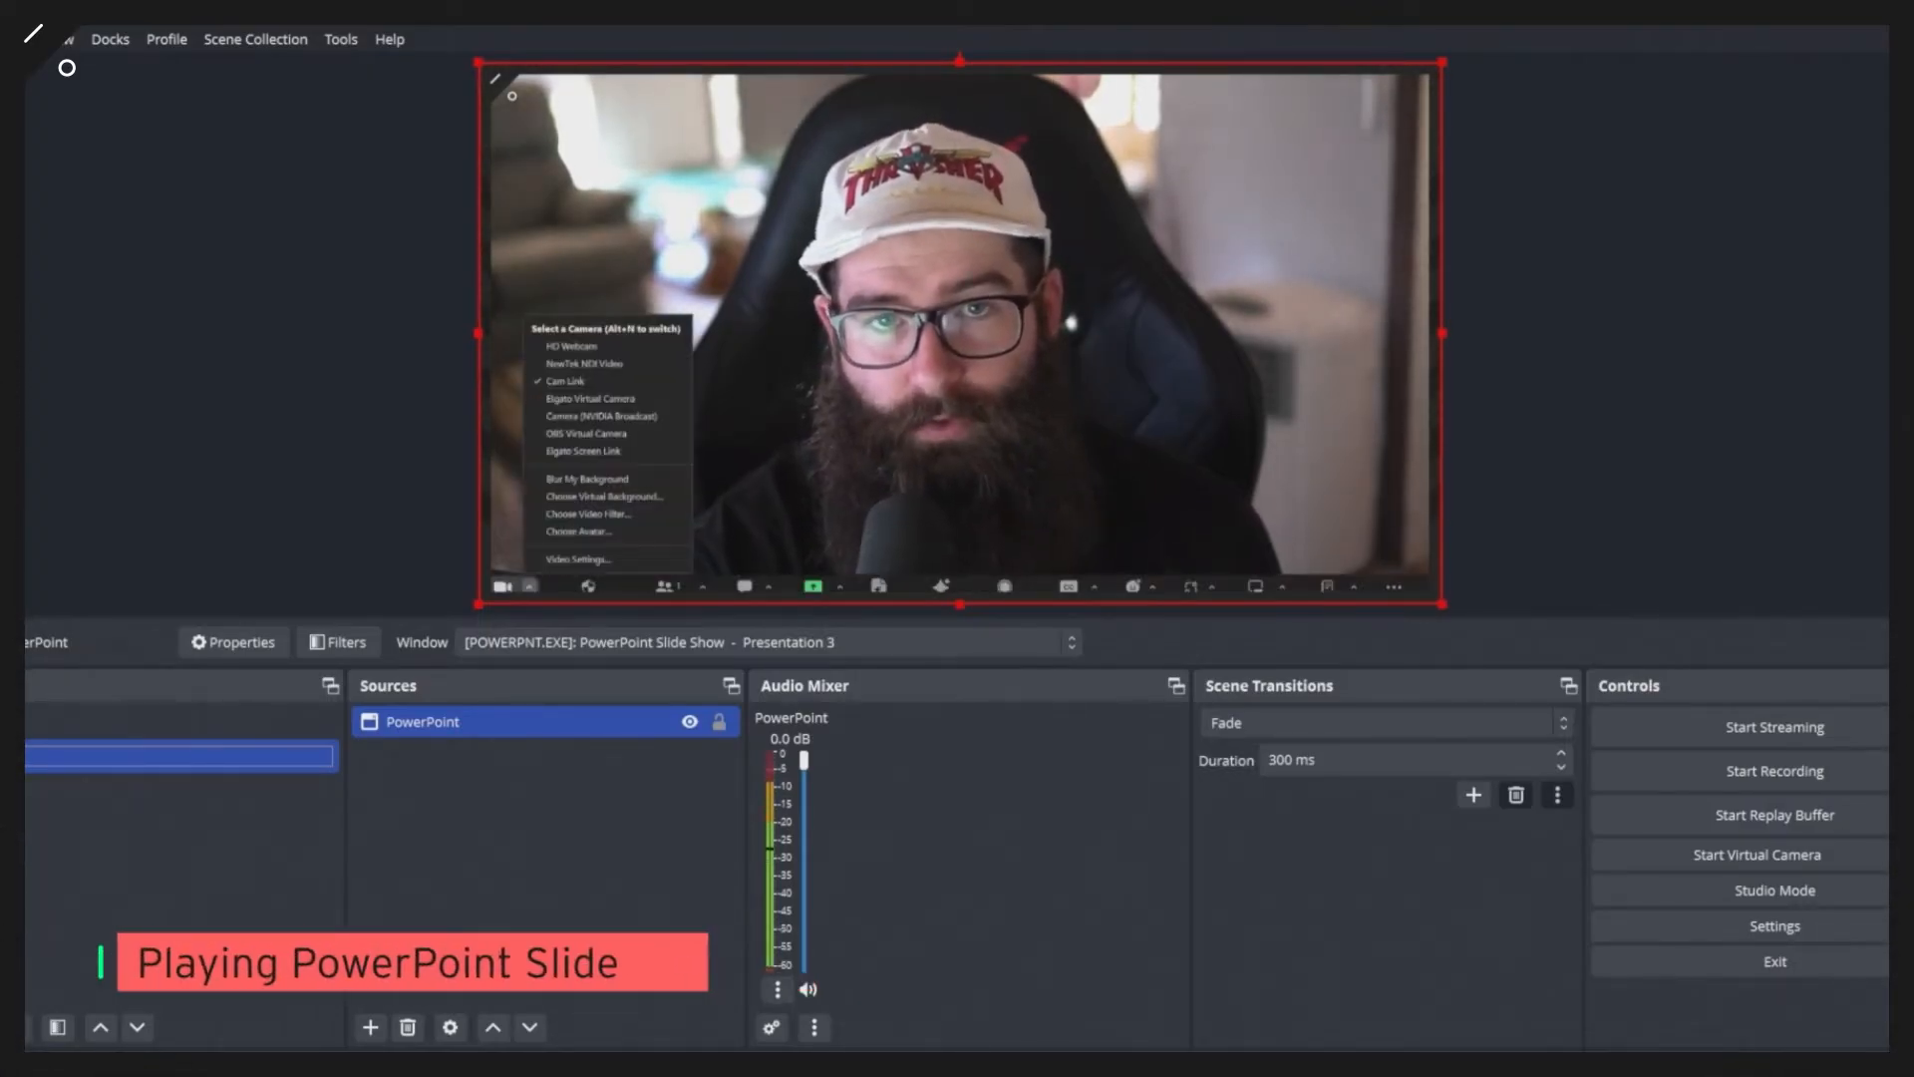
Open the Properties of the PowerPoint window capture source
click(577, 560)
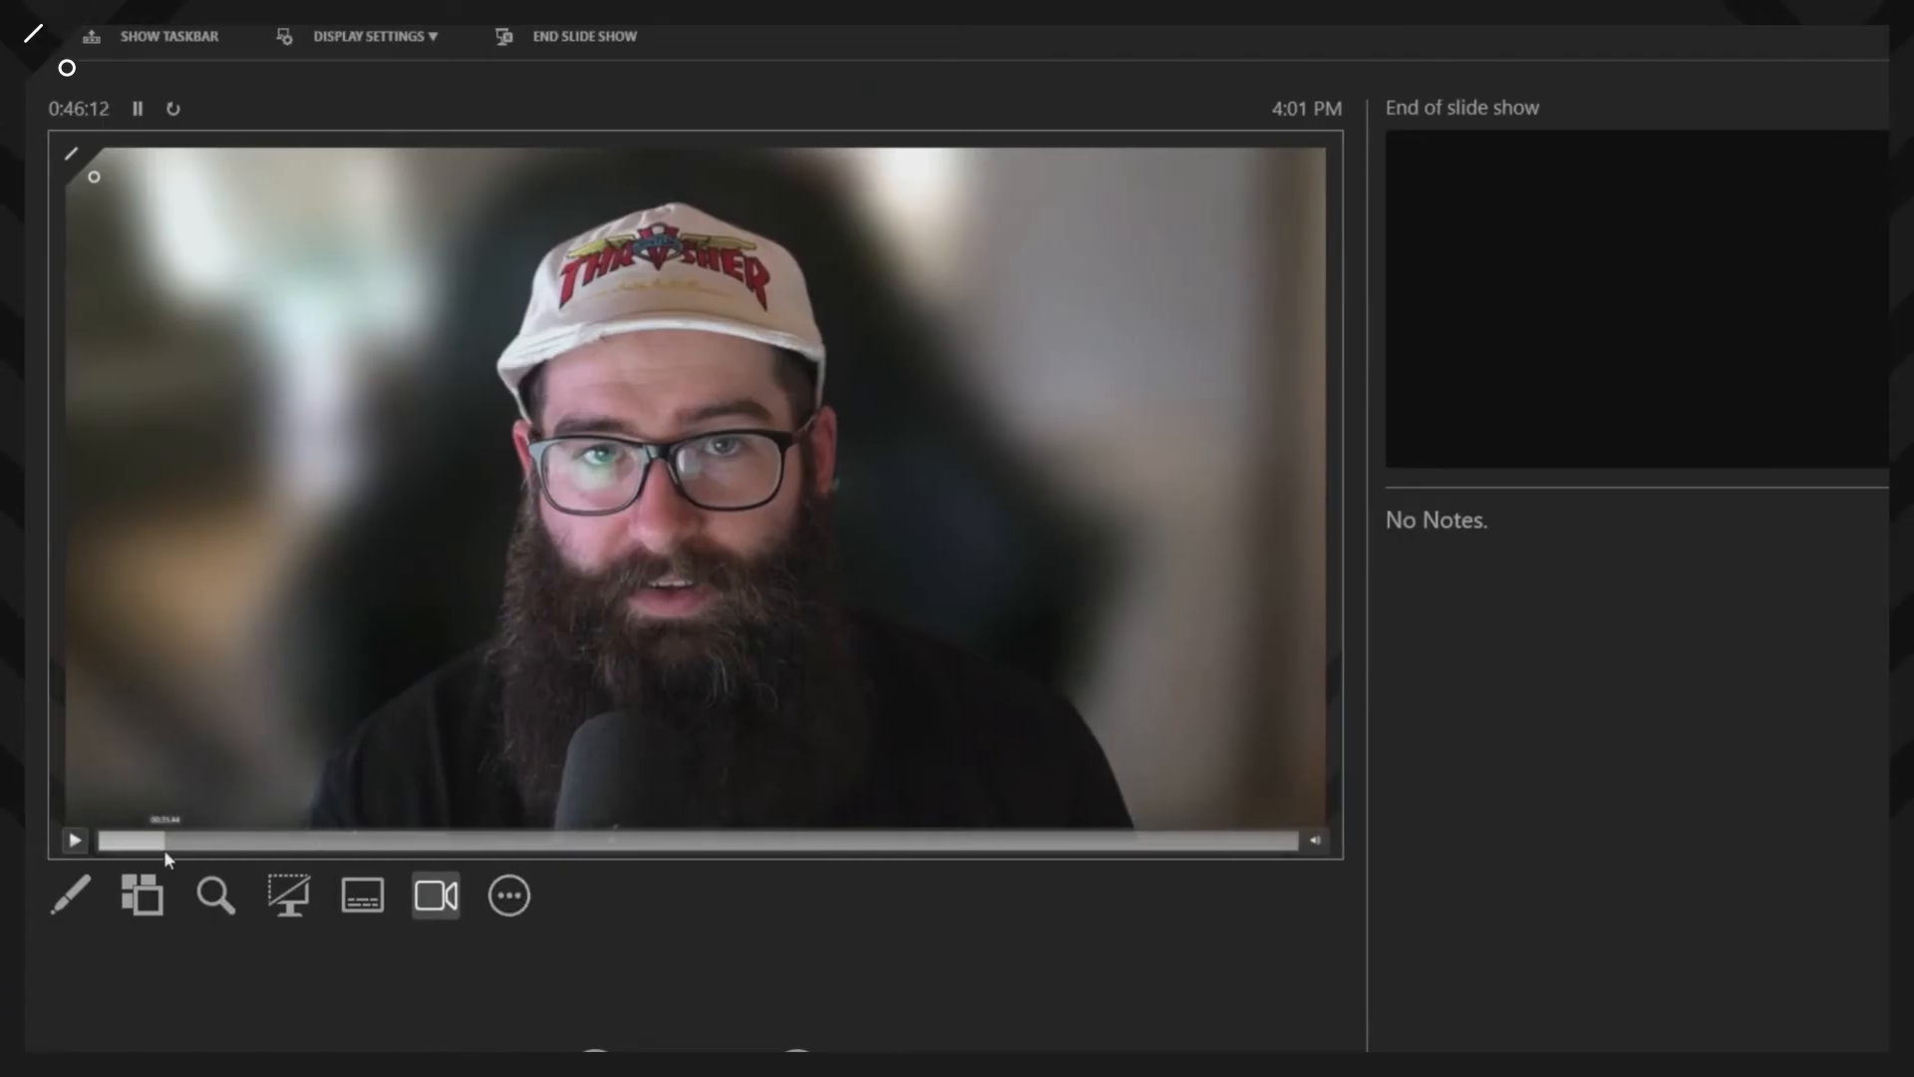
mouse_move(580, 958)
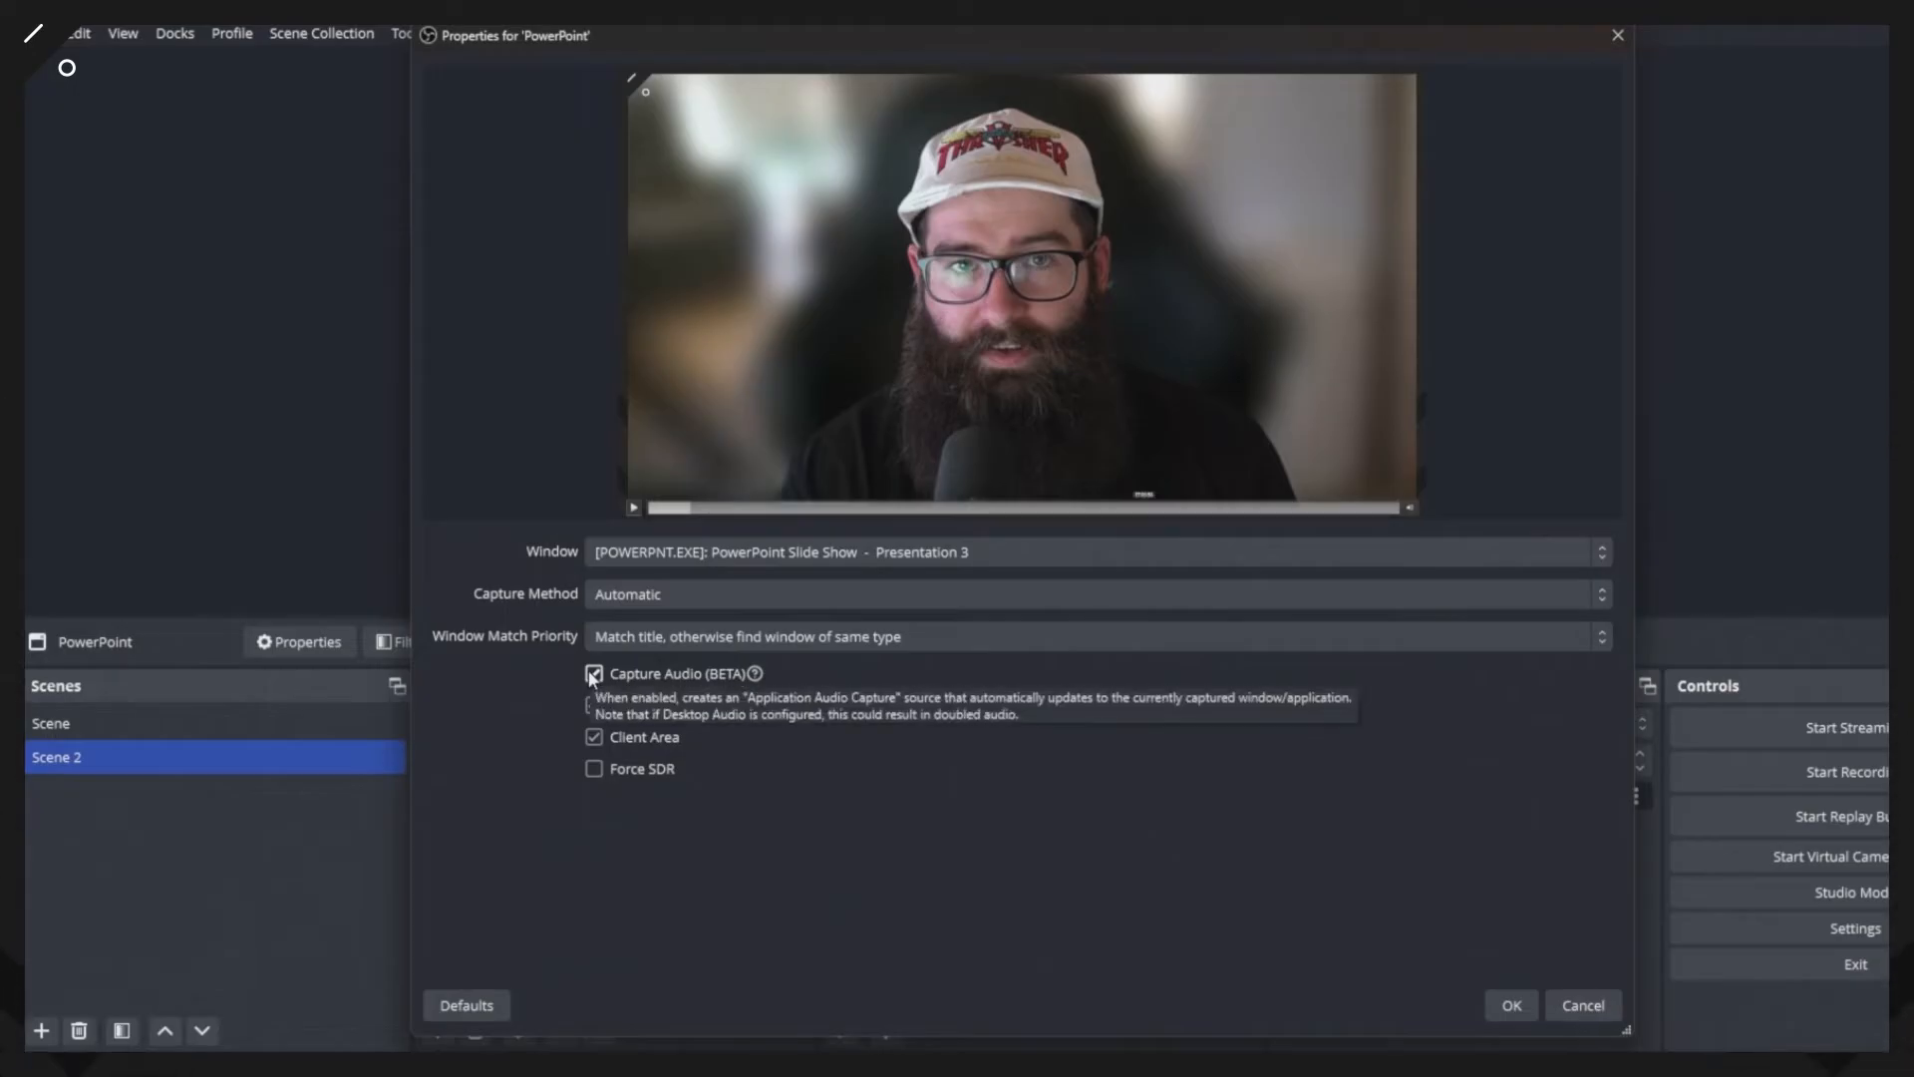
Toggle Capture Audio (BETA) on the PowerPoint source and confirm the settings
click(594, 673)
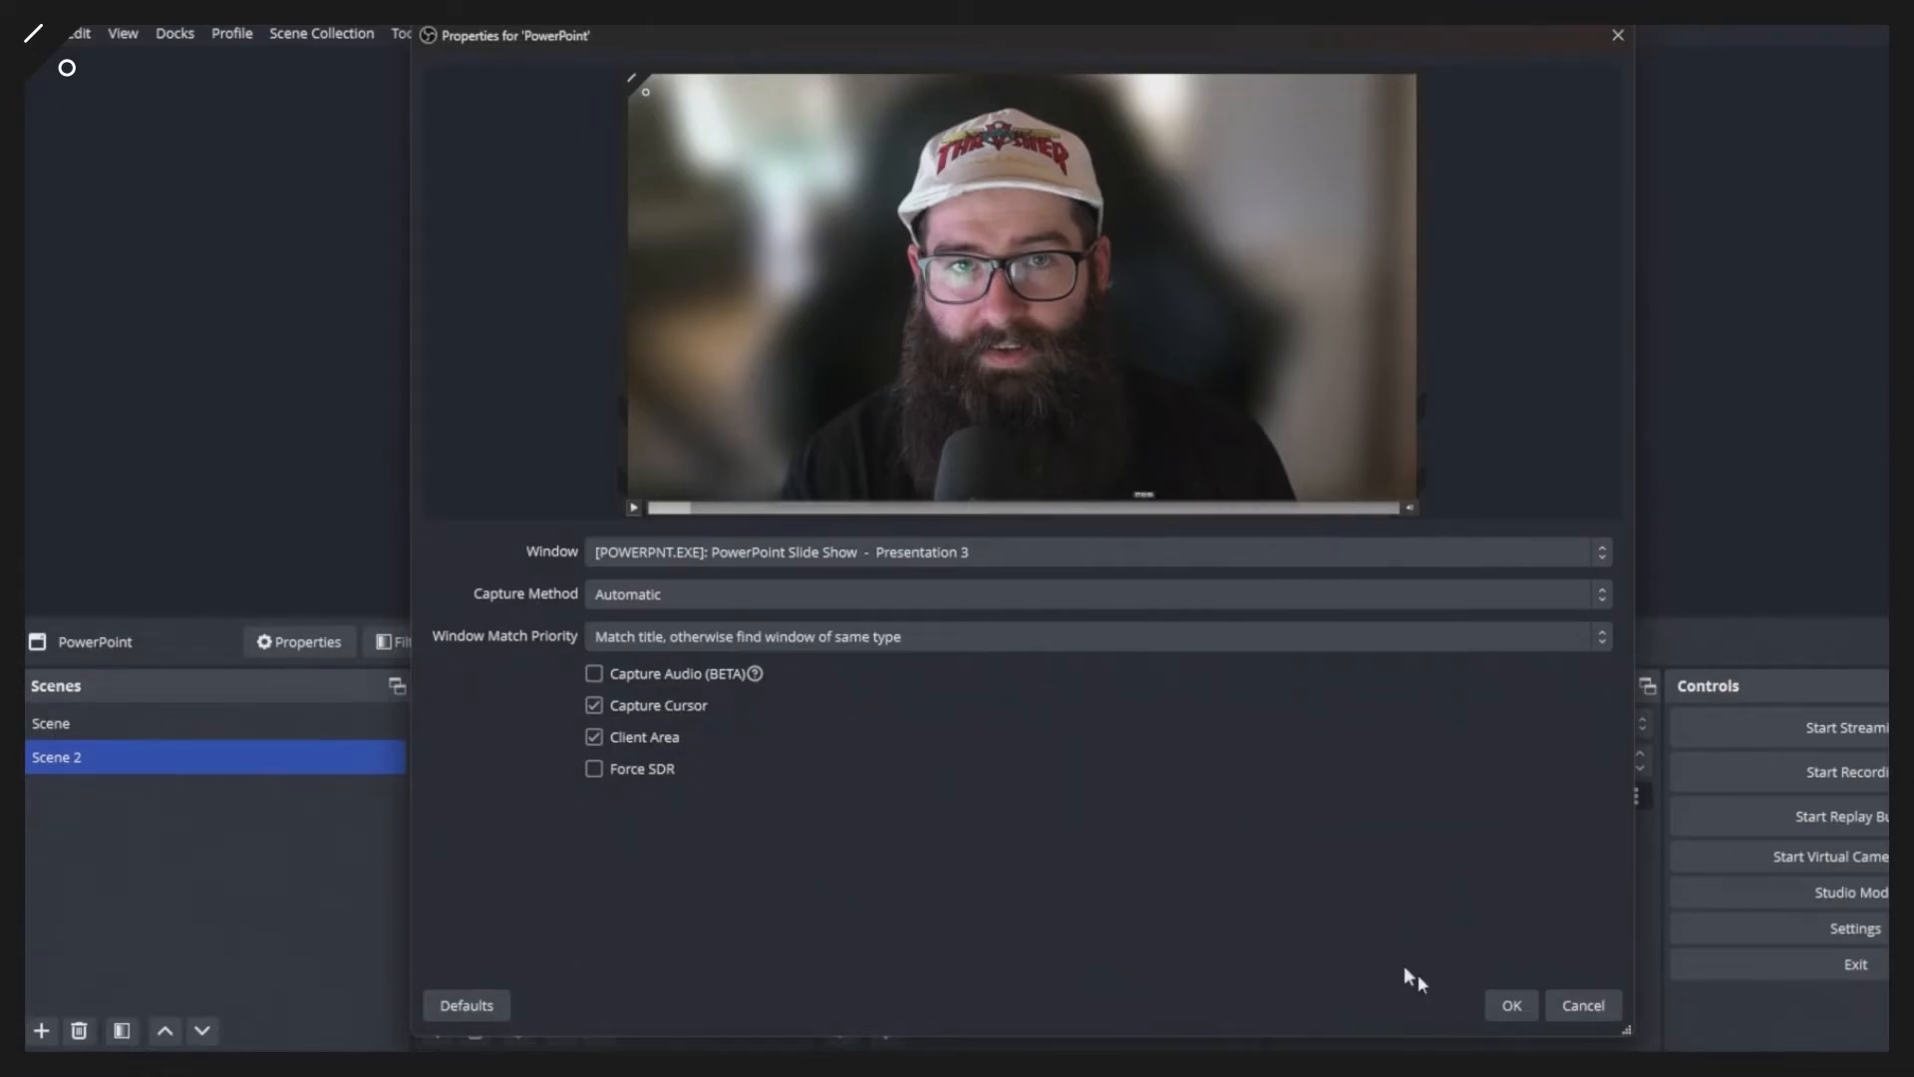
click(1511, 1005)
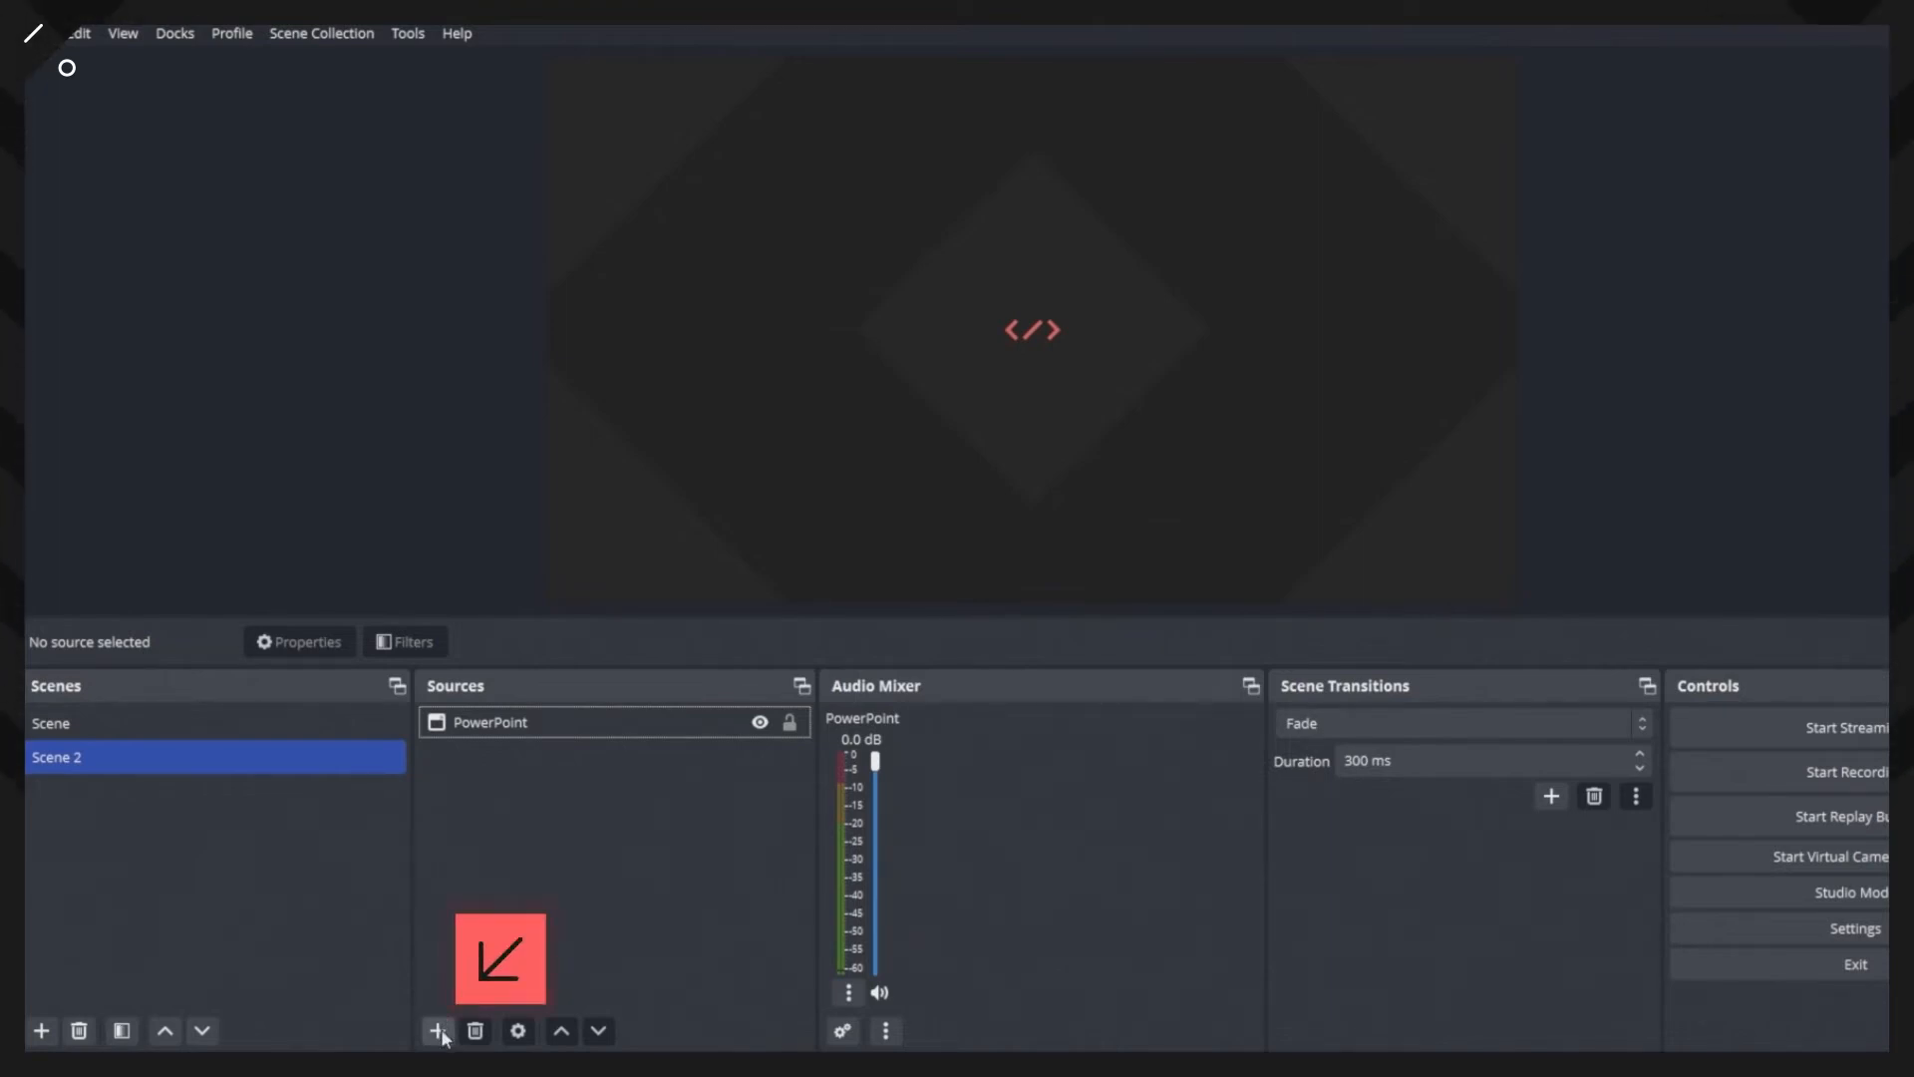
click(436, 1029)
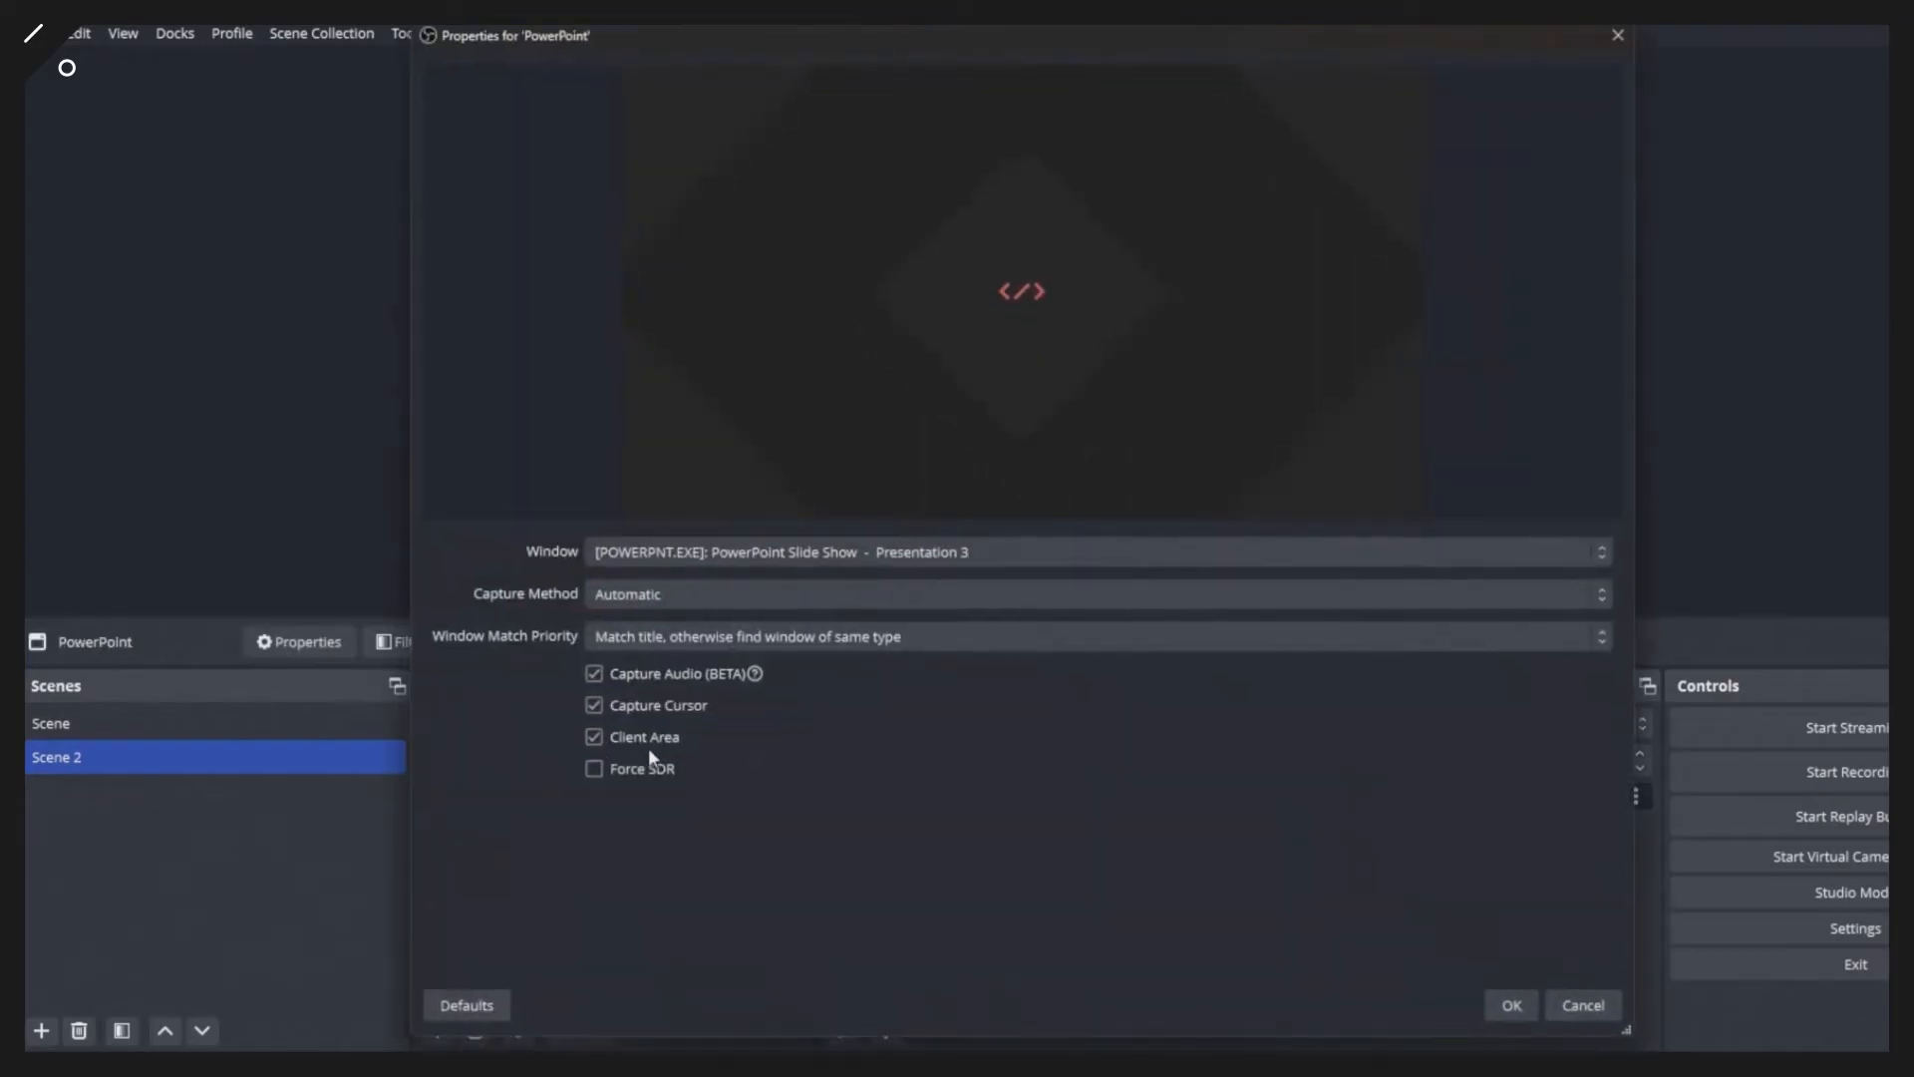
mouse_move(714, 698)
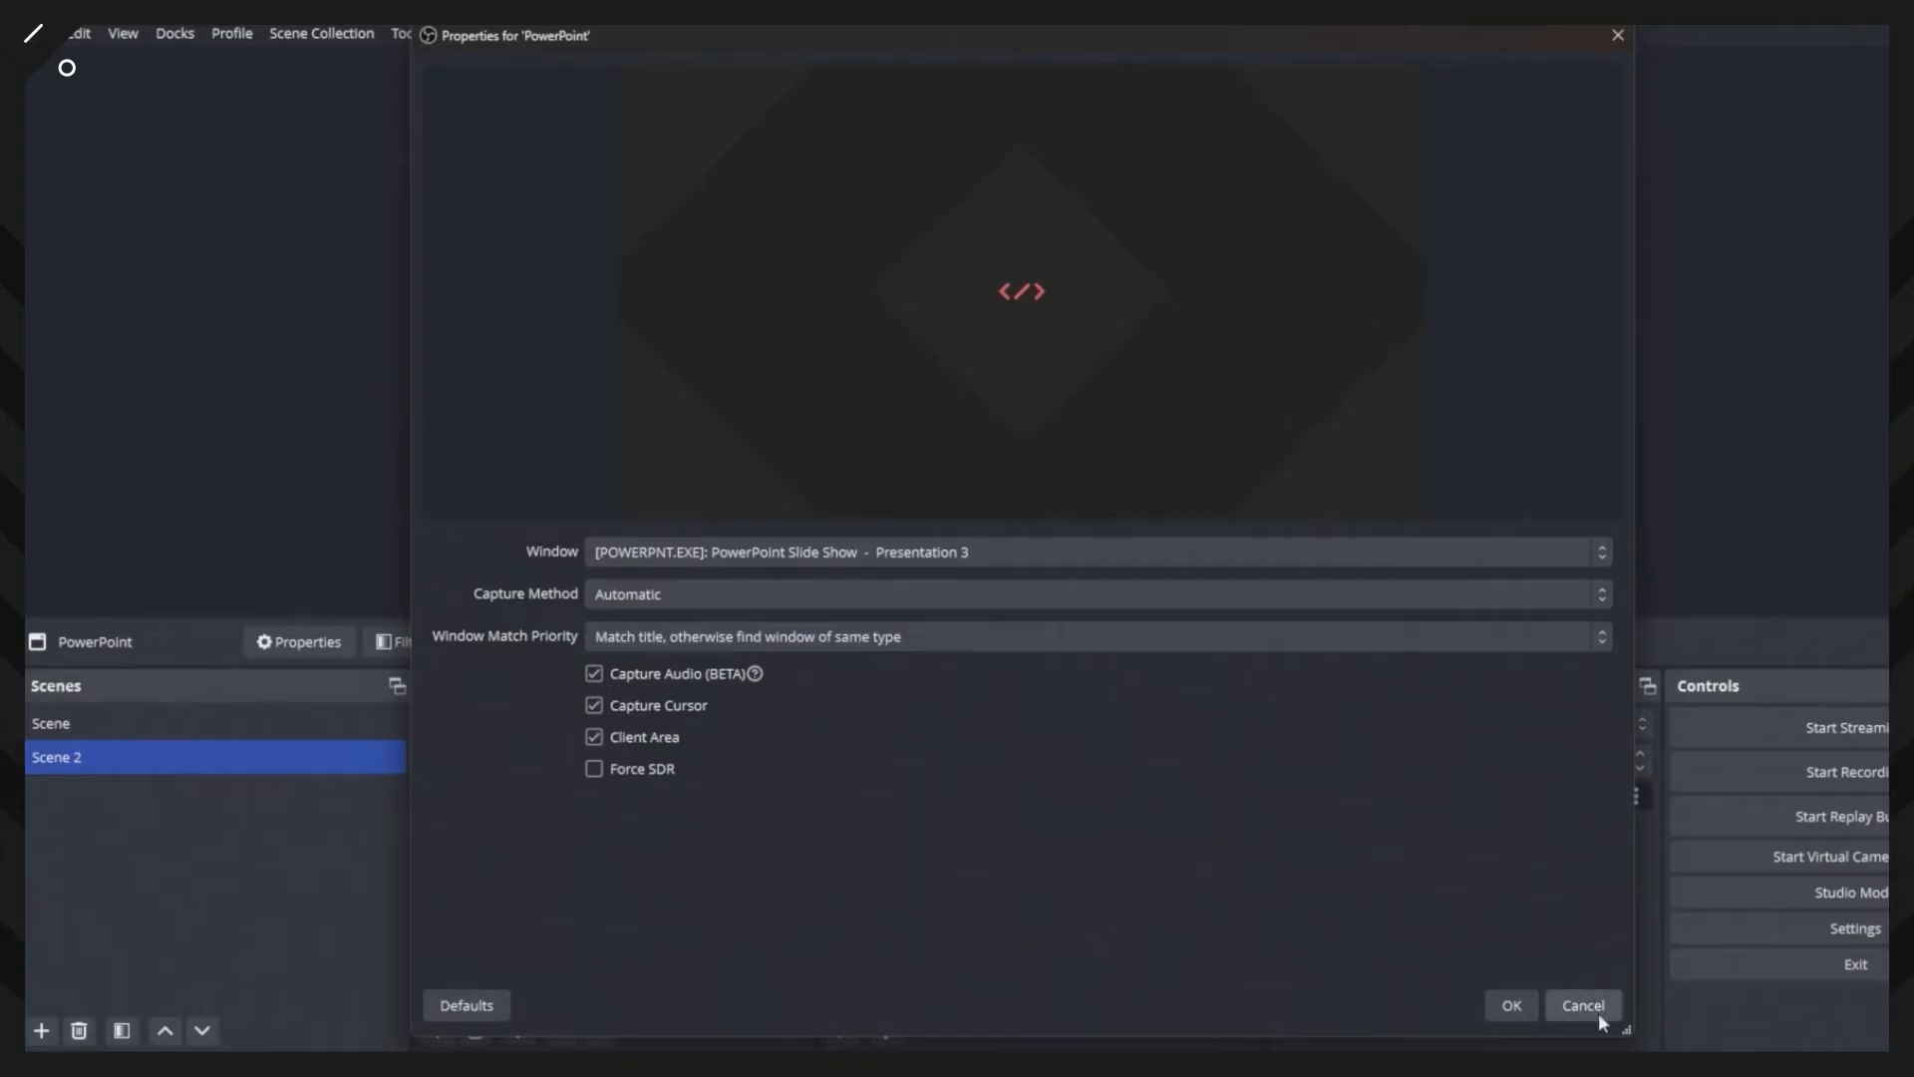
click(1582, 1005)
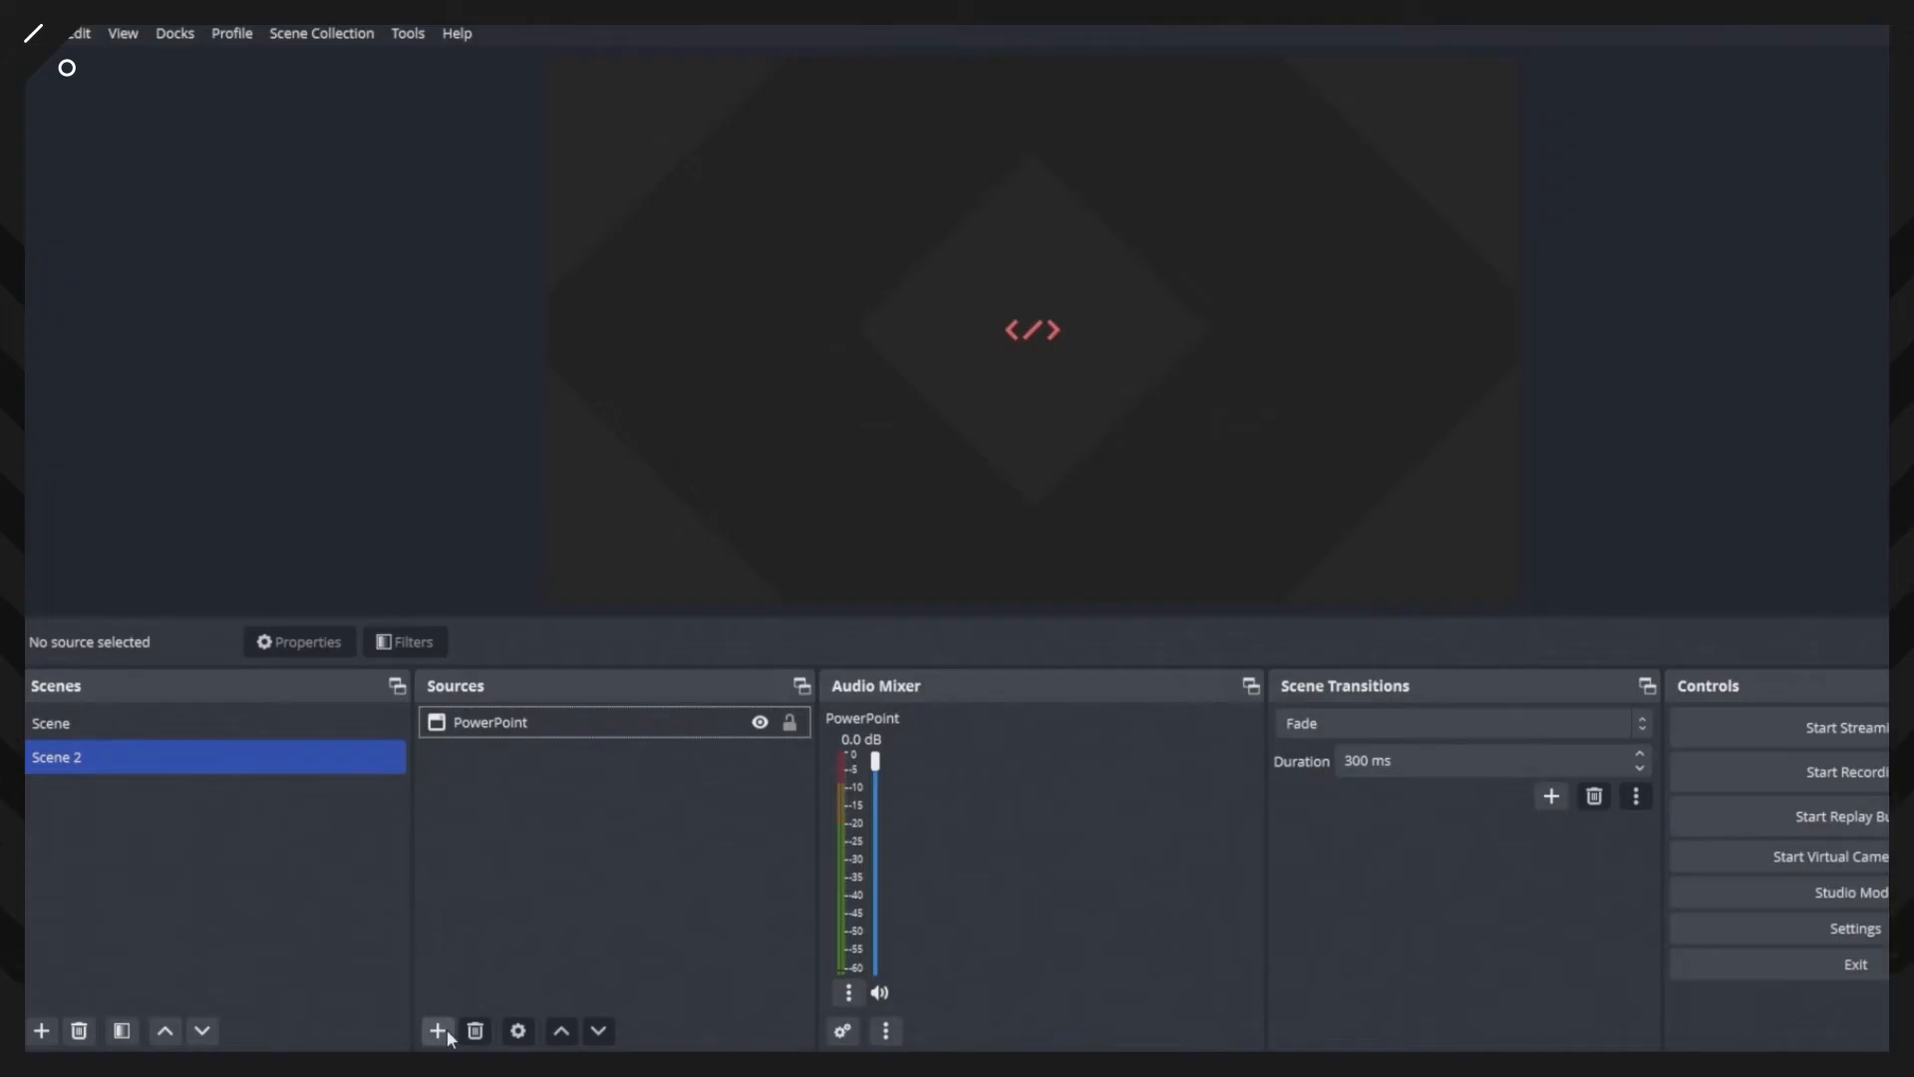
Add an Audio Output Capture source with the default name, recording from Speakers (Audient ID4)
click(436, 1029)
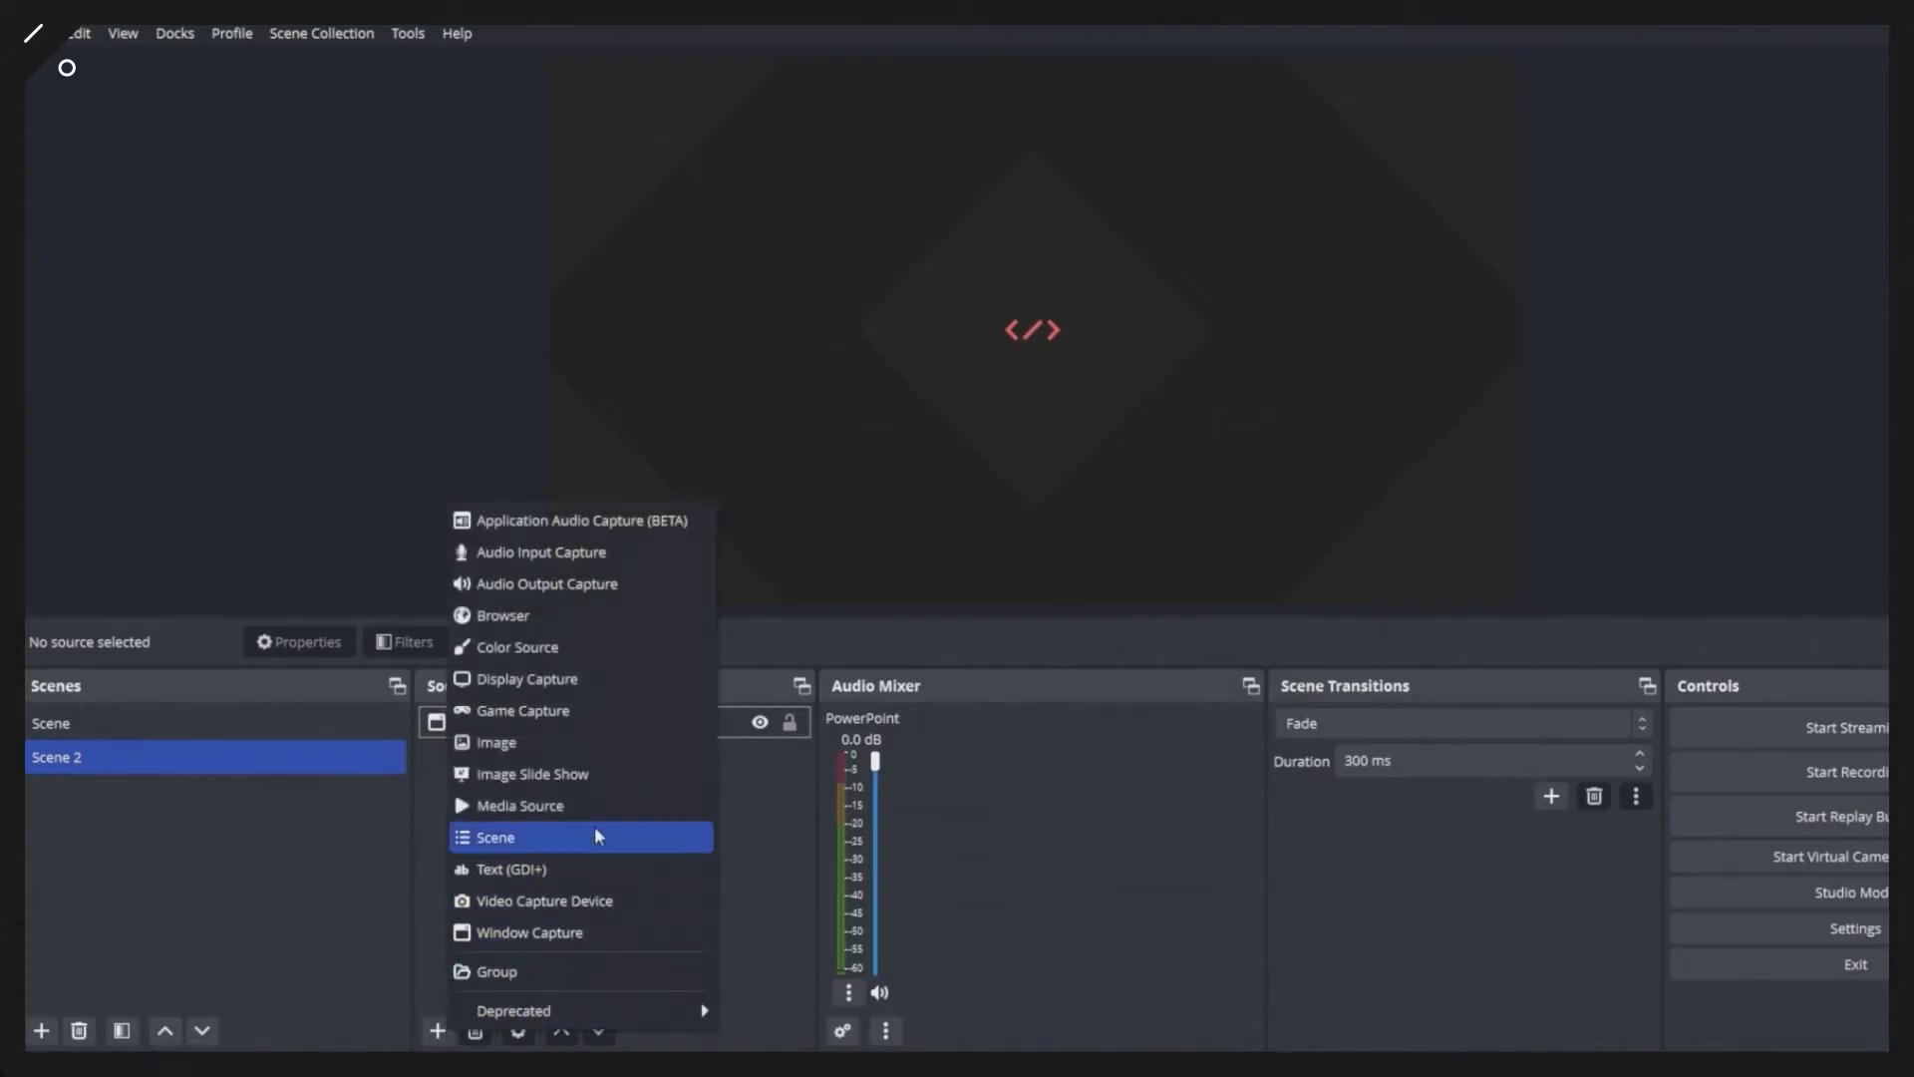
mouse_move(684, 583)
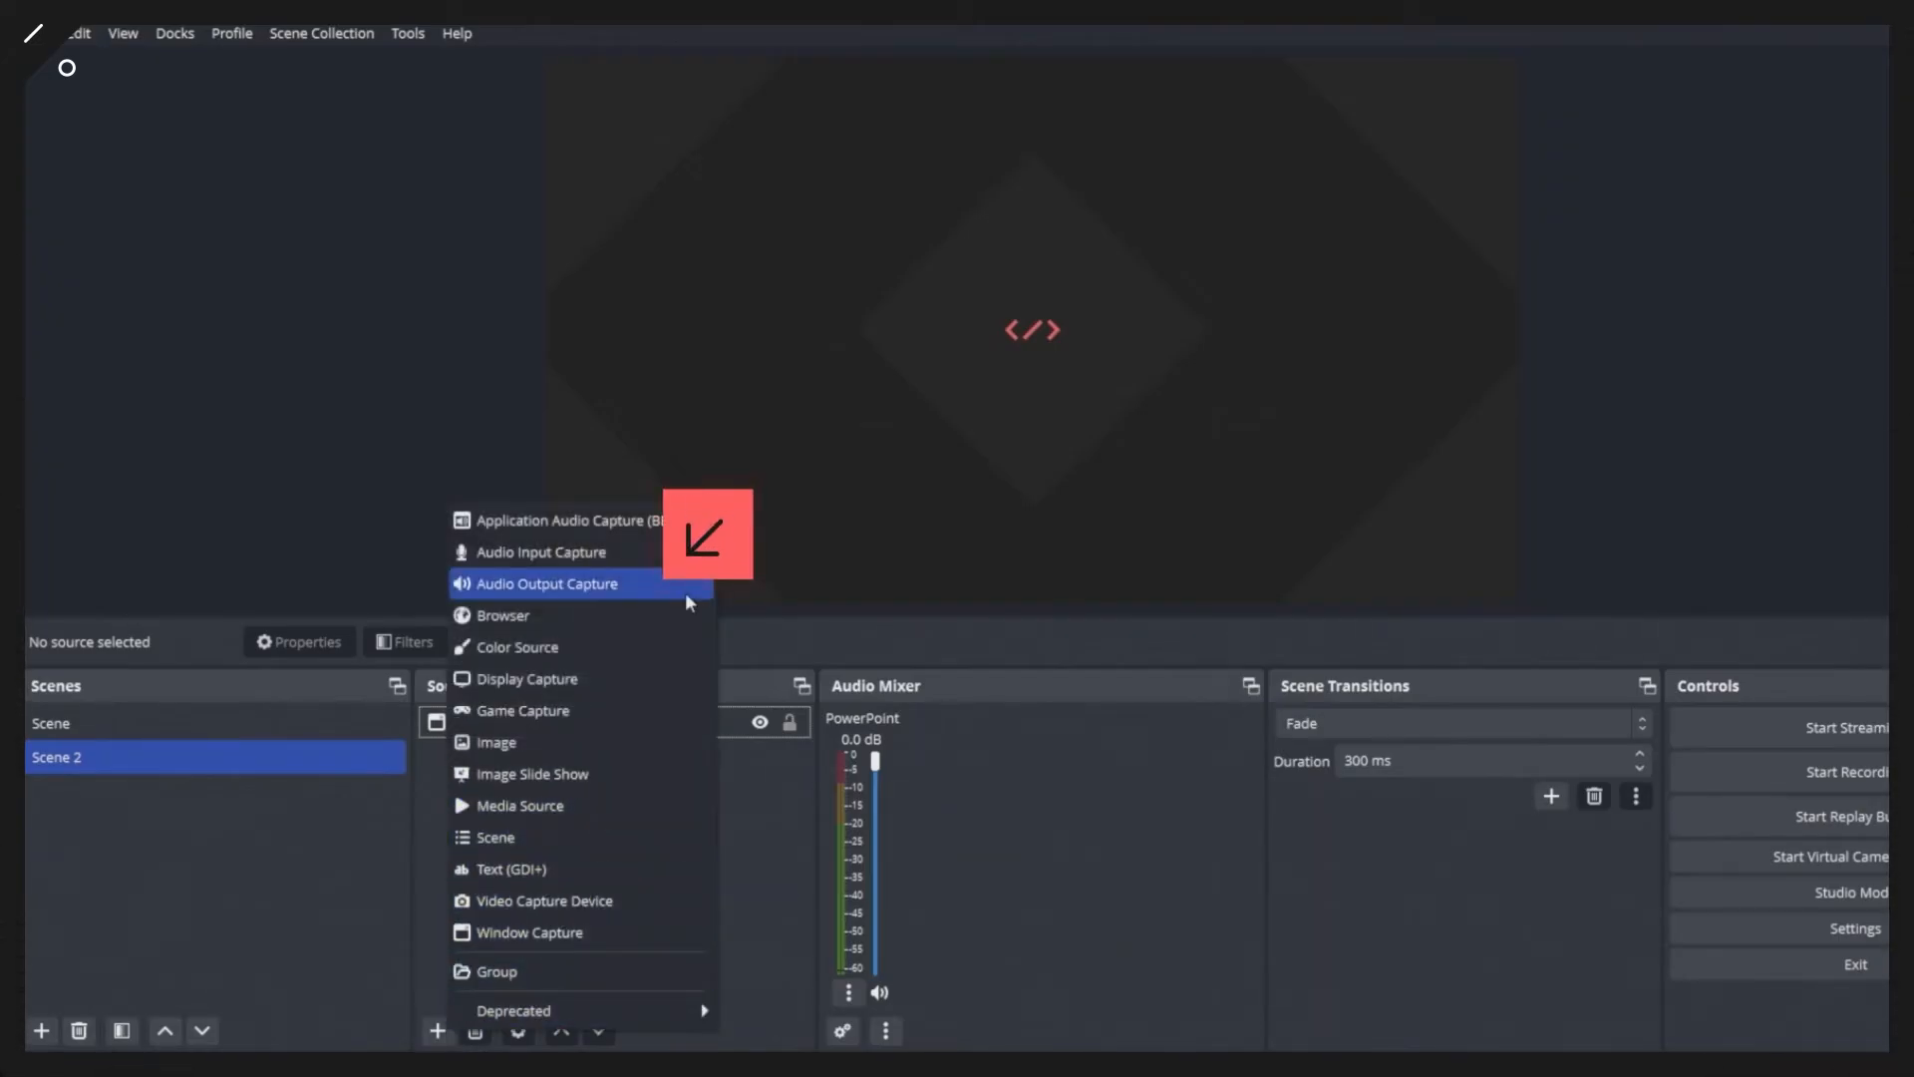
click(548, 584)
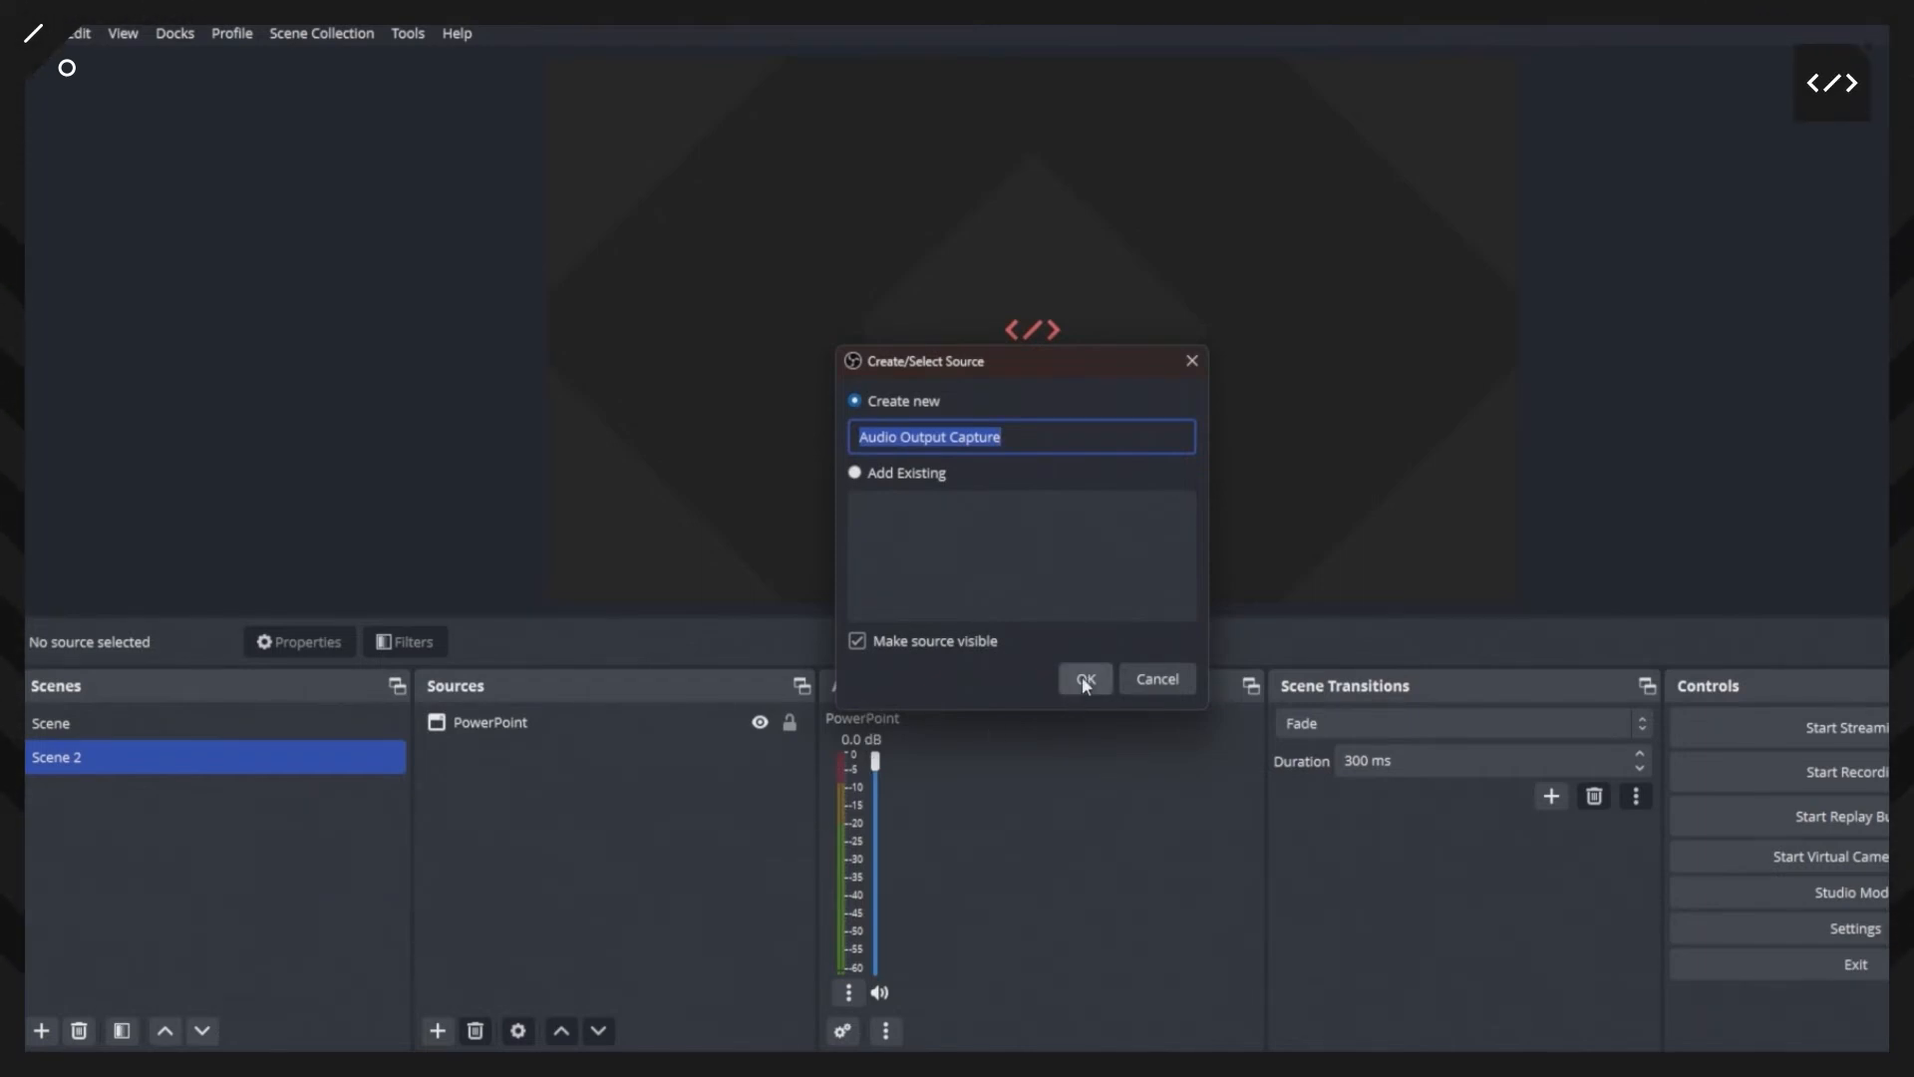
click(1083, 679)
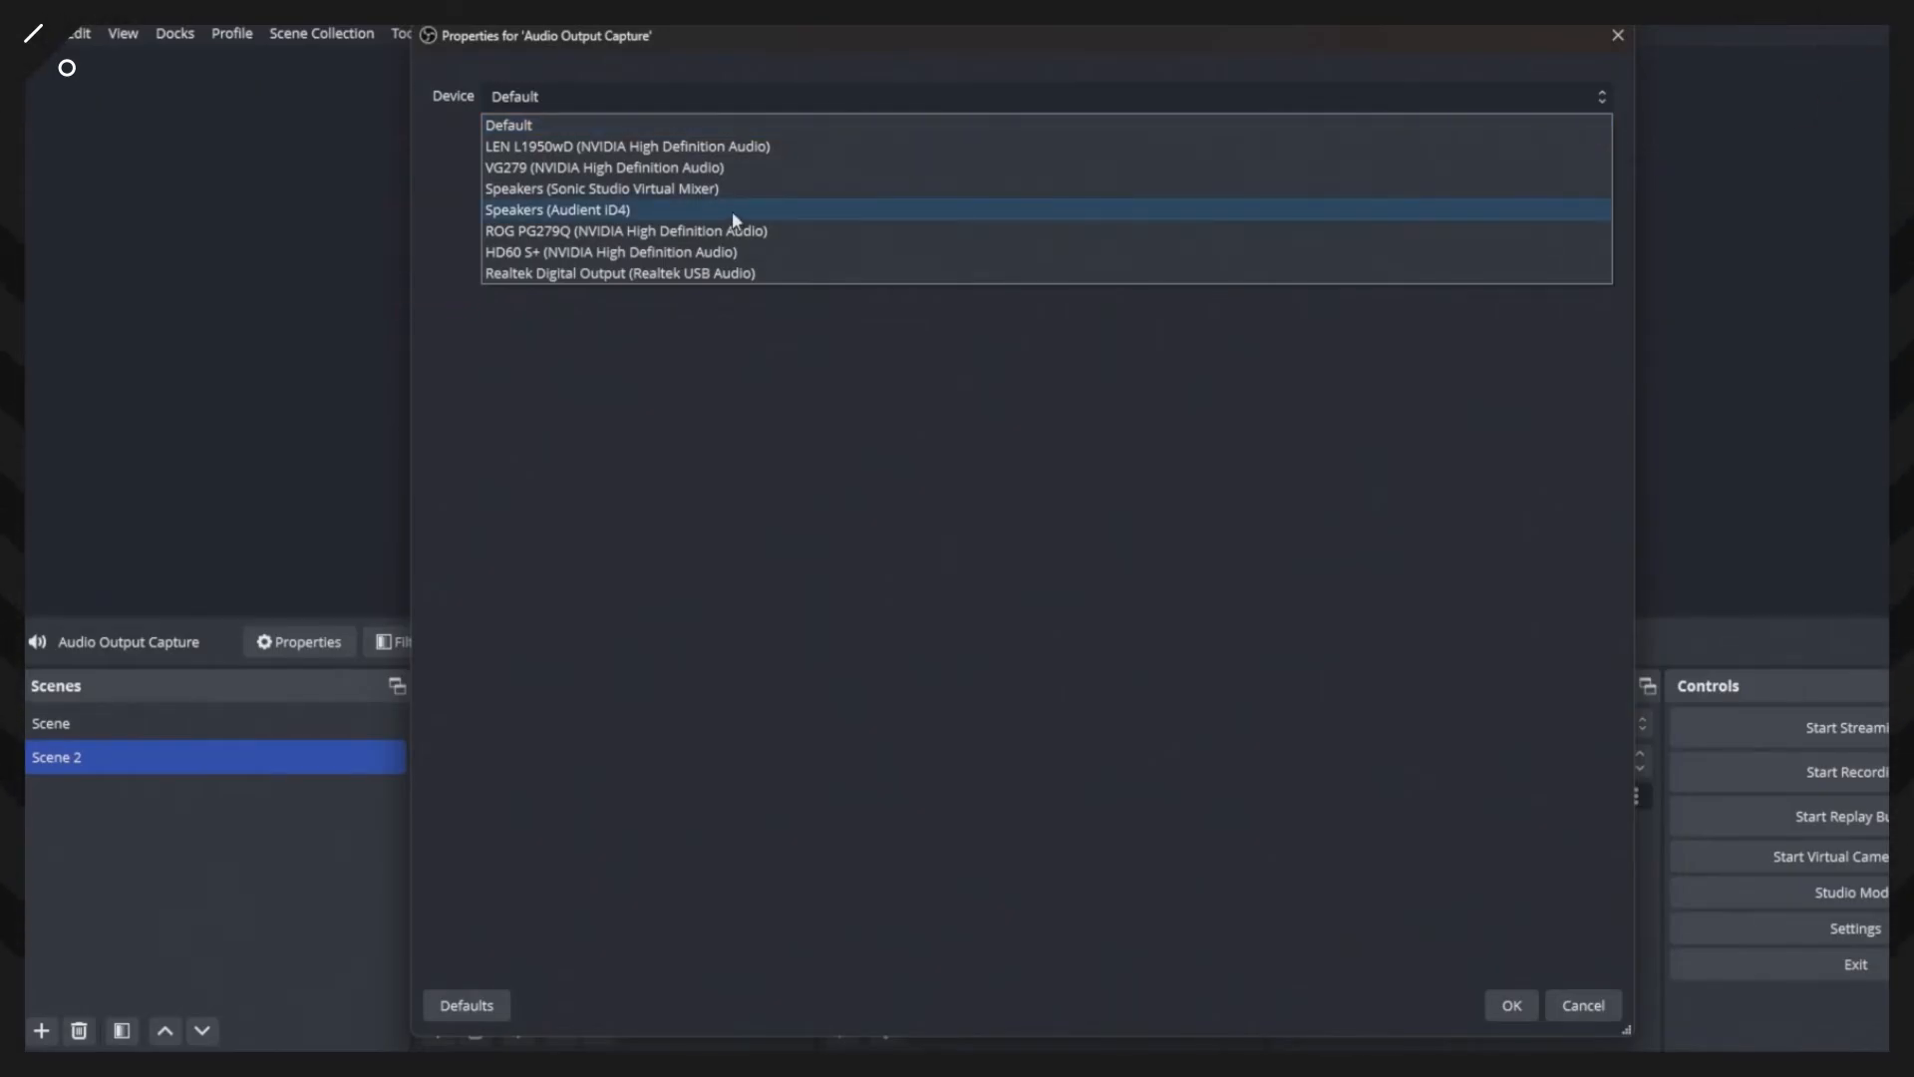
click(556, 209)
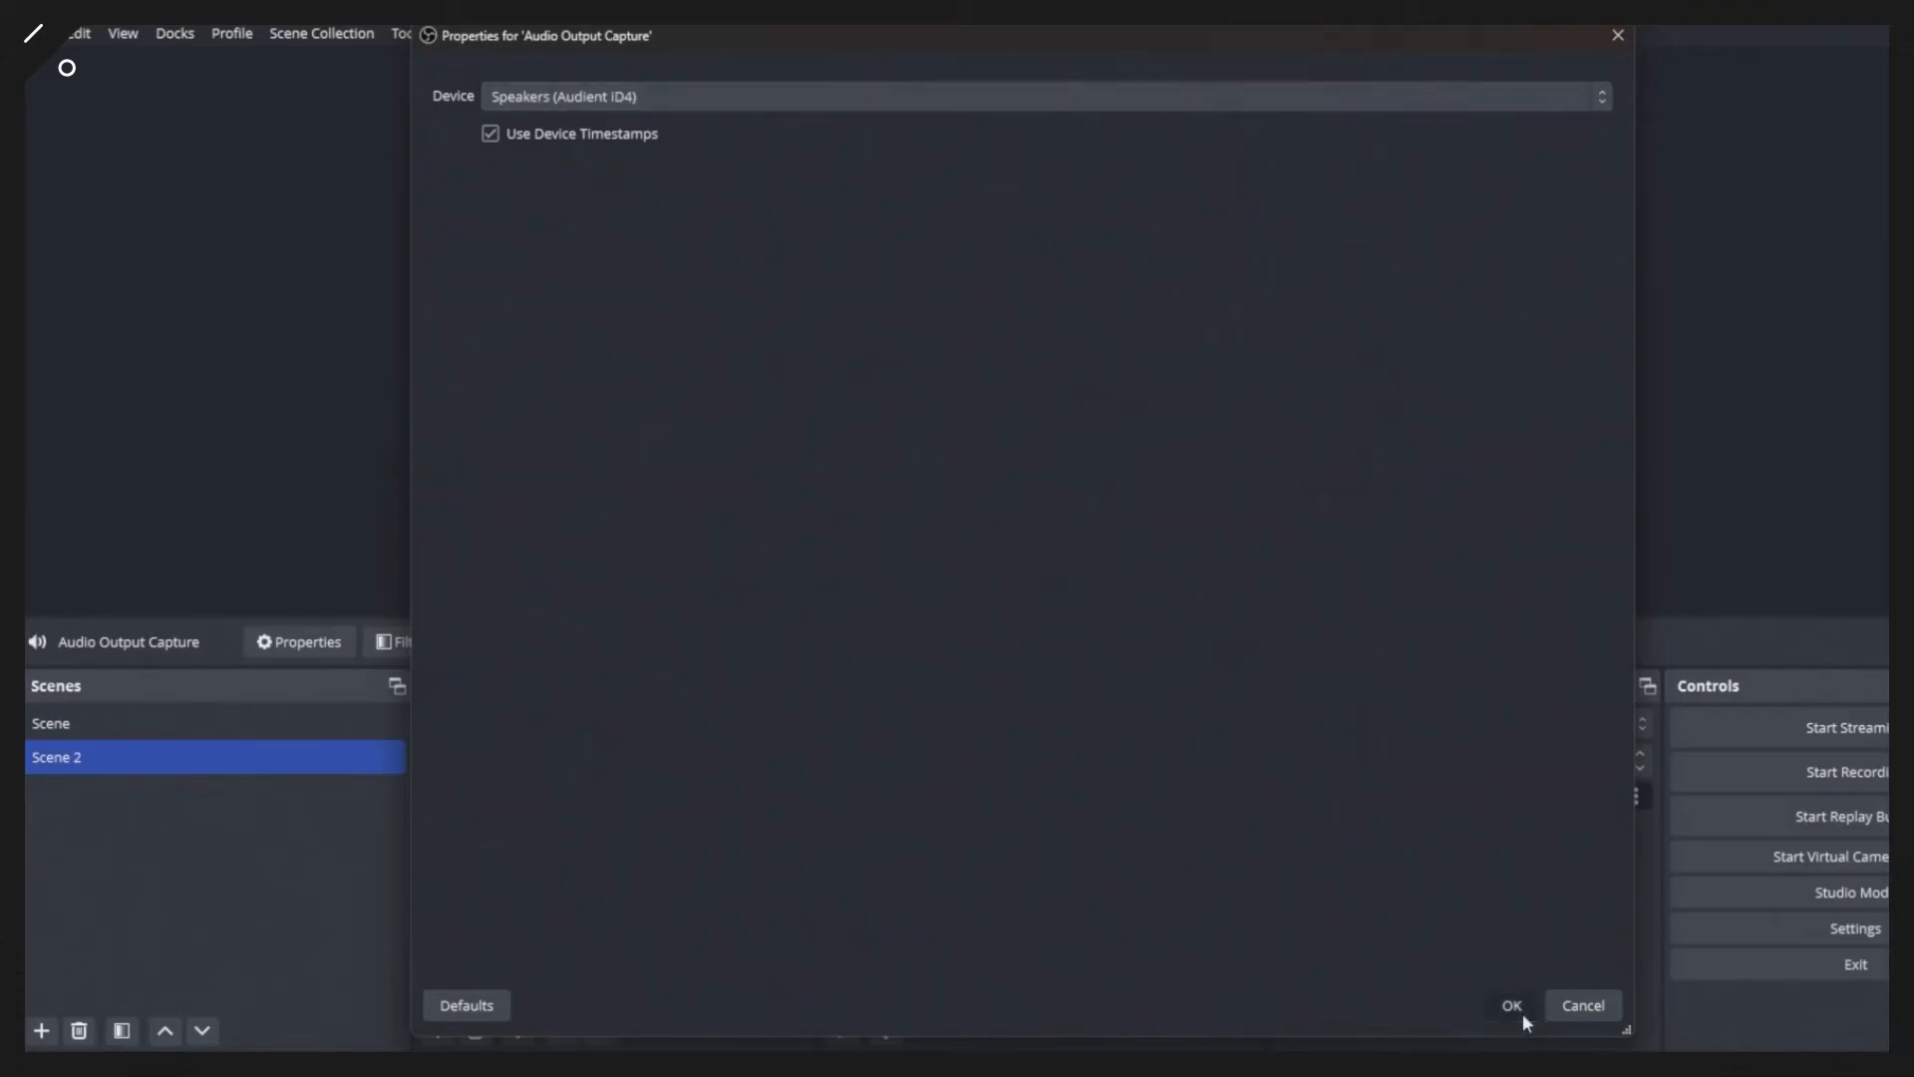
click(1511, 1005)
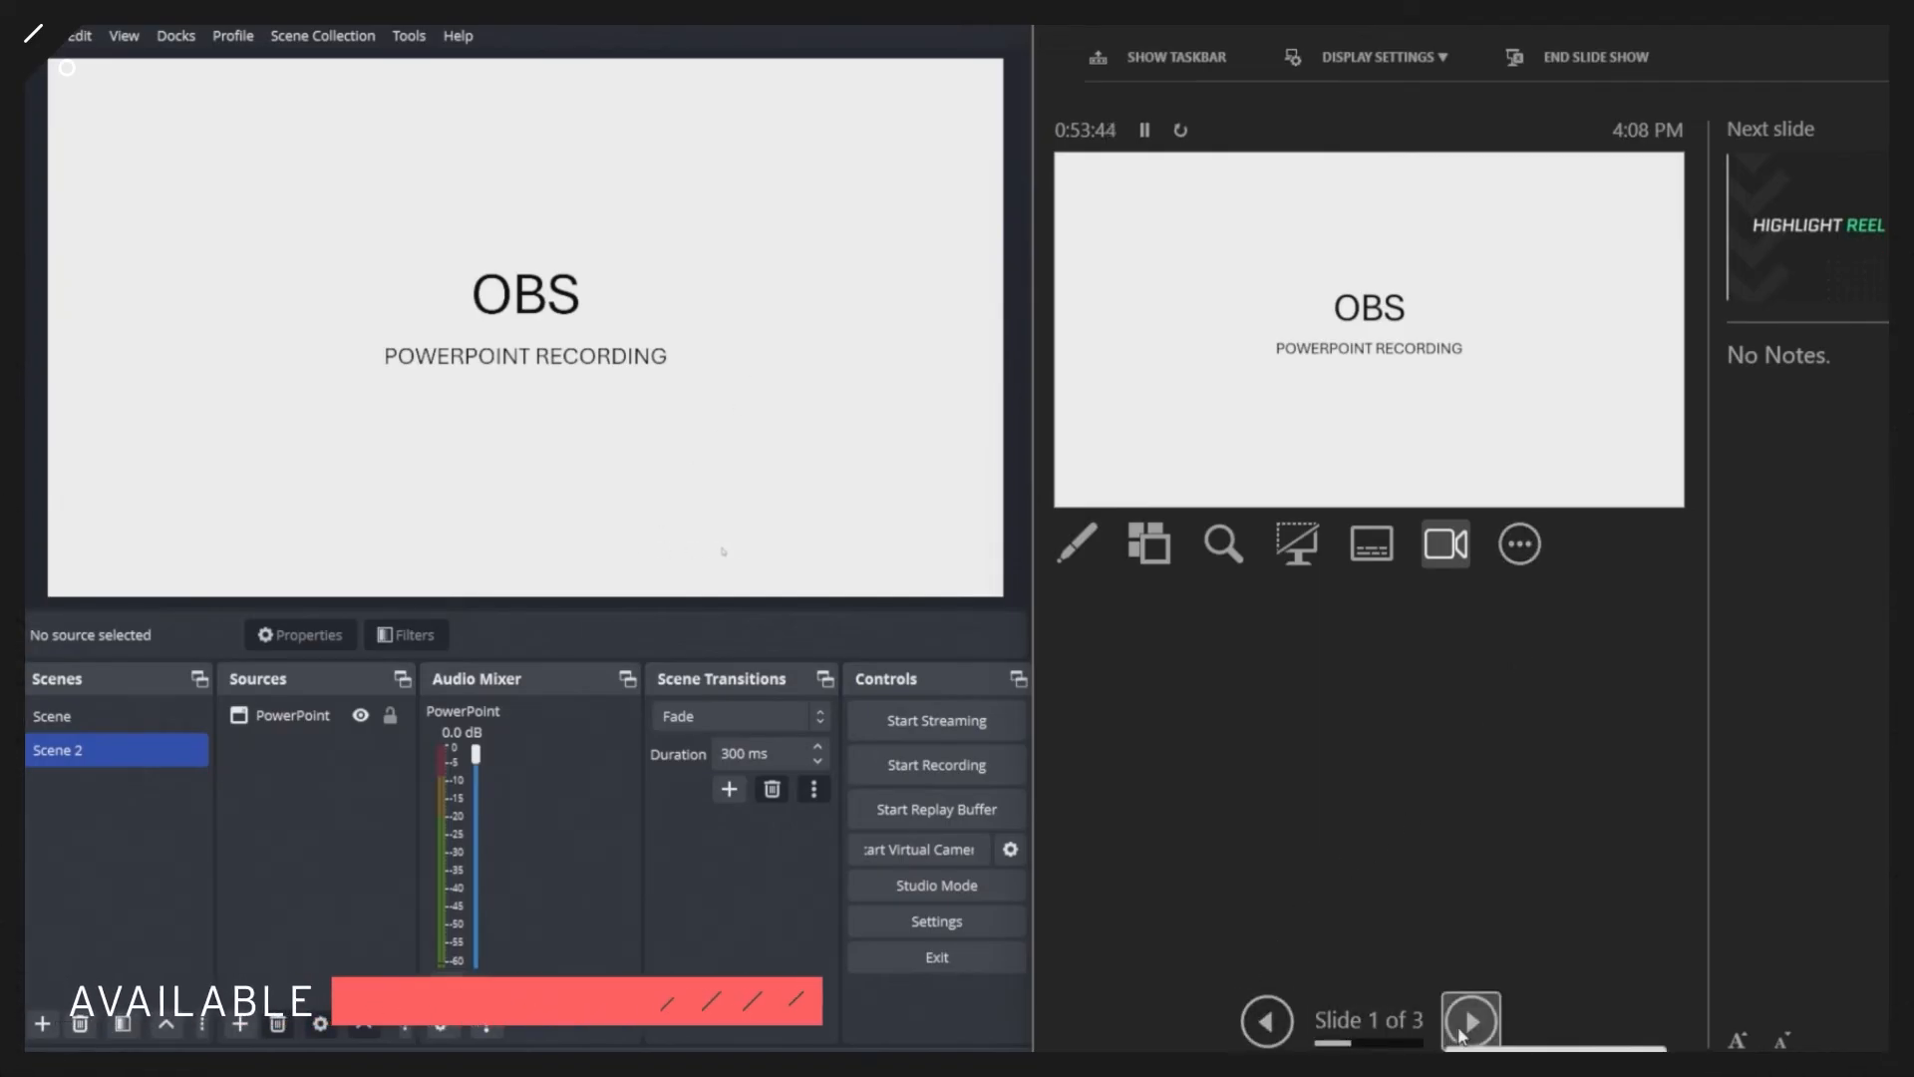
Record Scene 2 while playing slide 3's video and returning to slide 1
click(1469, 1021)
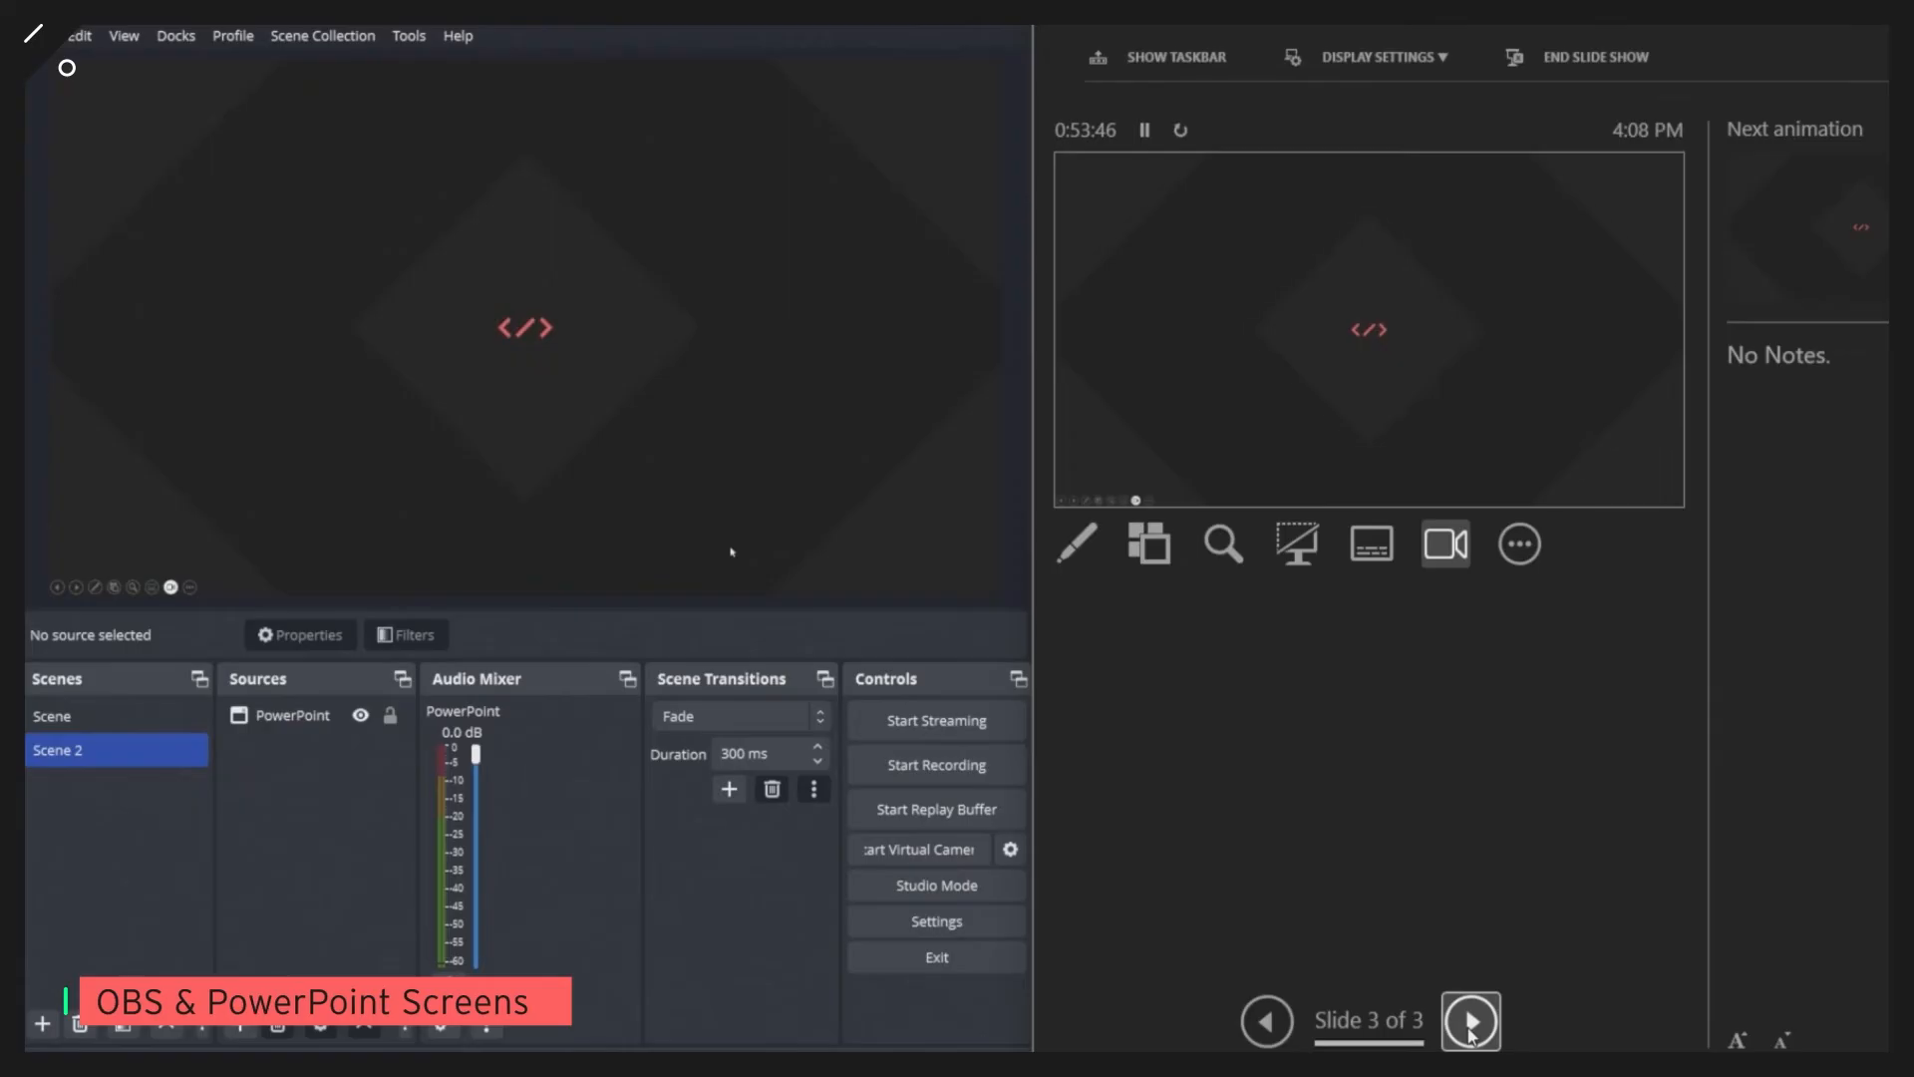
click(292, 716)
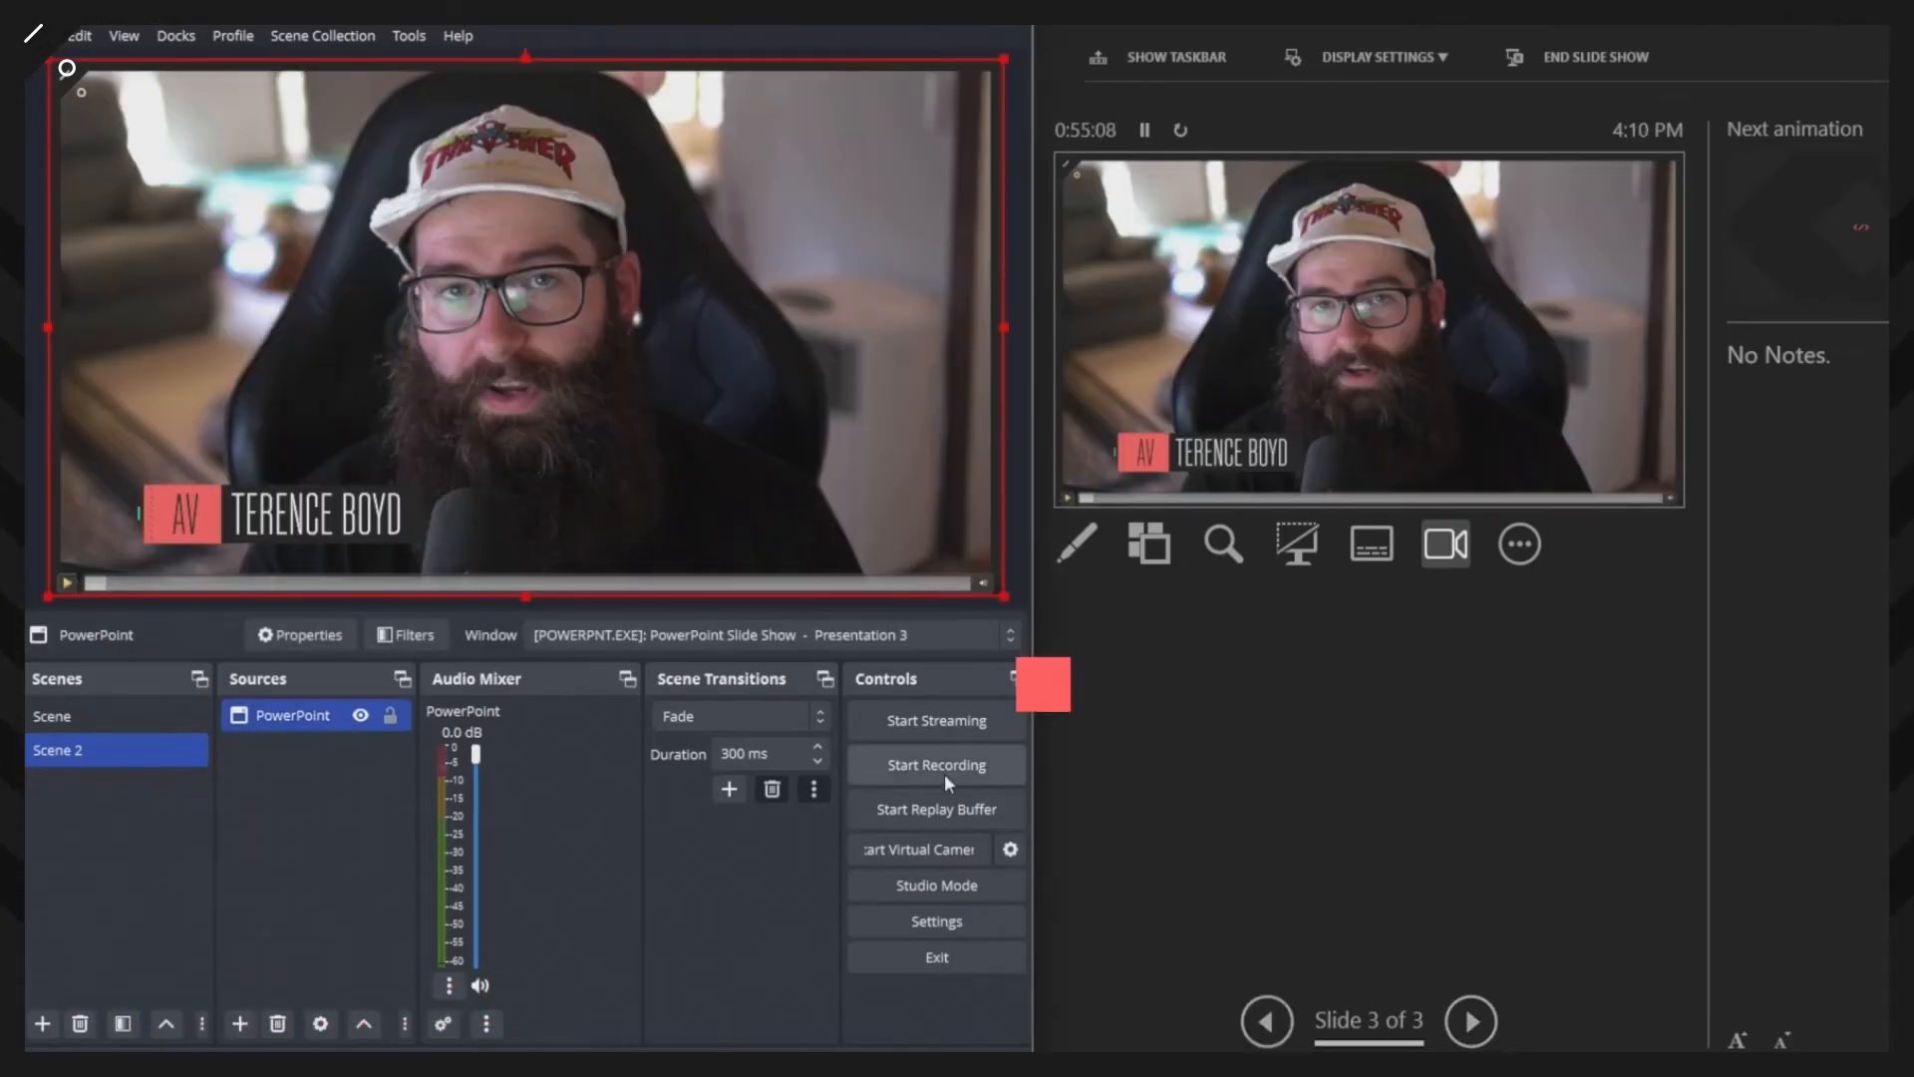
click(935, 764)
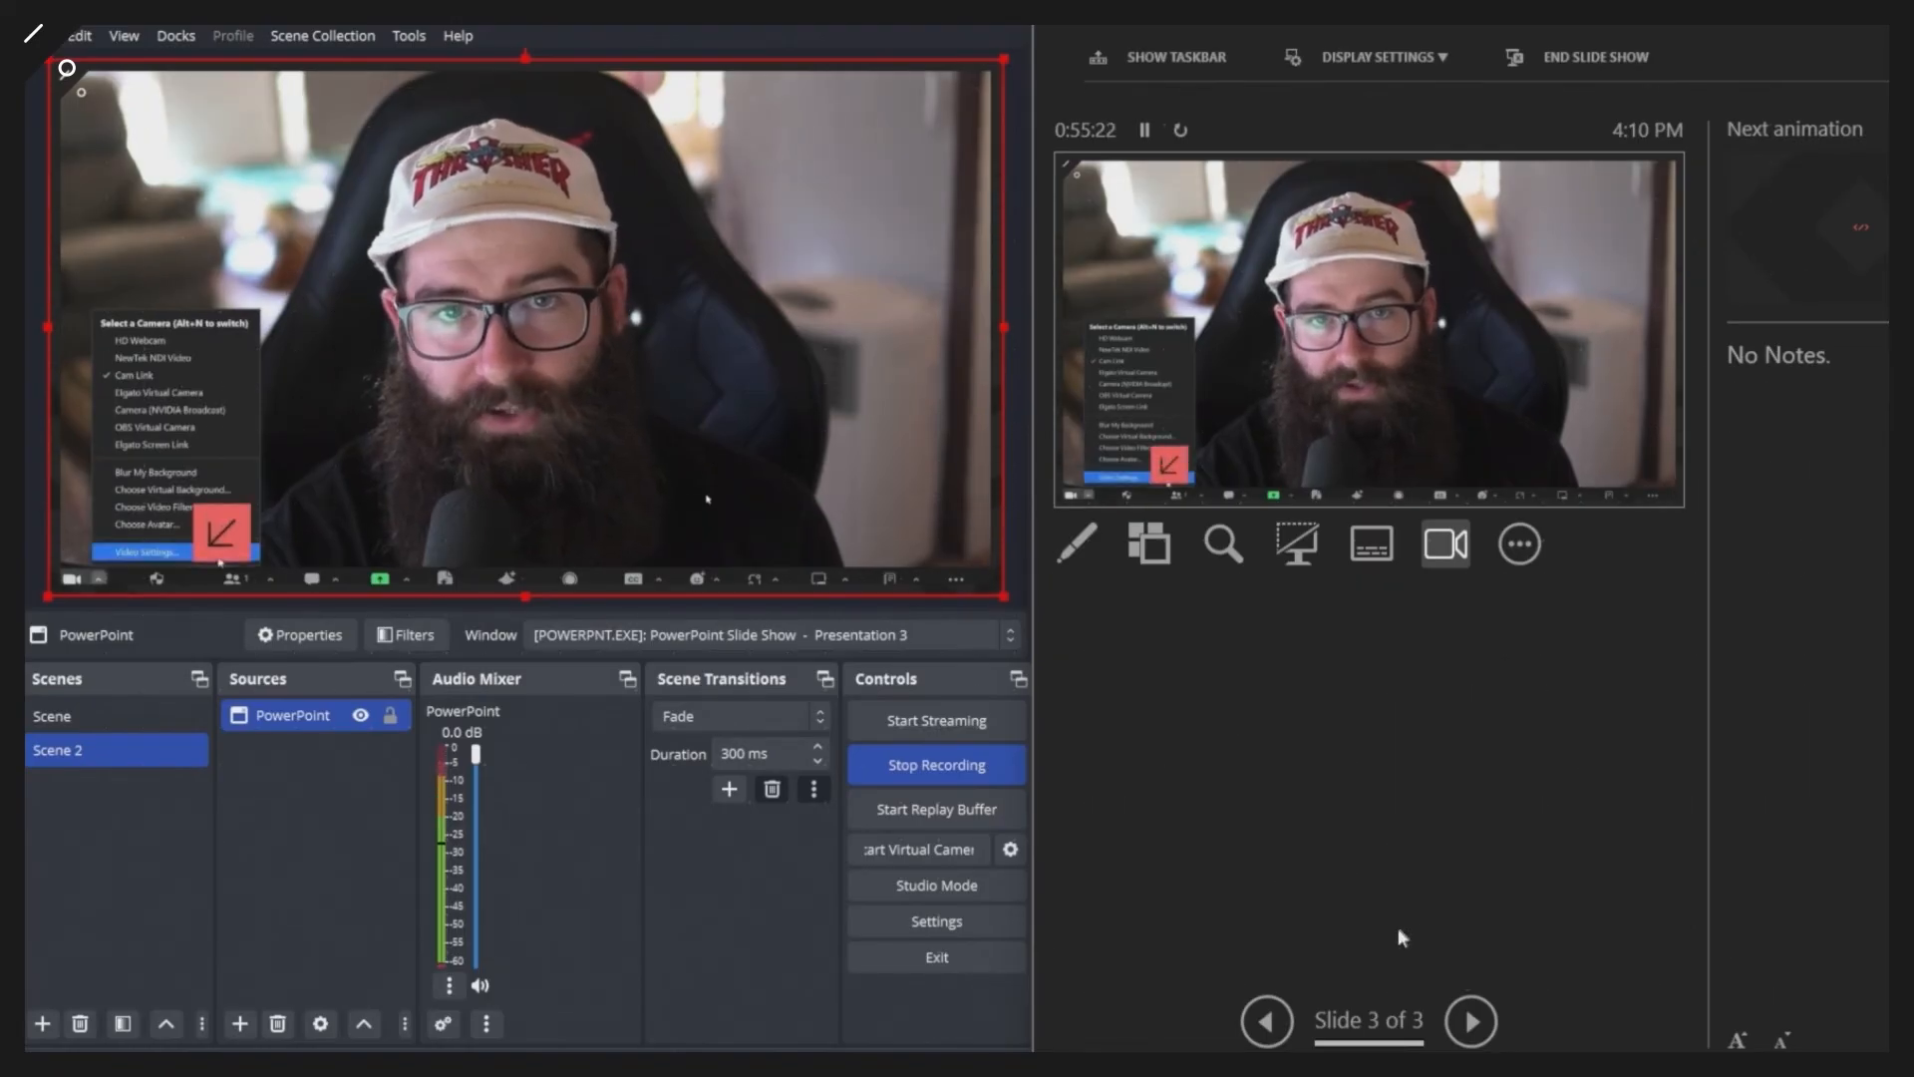
click(1267, 1022)
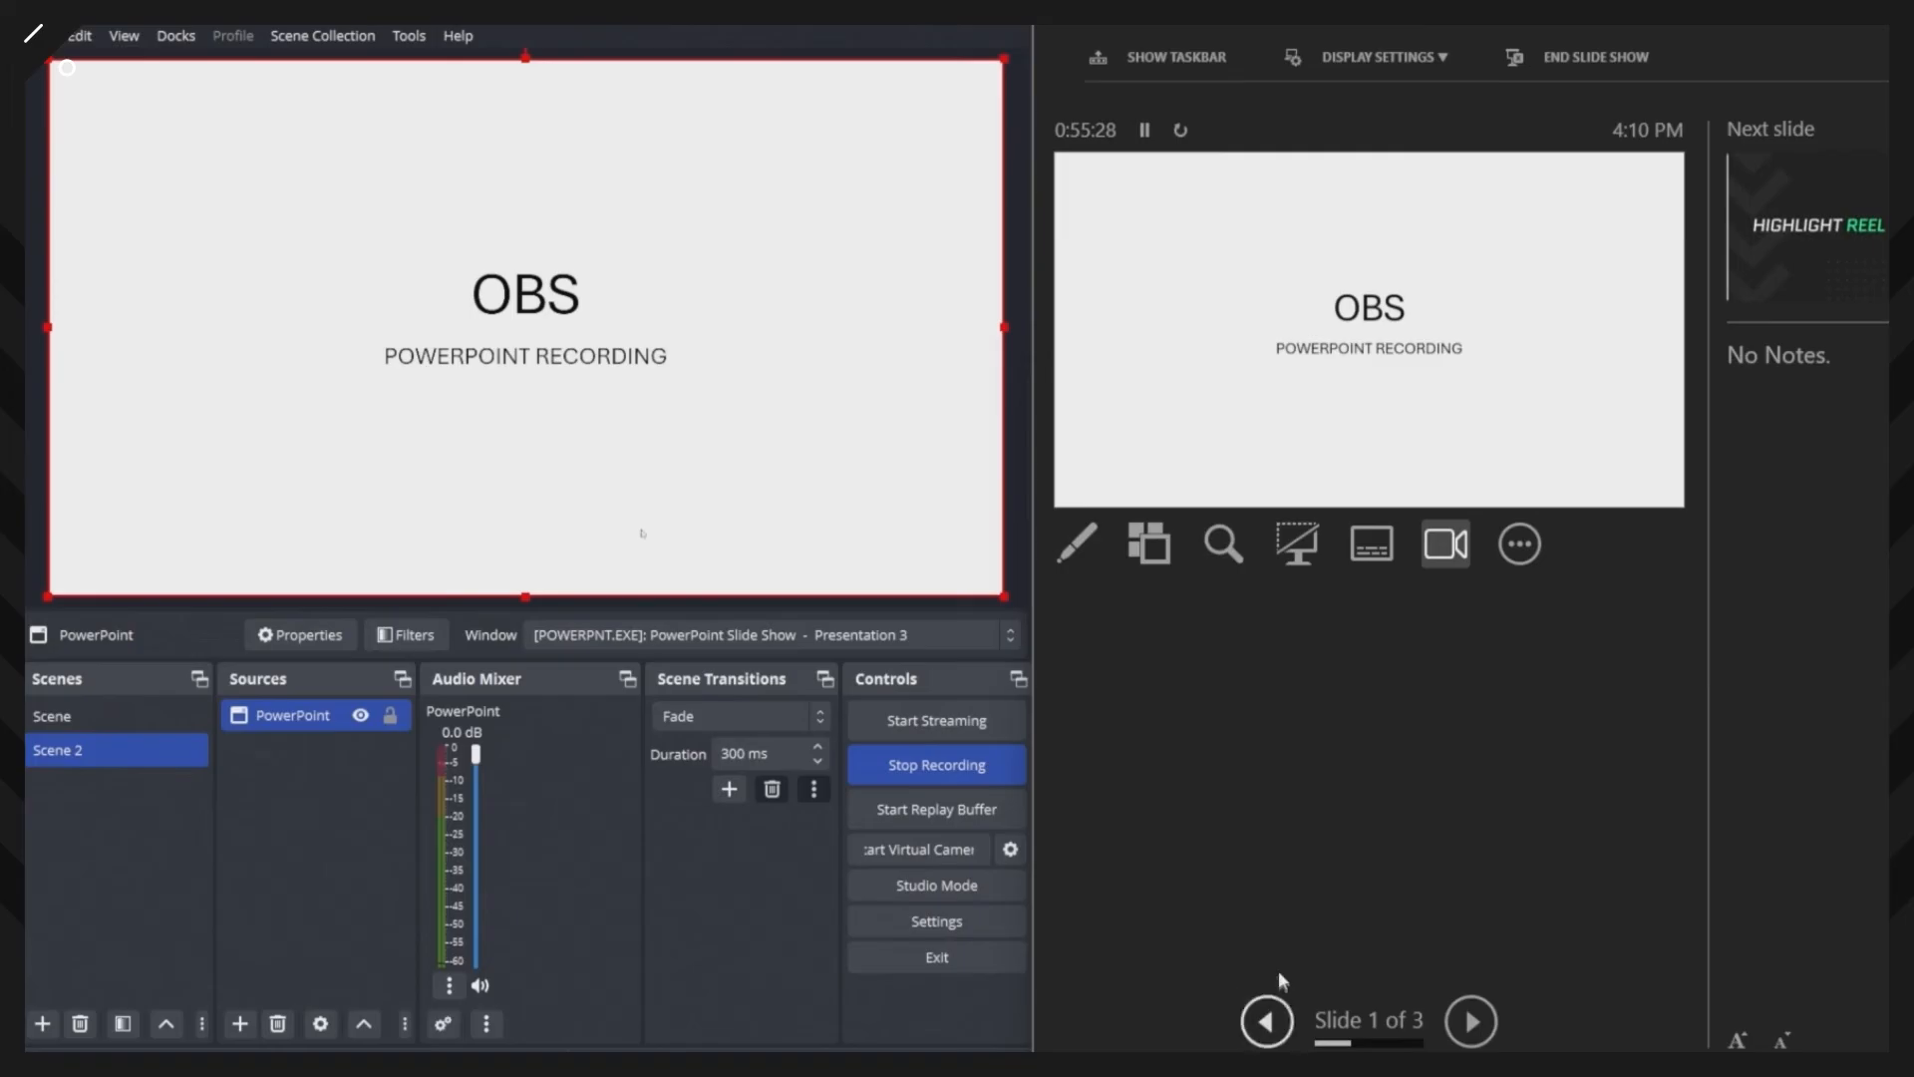
click(935, 765)
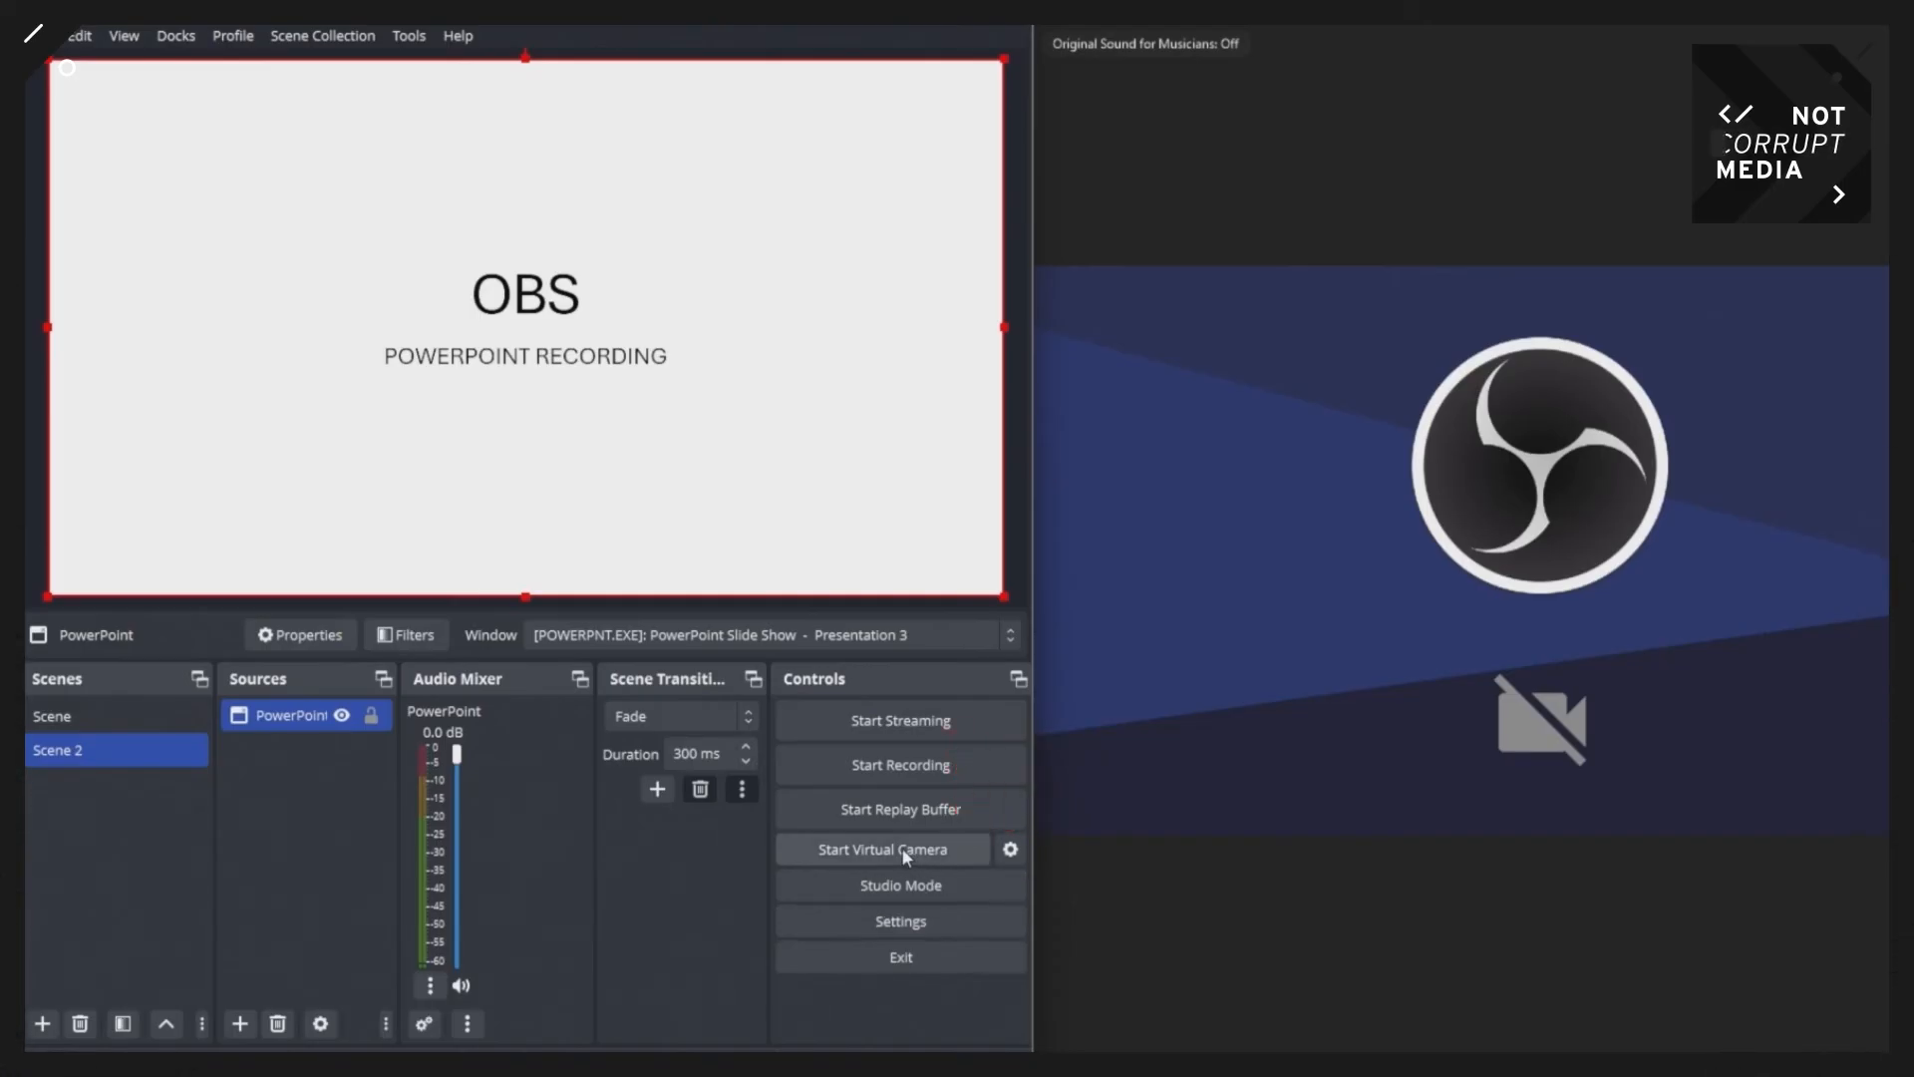
Start the OBS Virtual Camera and pick it from the Zoom meeting's camera menu
click(882, 848)
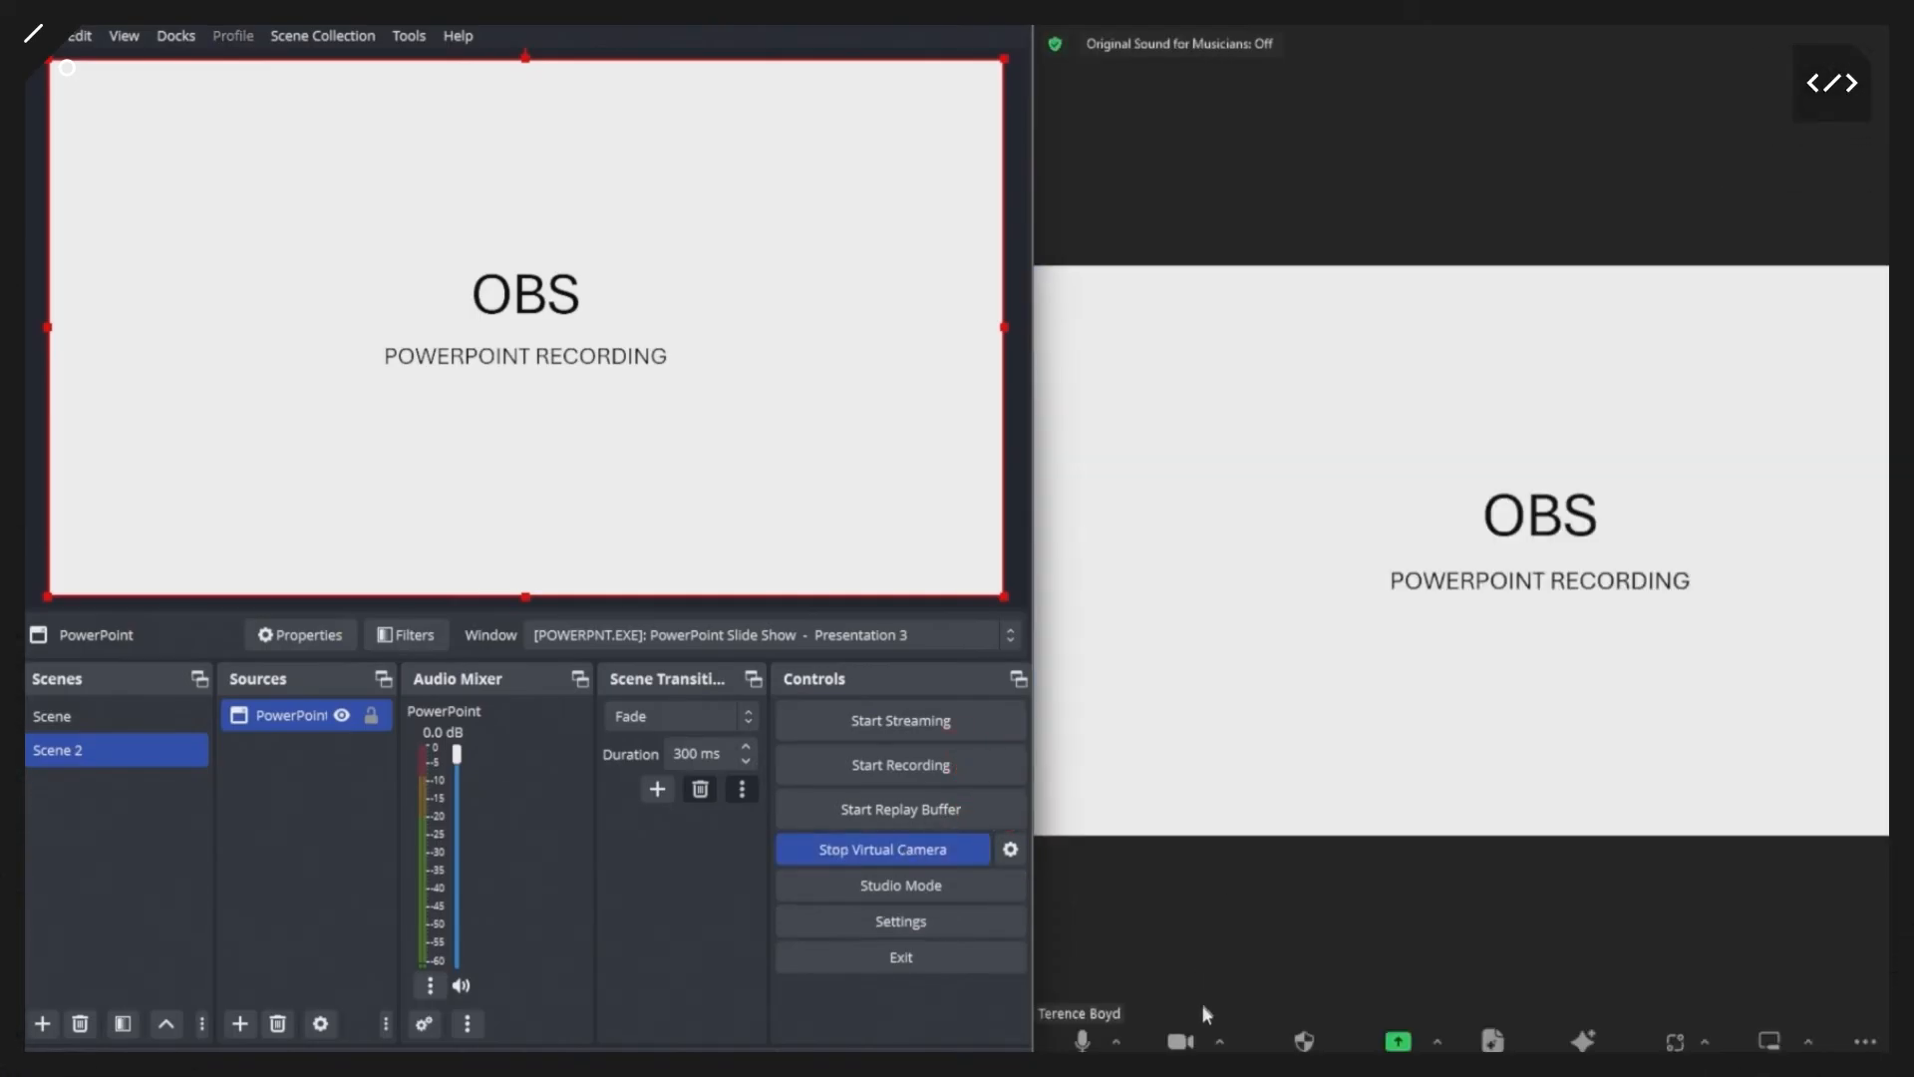
click(1218, 1040)
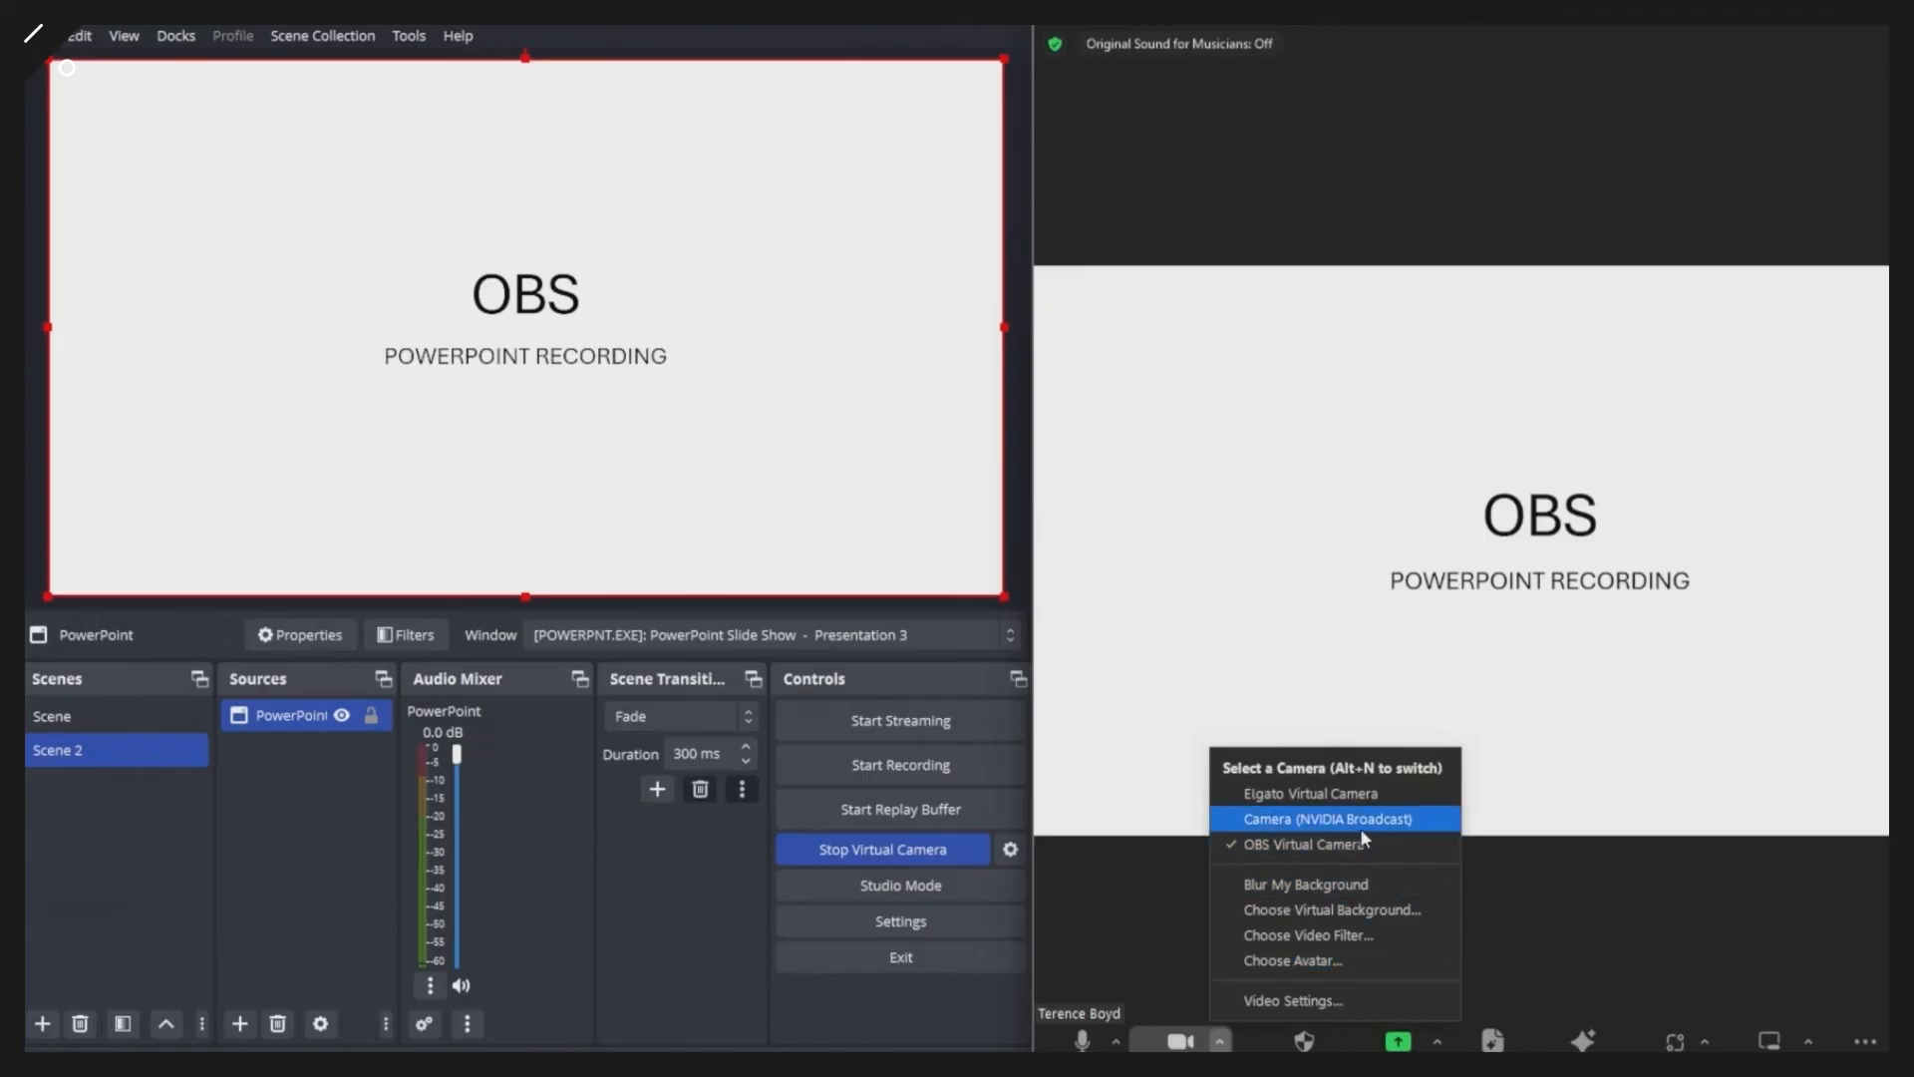
click(1317, 818)
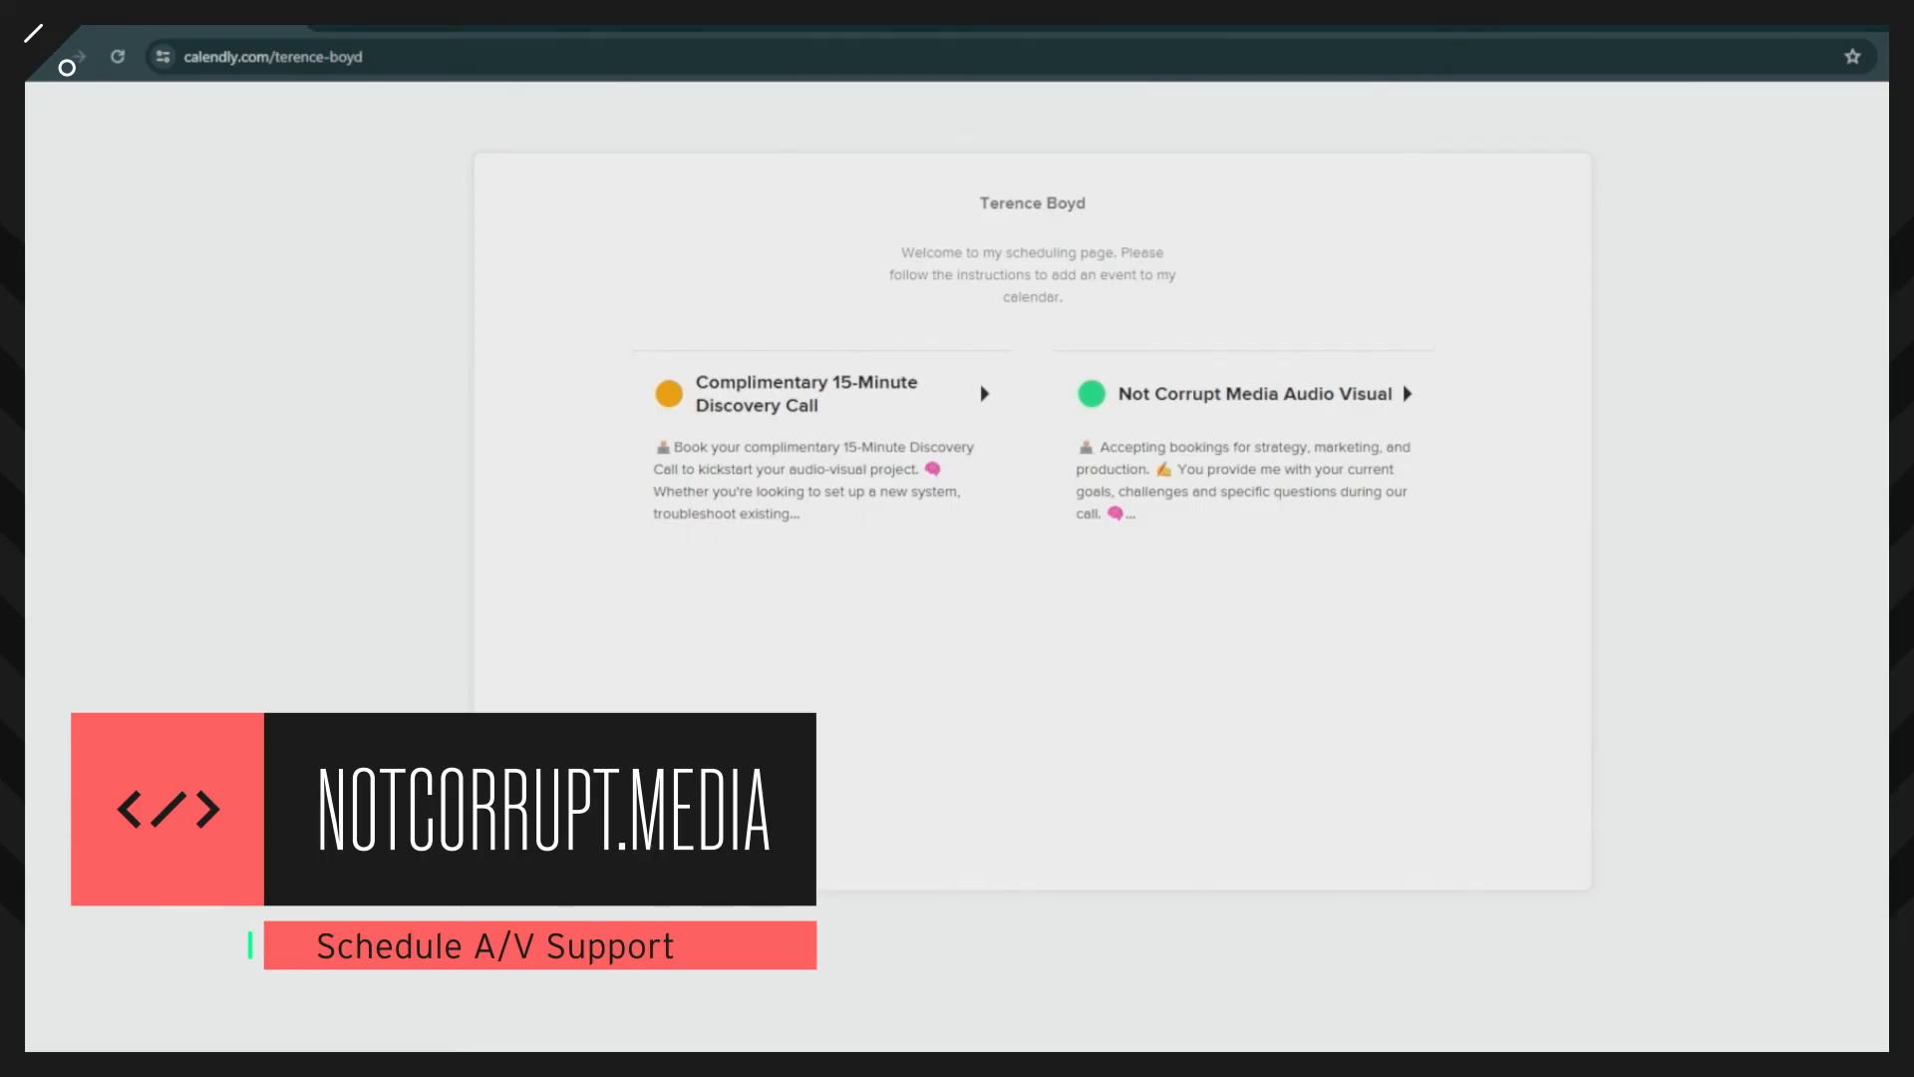
Choose the Complimentary 15-Minute Discovery Call and select Friday, March 22 as its date
click(807, 393)
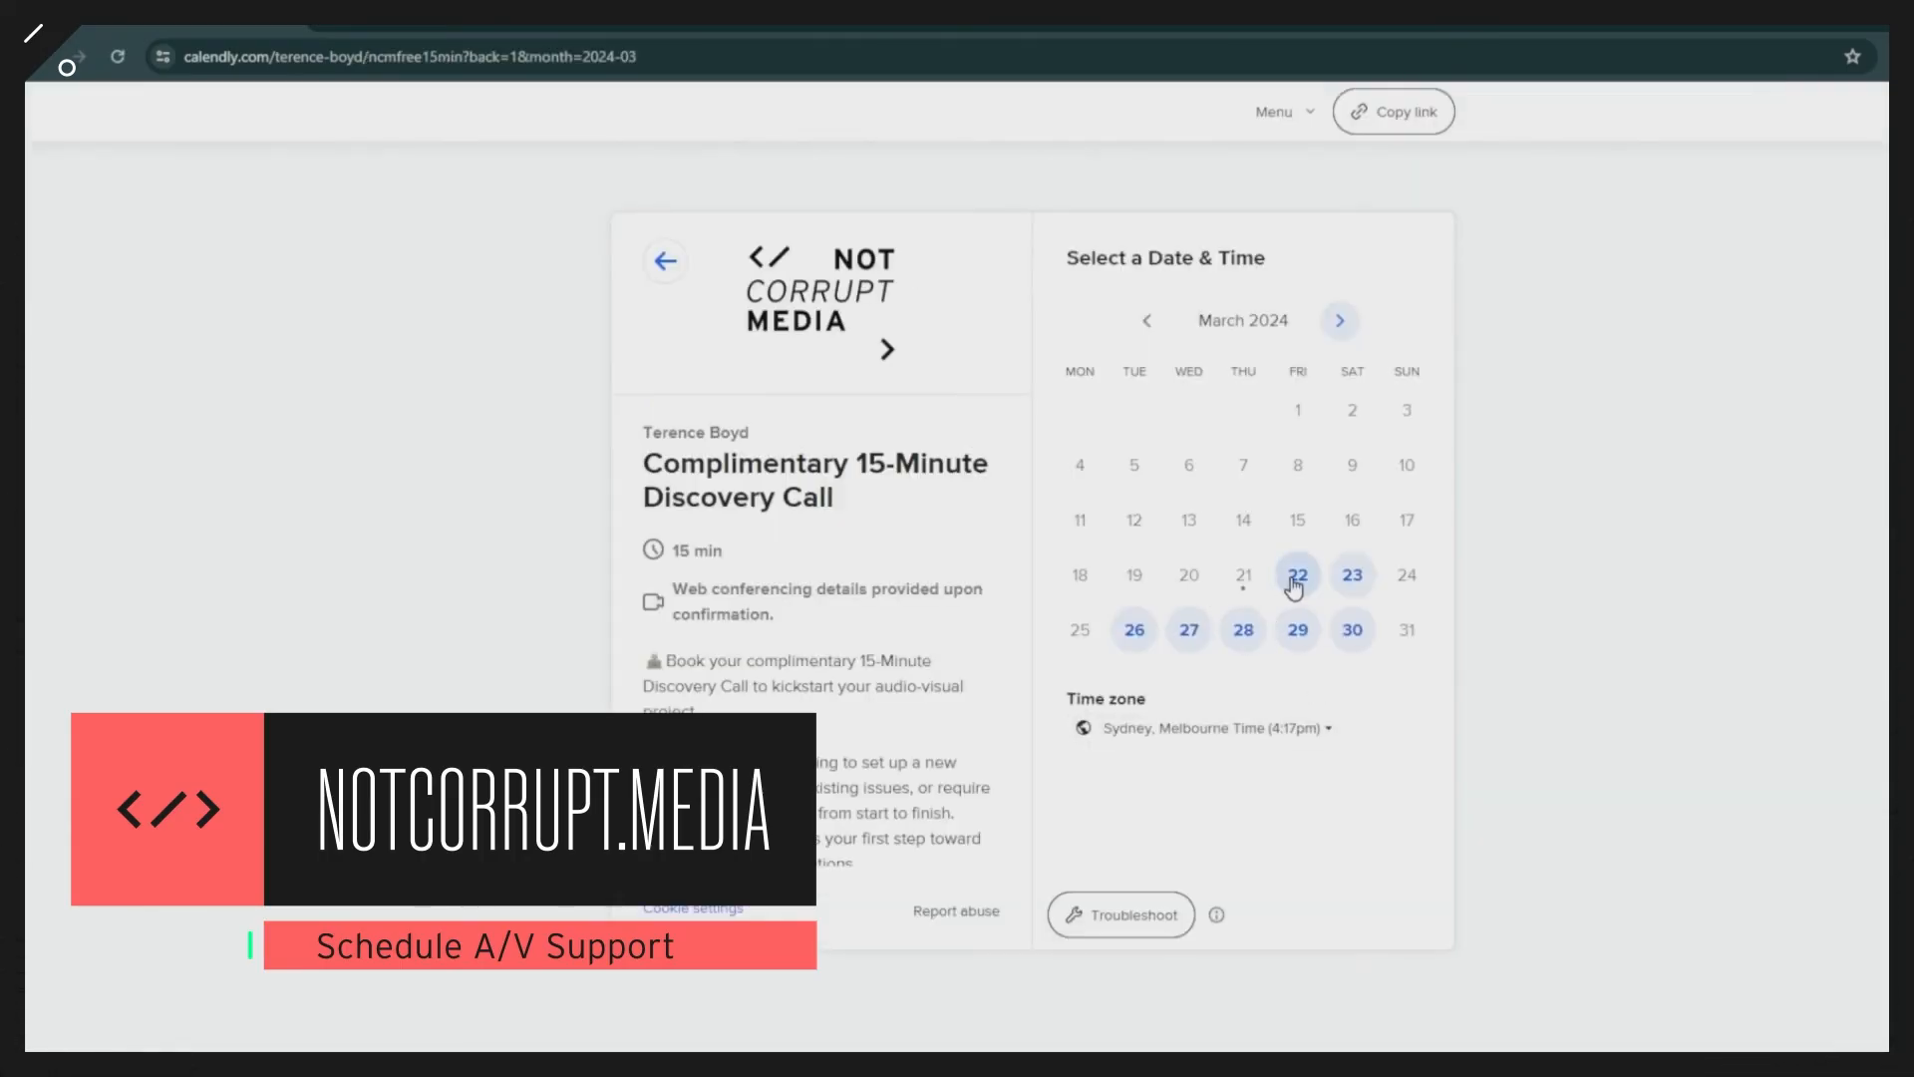
click(1296, 574)
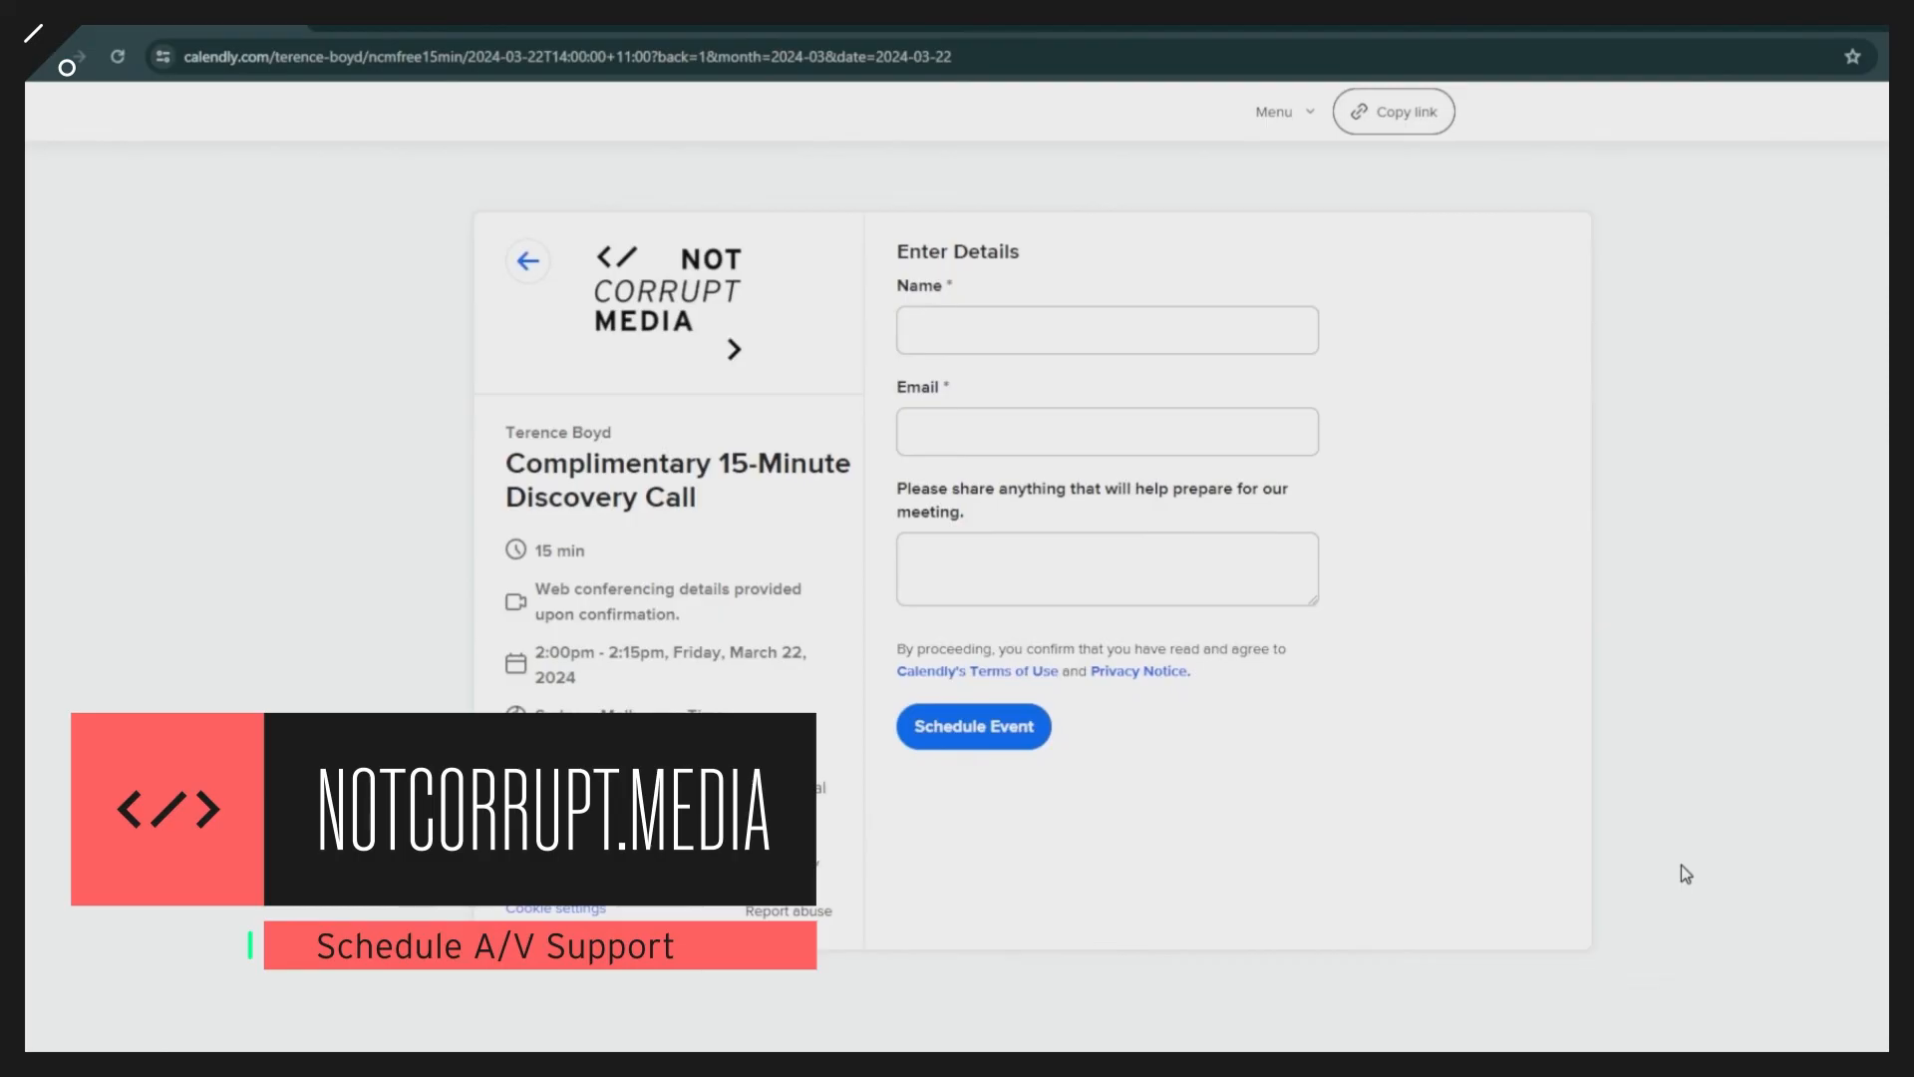